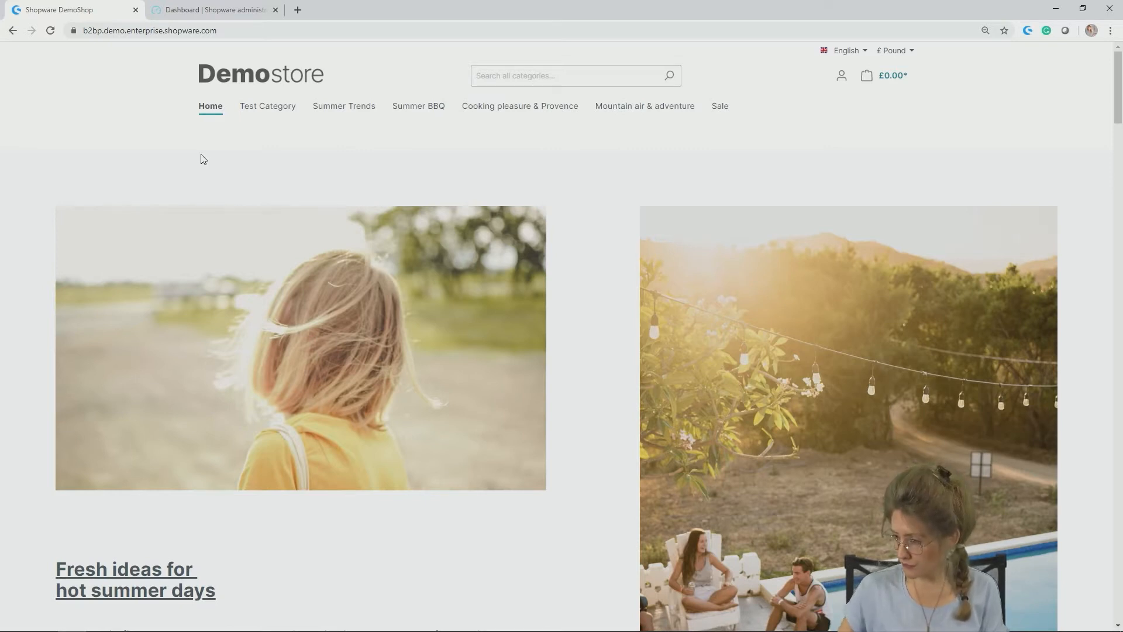
mouse_move(79, 61)
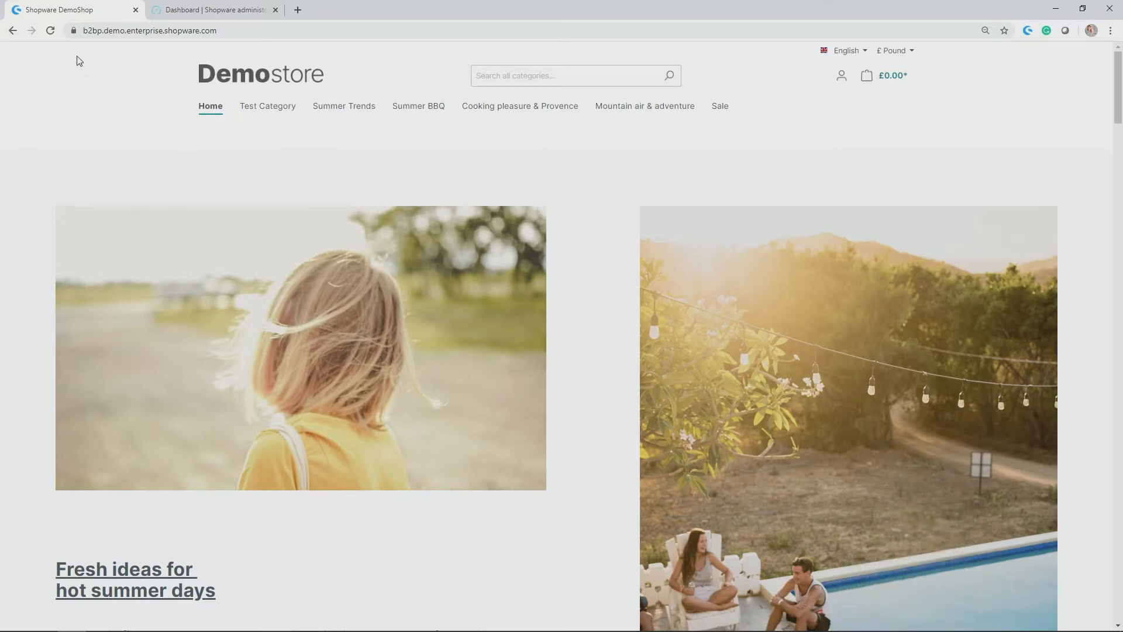
Step: Switch to the Administration tab and open the Marketing > Promotions list
left_click(215, 9)
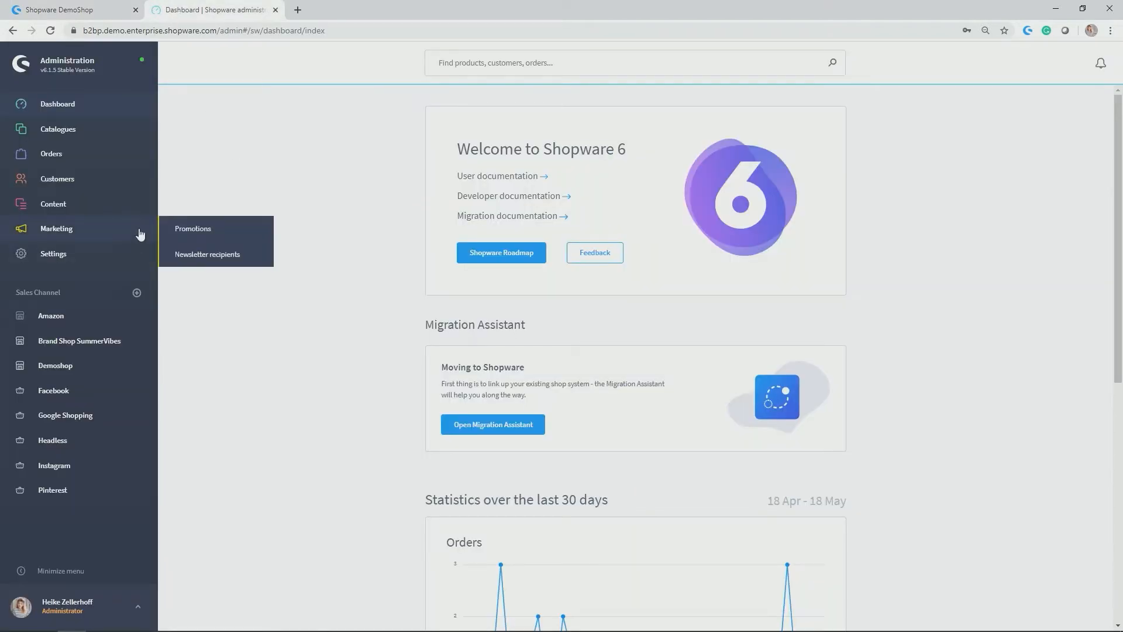
left_click(193, 228)
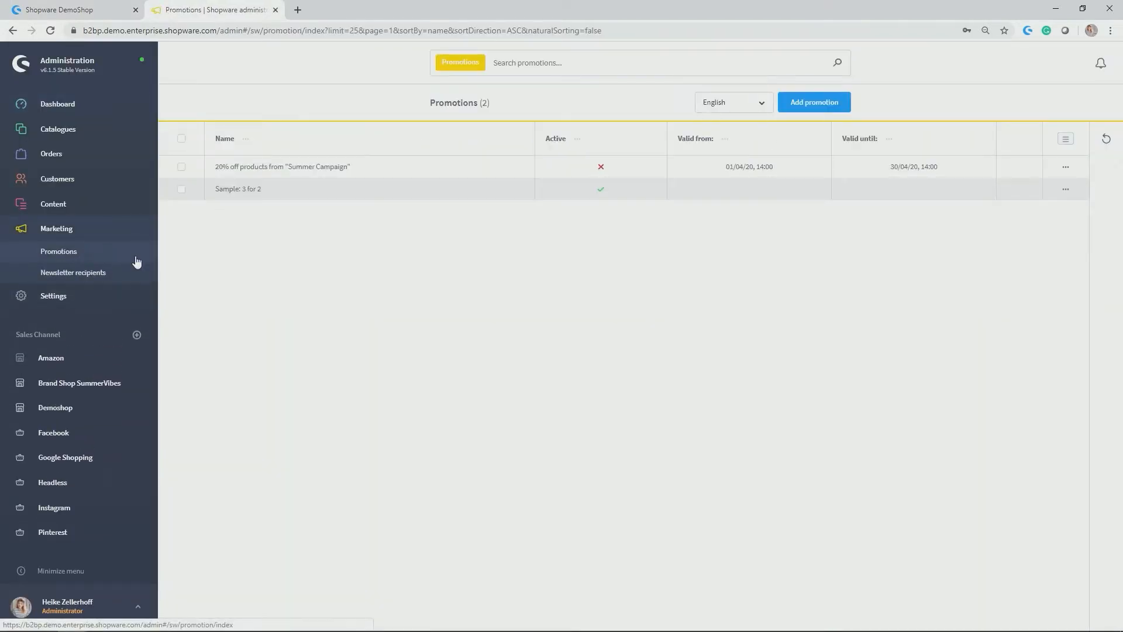
mouse_move(347, 208)
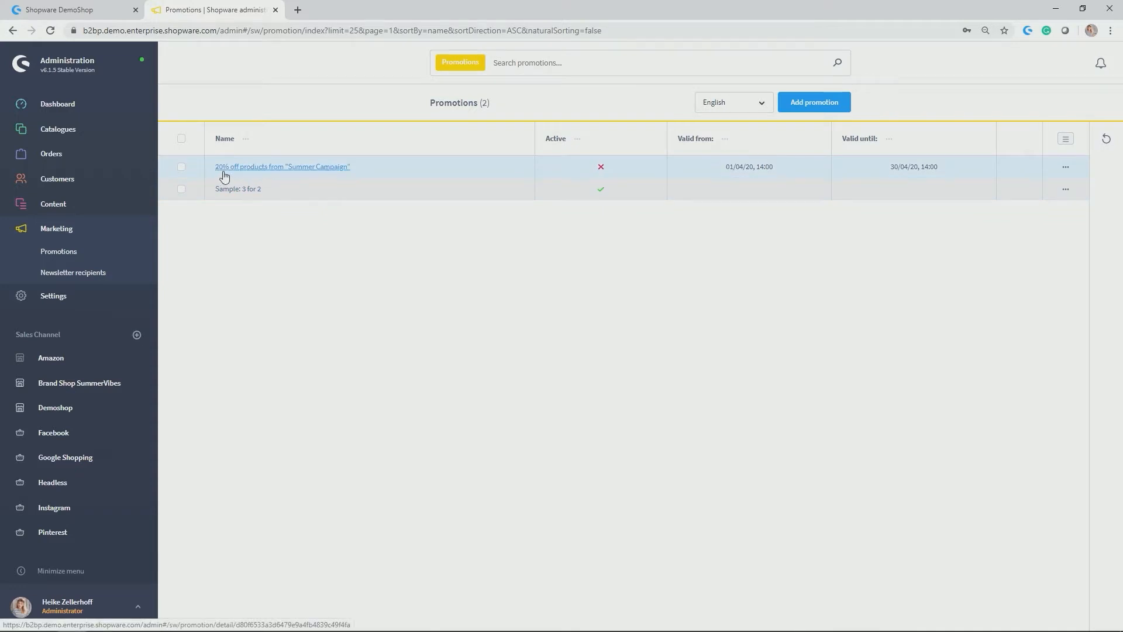
Step: Open the '20% off products from Summer Campaign' promotion and inspect its per-customer redemption limit
left_click(281, 166)
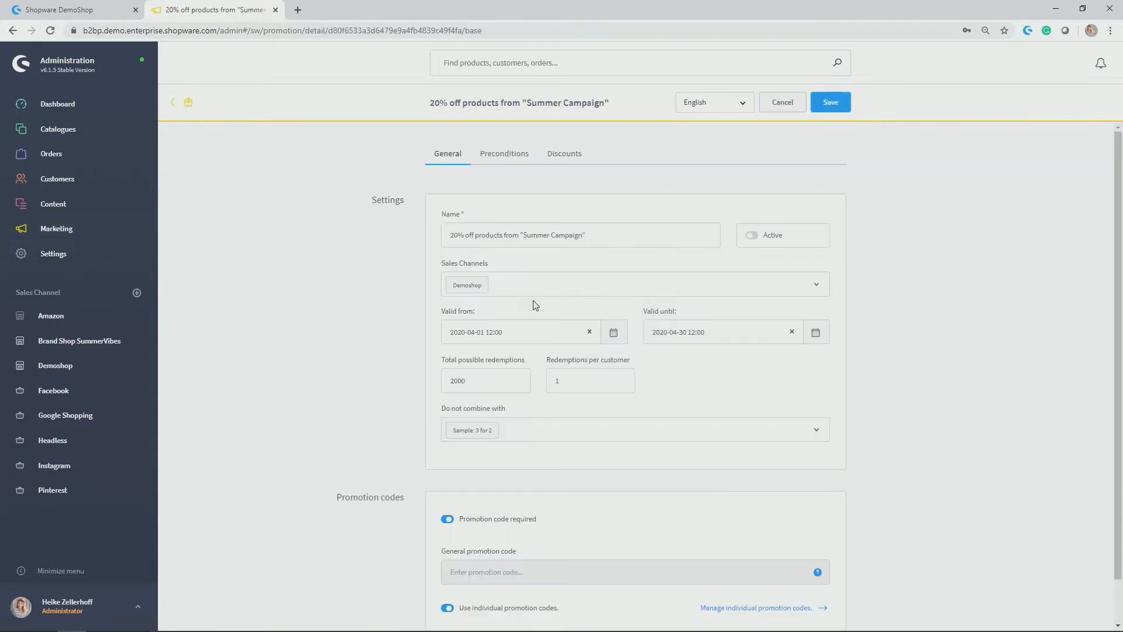
mouse_move(587, 159)
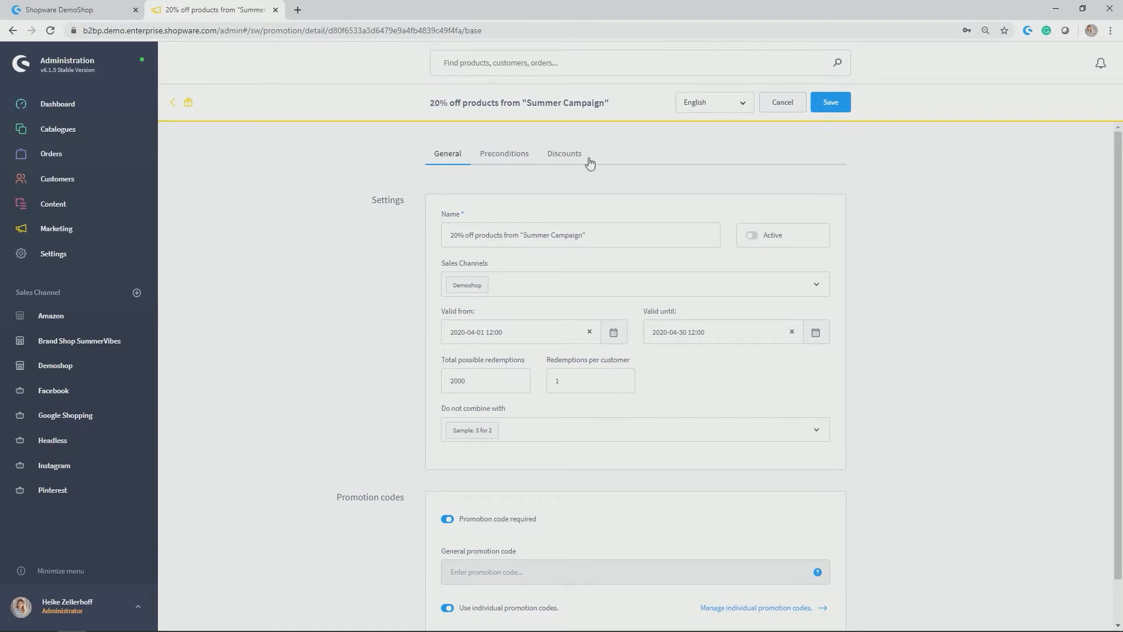
mouse_move(521, 106)
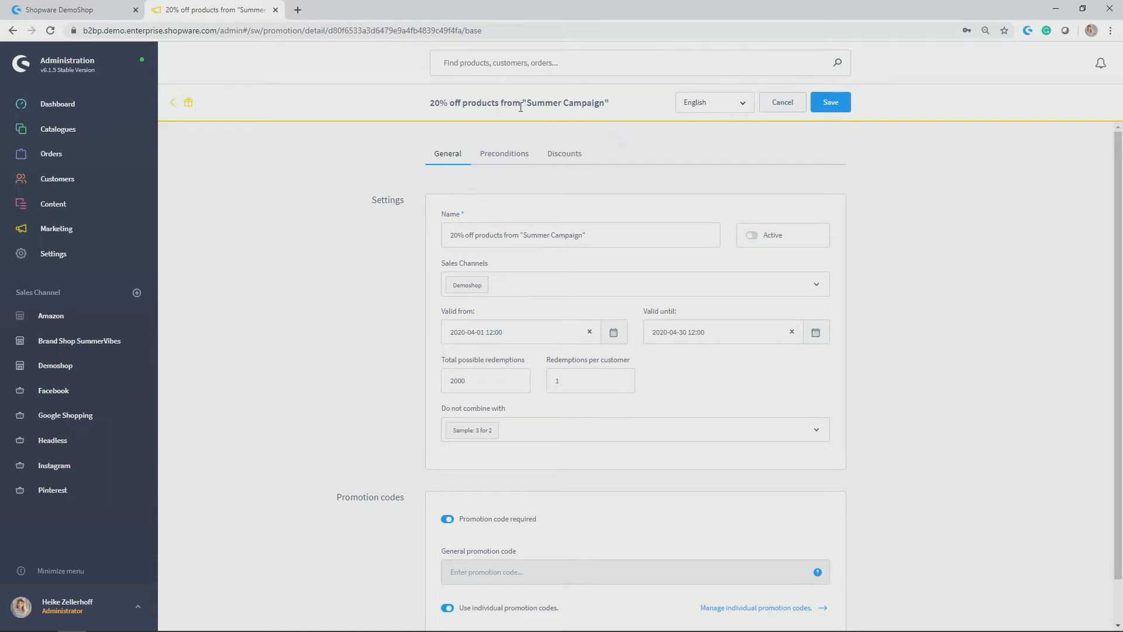
mouse_move(440, 144)
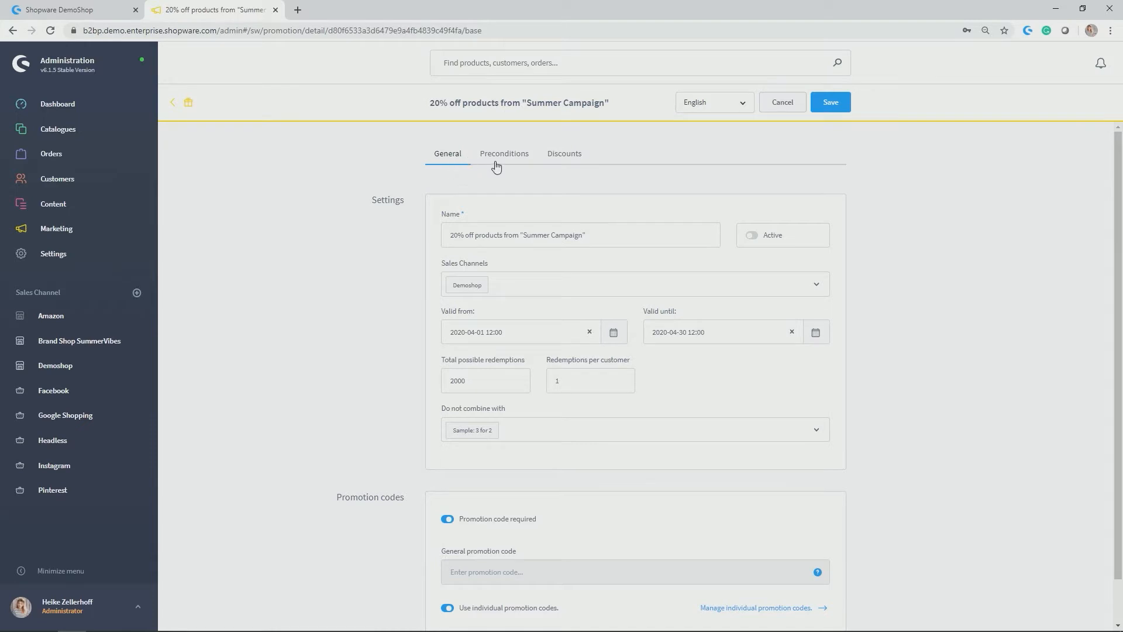
mouse_move(376, 148)
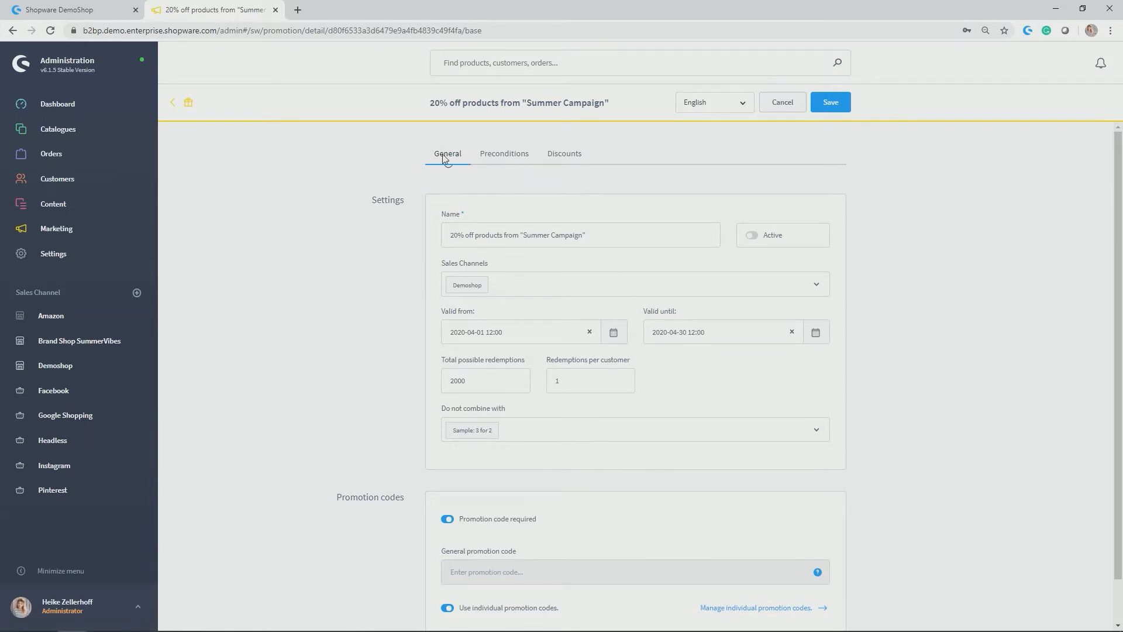
scroll("down", 3)
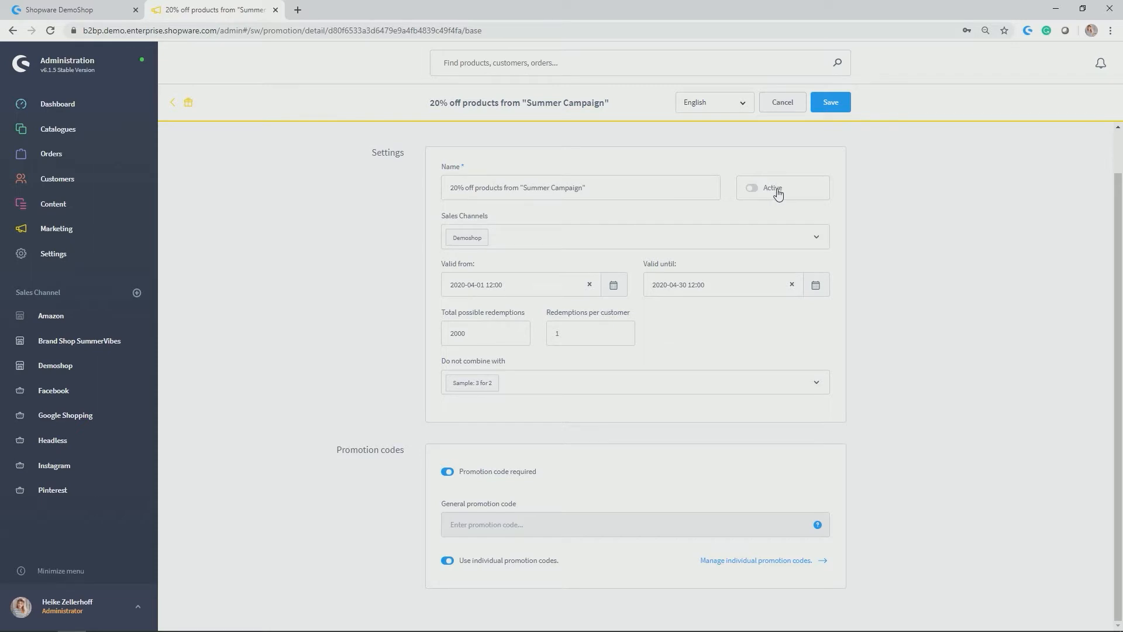
mouse_move(773, 197)
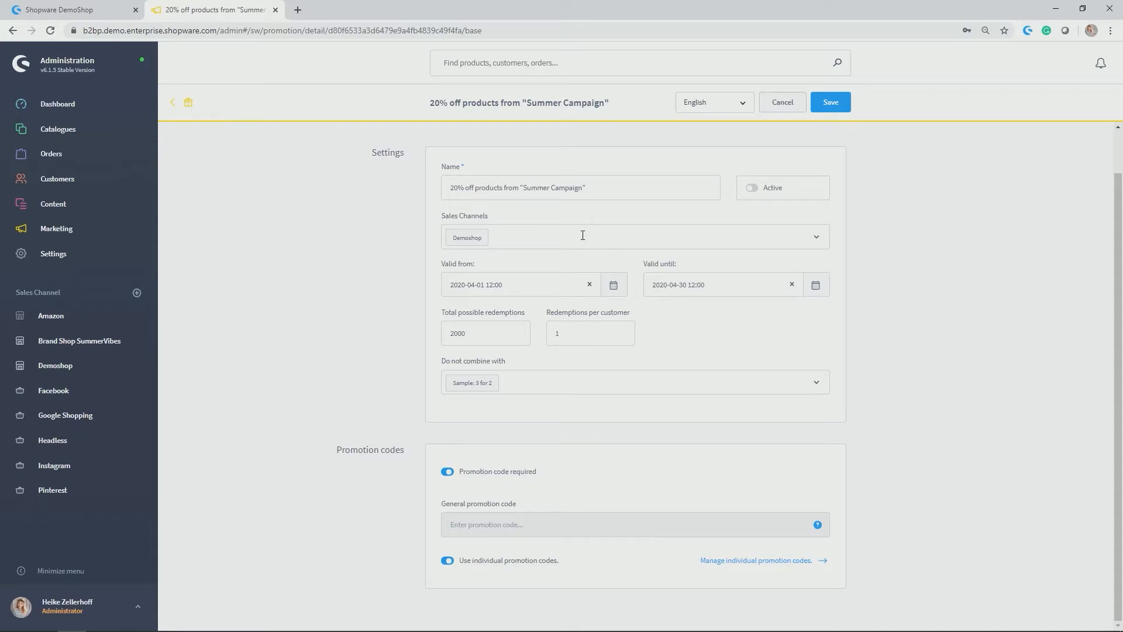
mouse_move(544, 268)
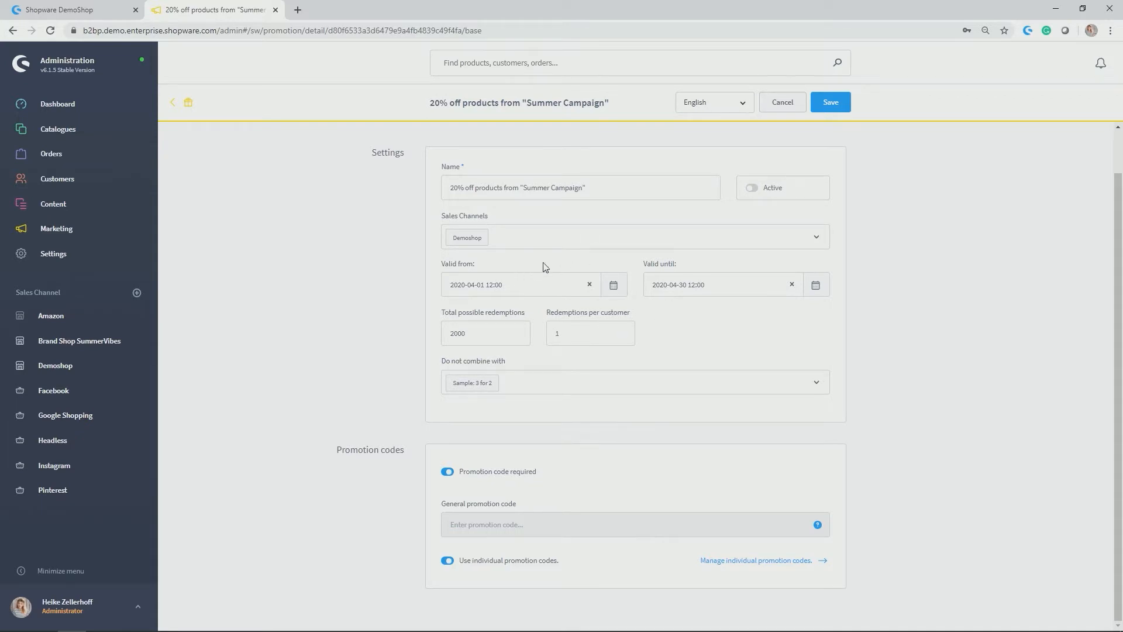
mouse_move(529, 291)
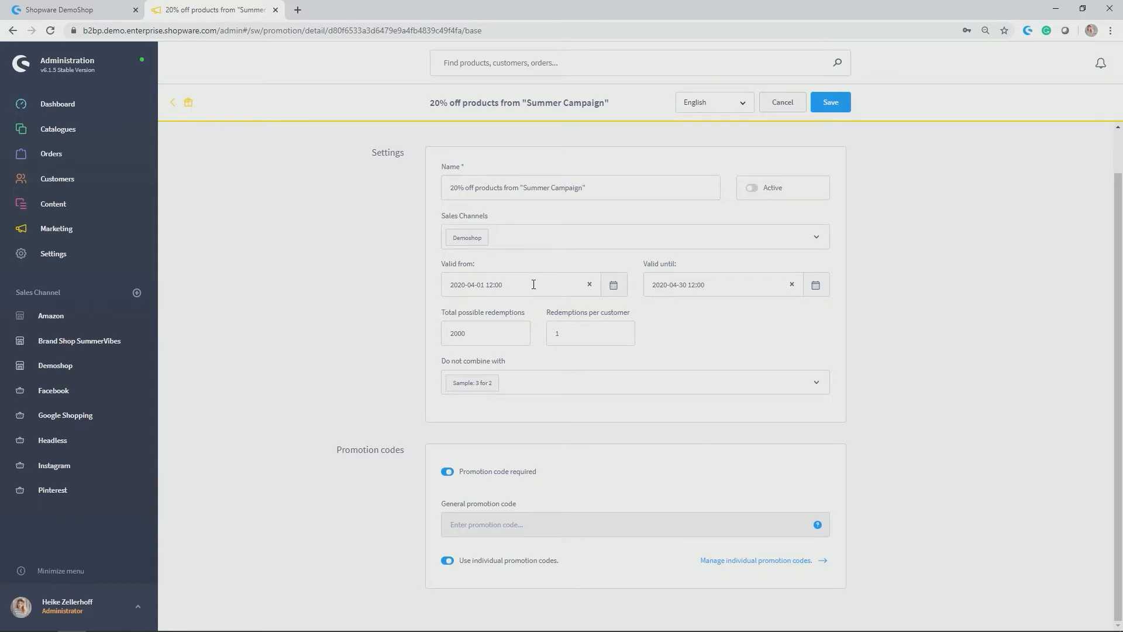
mouse_move(637, 320)
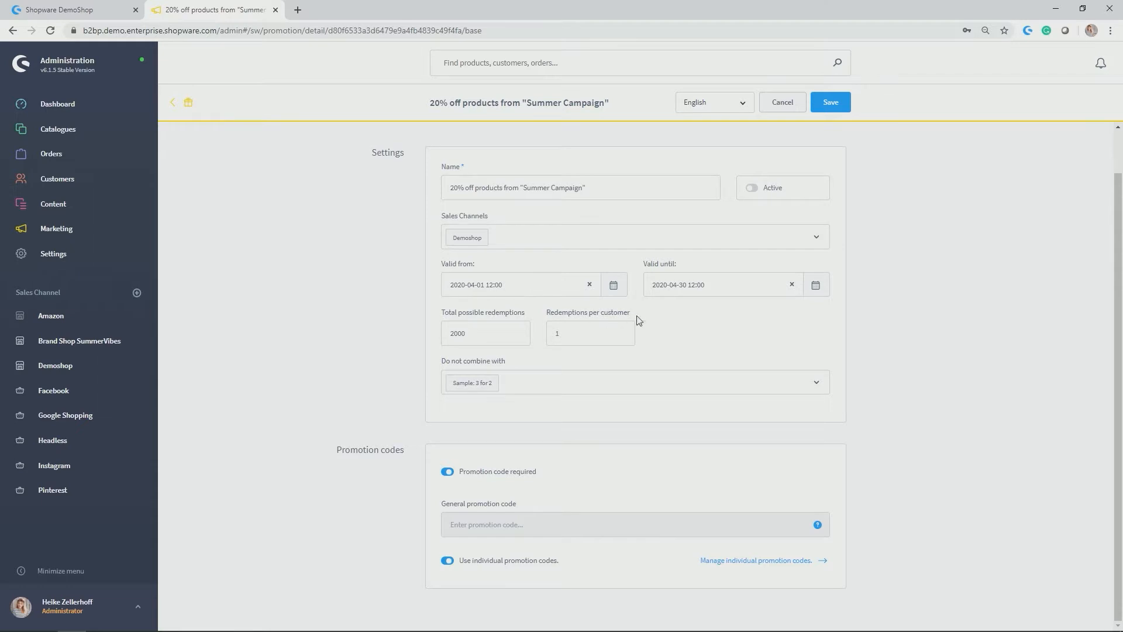
mouse_move(708, 306)
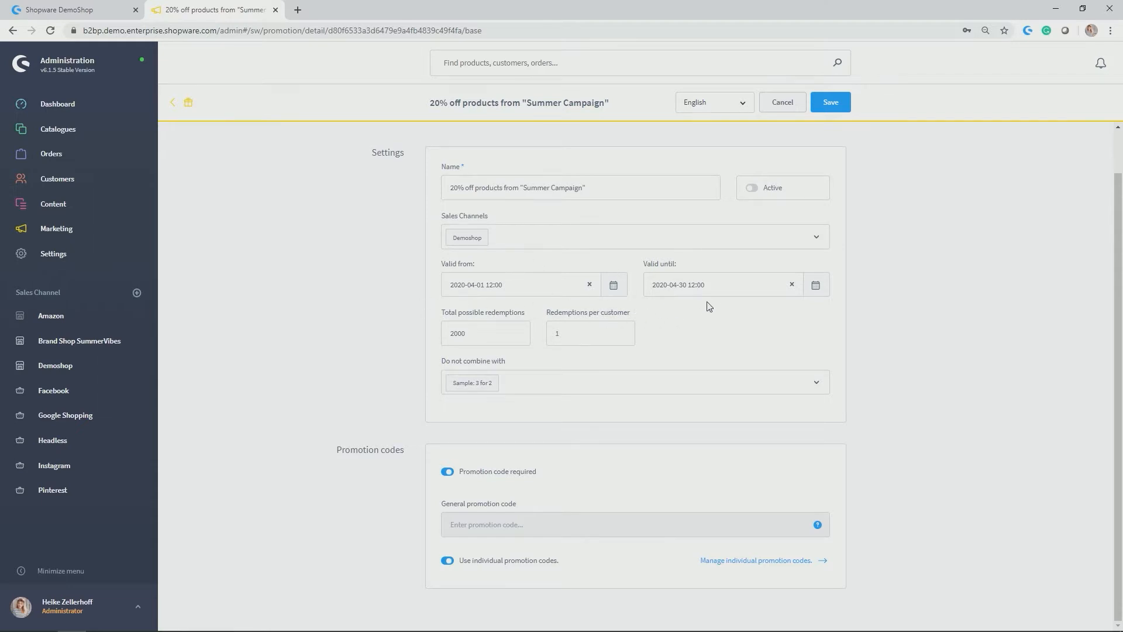
mouse_move(400, 329)
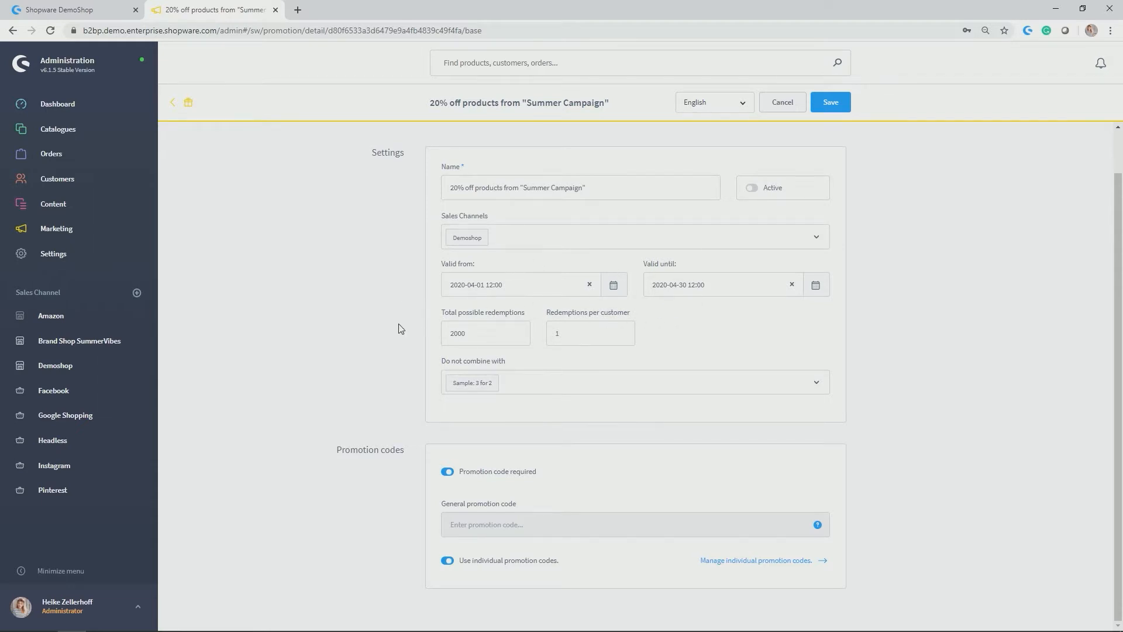
mouse_move(510, 345)
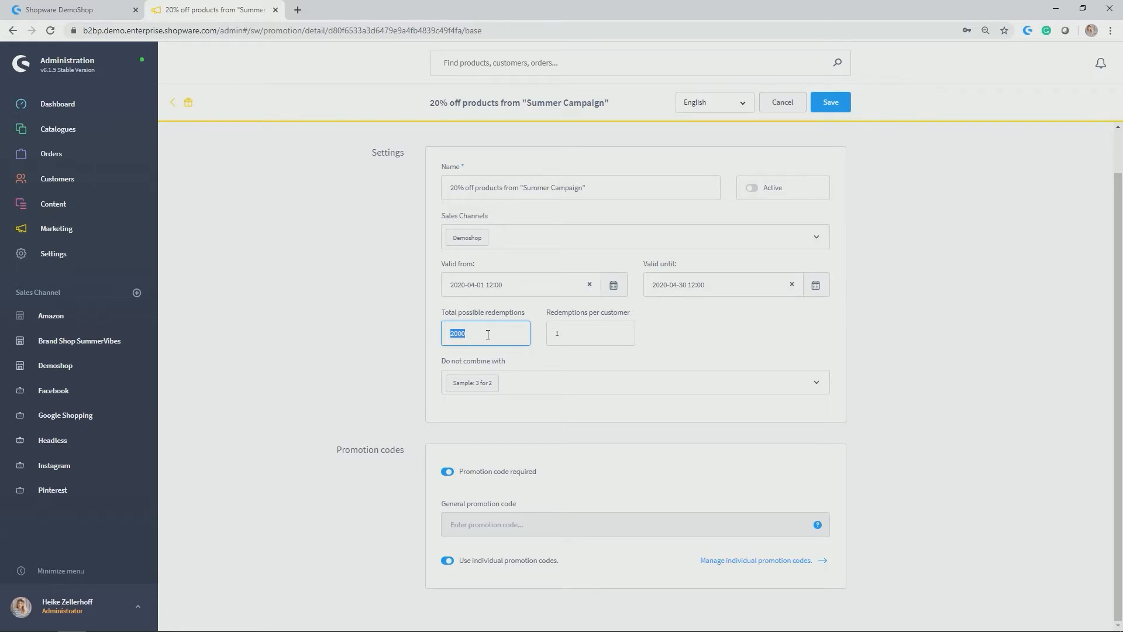
mouse_move(510, 341)
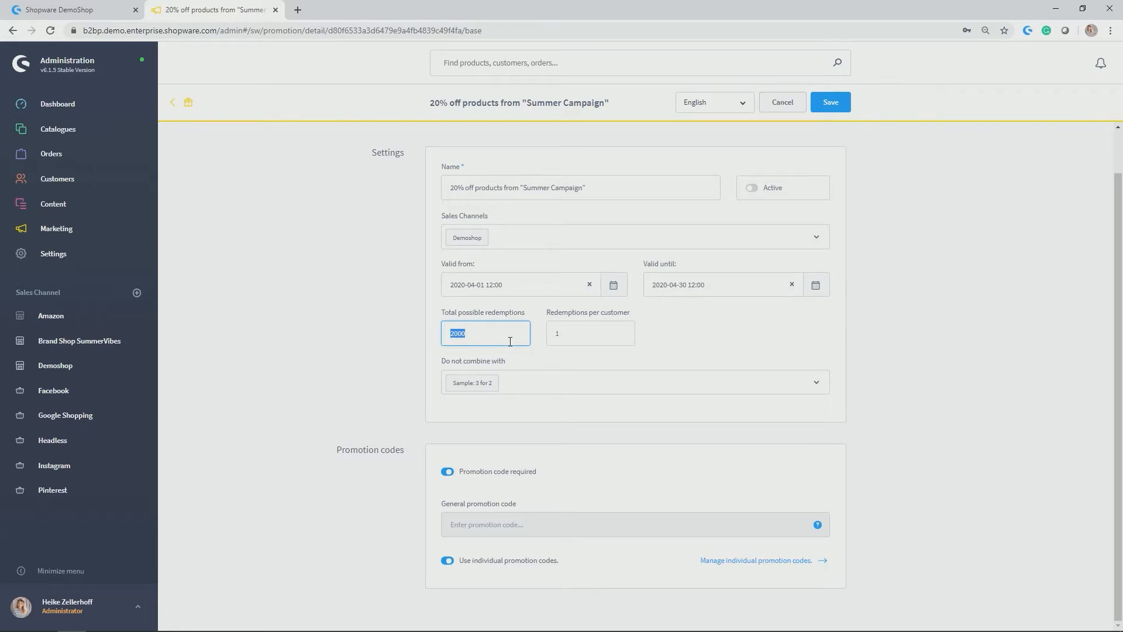
left_click(589, 333)
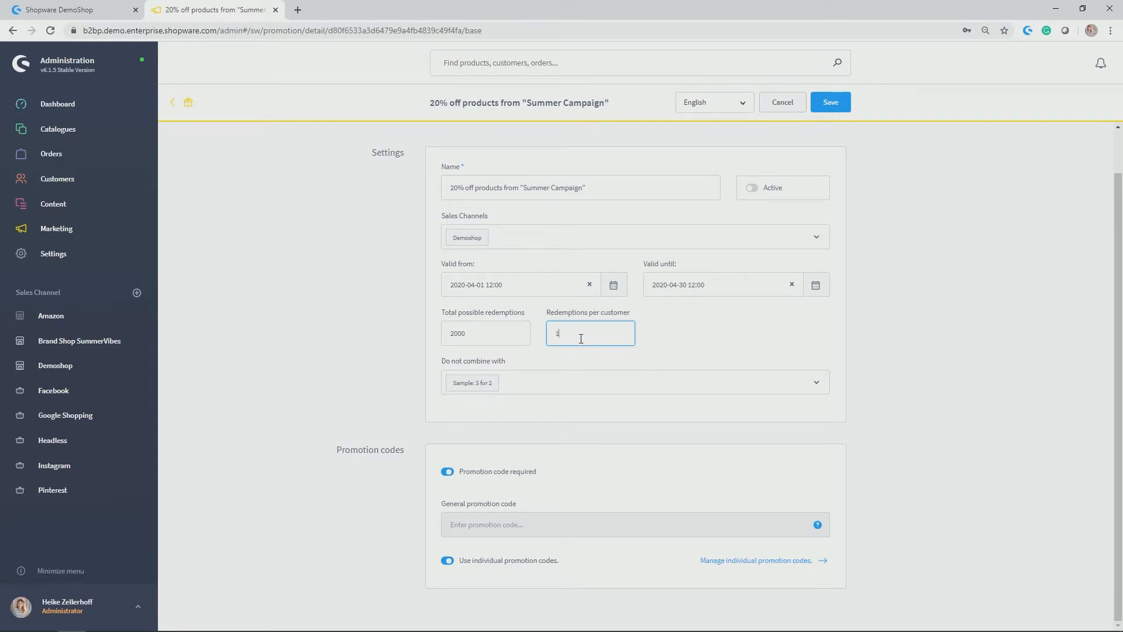
mouse_move(496, 430)
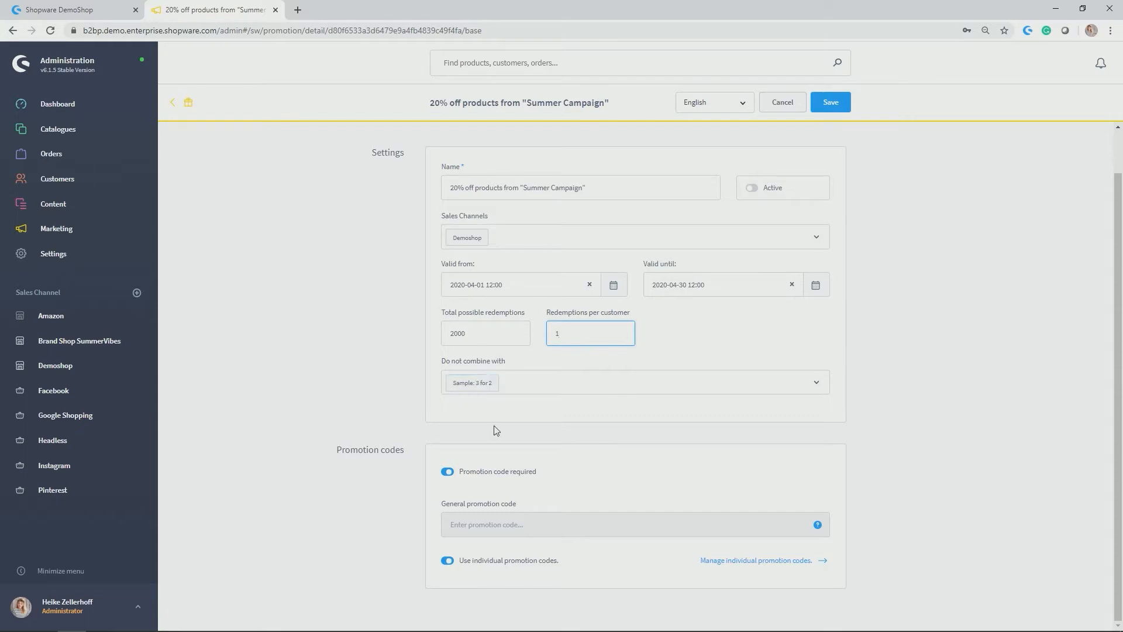
mouse_move(493, 405)
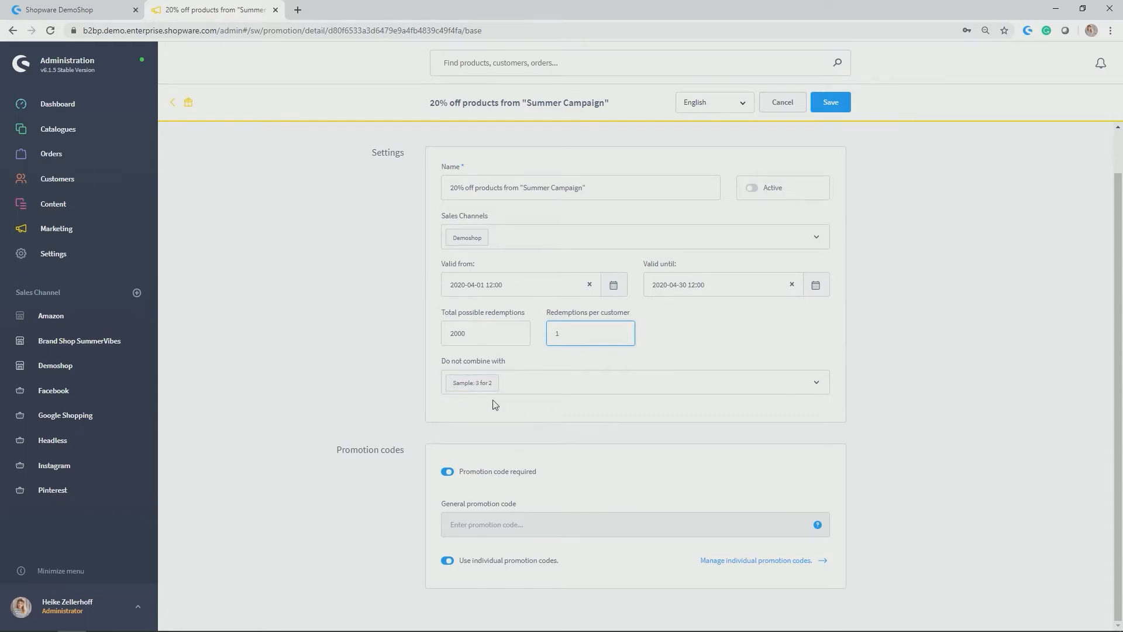
mouse_move(502, 392)
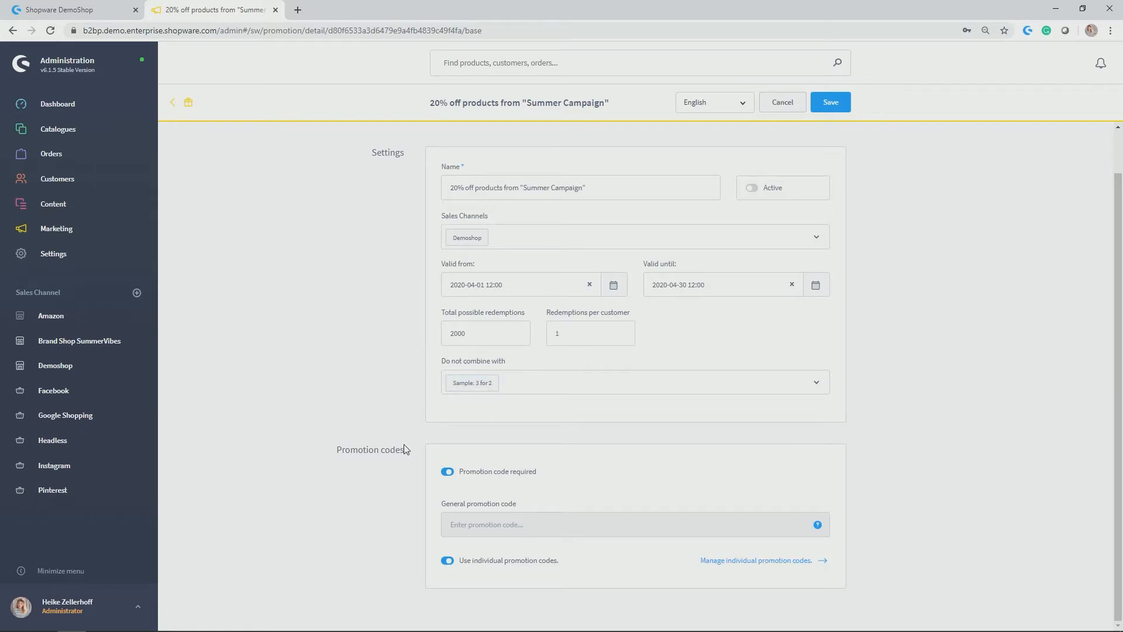
double_click(370, 449)
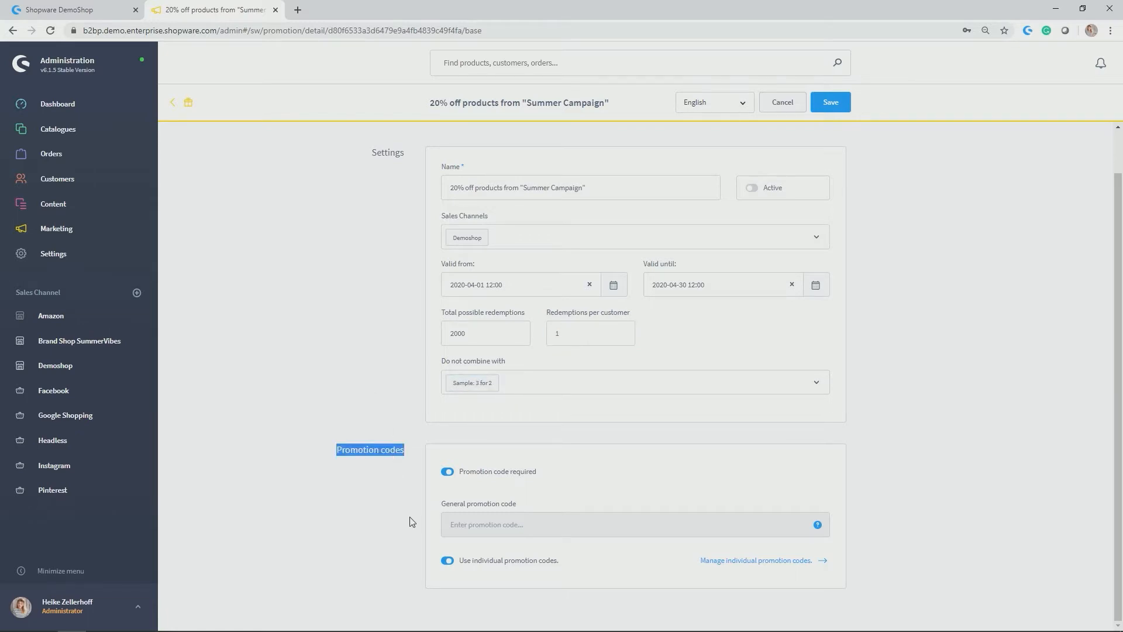
mouse_move(405, 531)
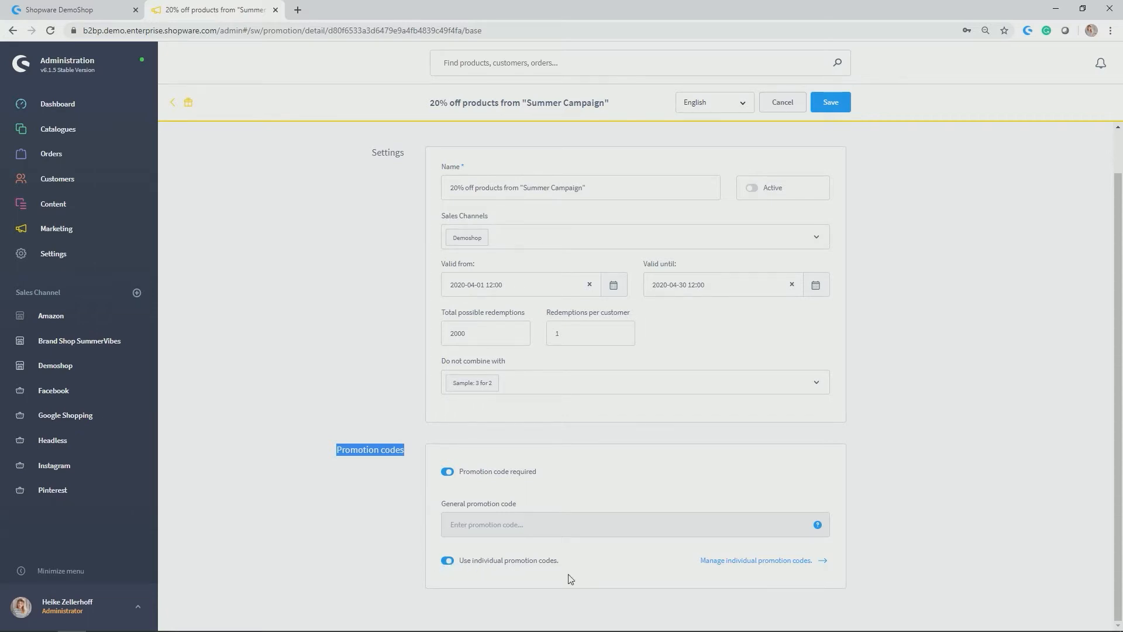
mouse_move(714, 531)
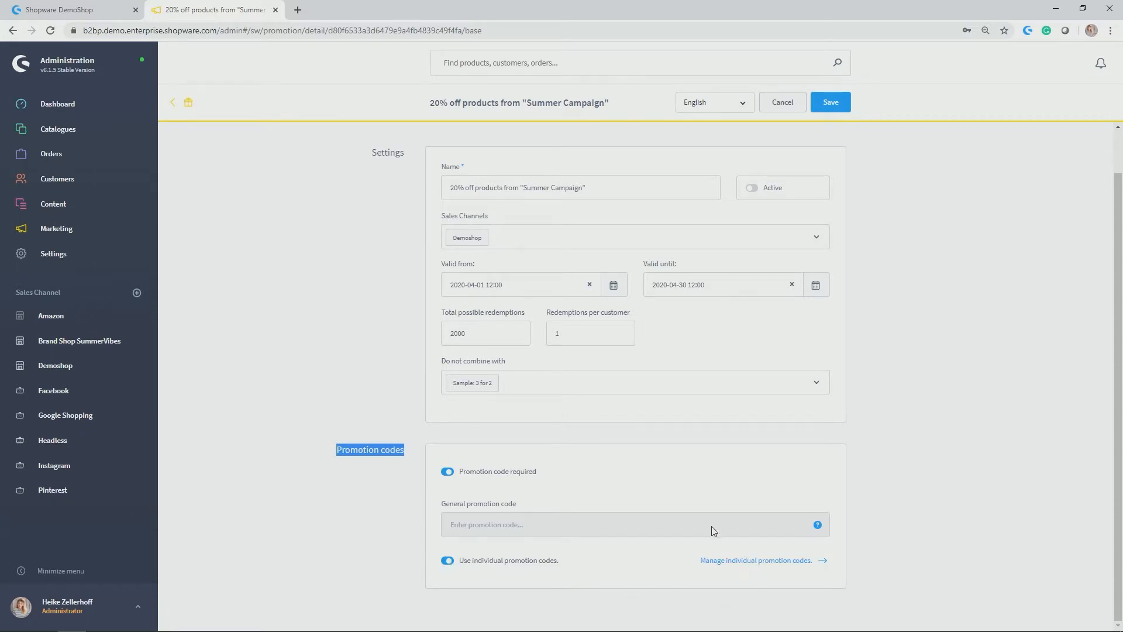
Step: Review the ten unredeemed Summer- individual codes and their pattern, then close the codes list
left_click(755, 560)
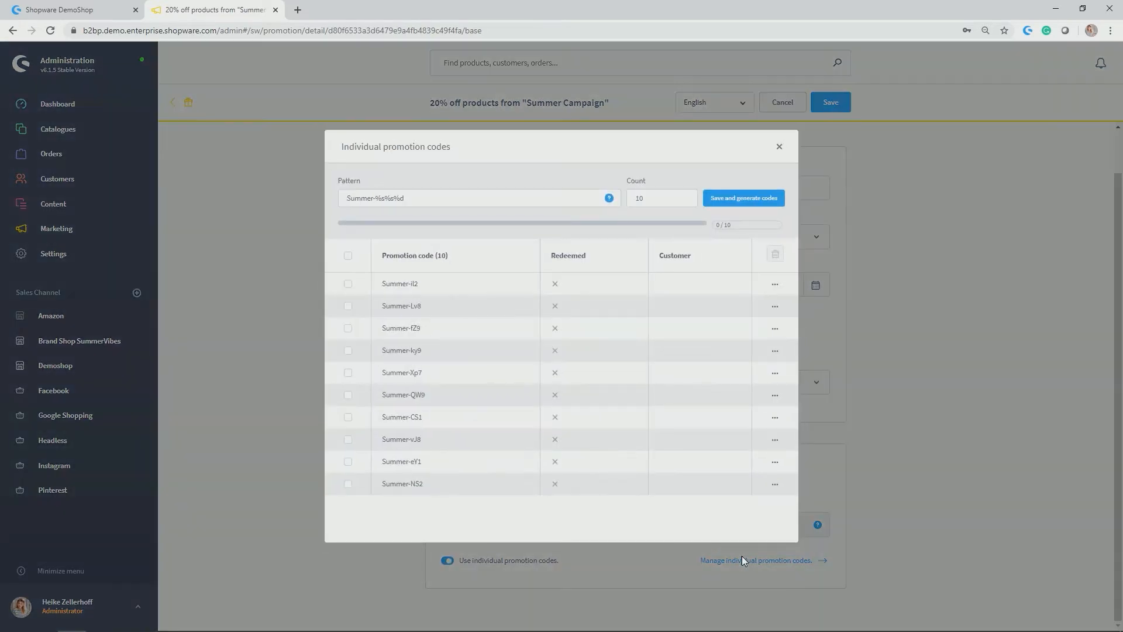
mouse_move(580, 122)
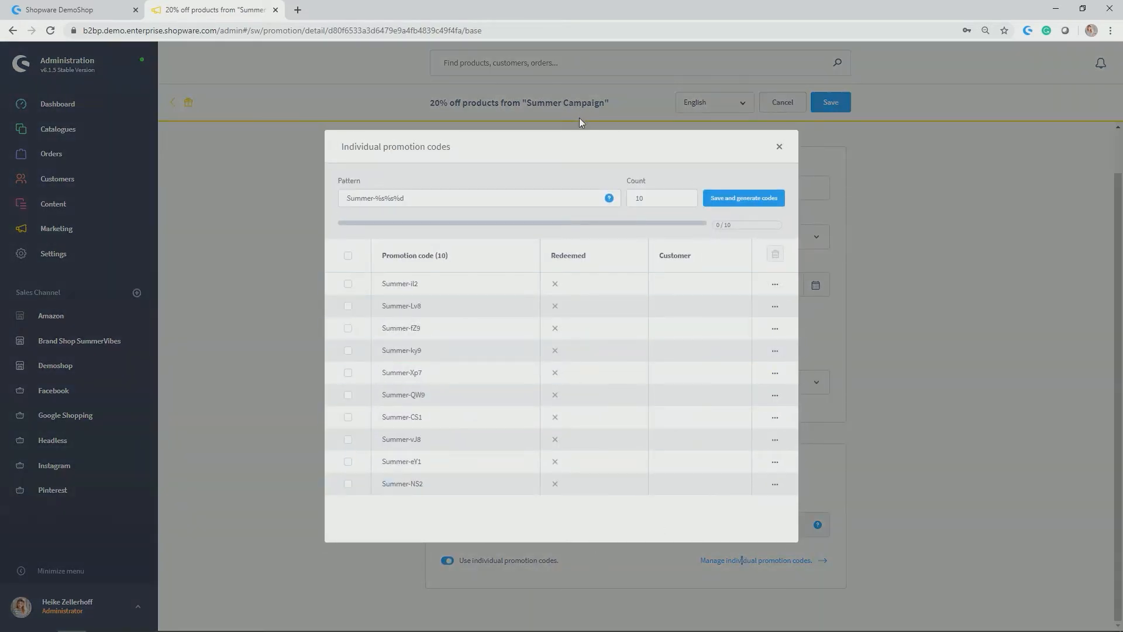
triple_click(478, 197)
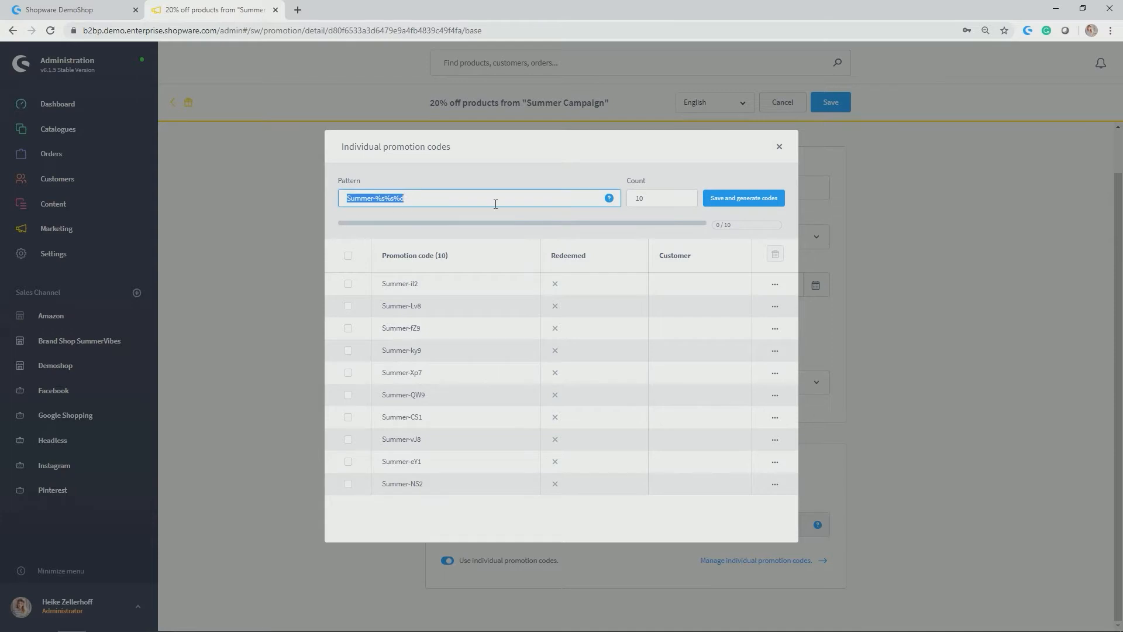
mouse_move(608, 198)
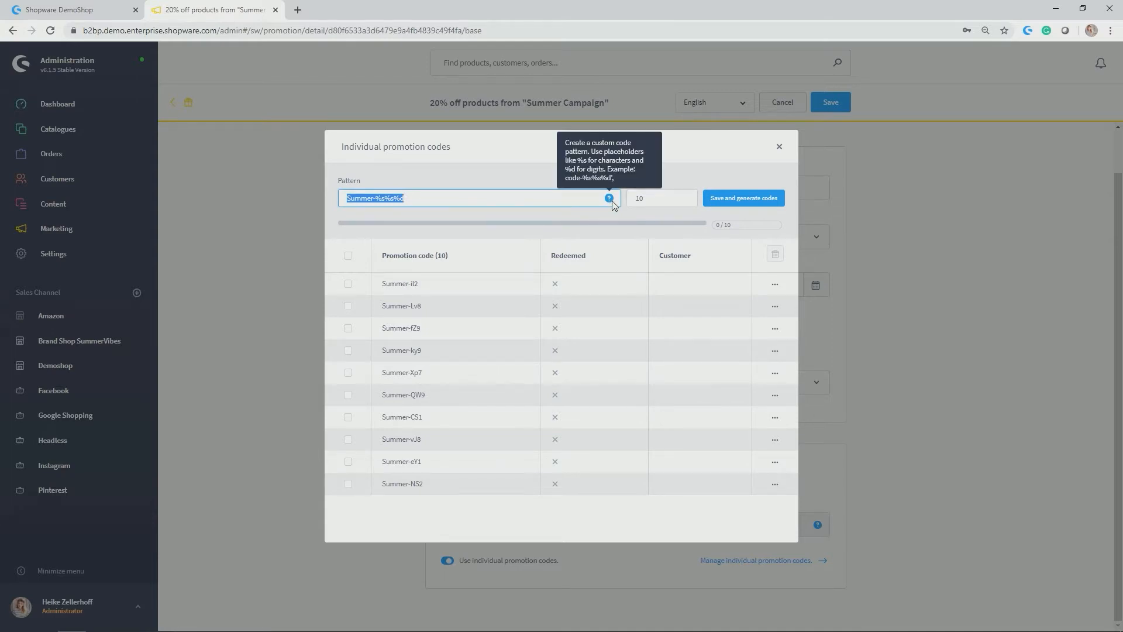
mouse_move(625, 208)
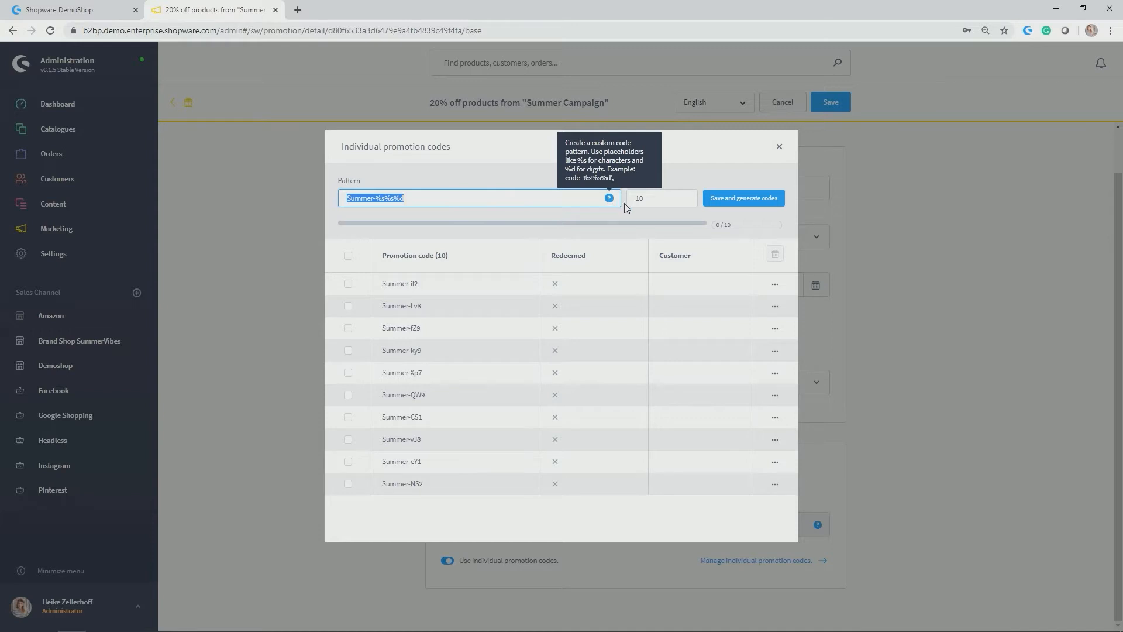
mouse_move(655, 236)
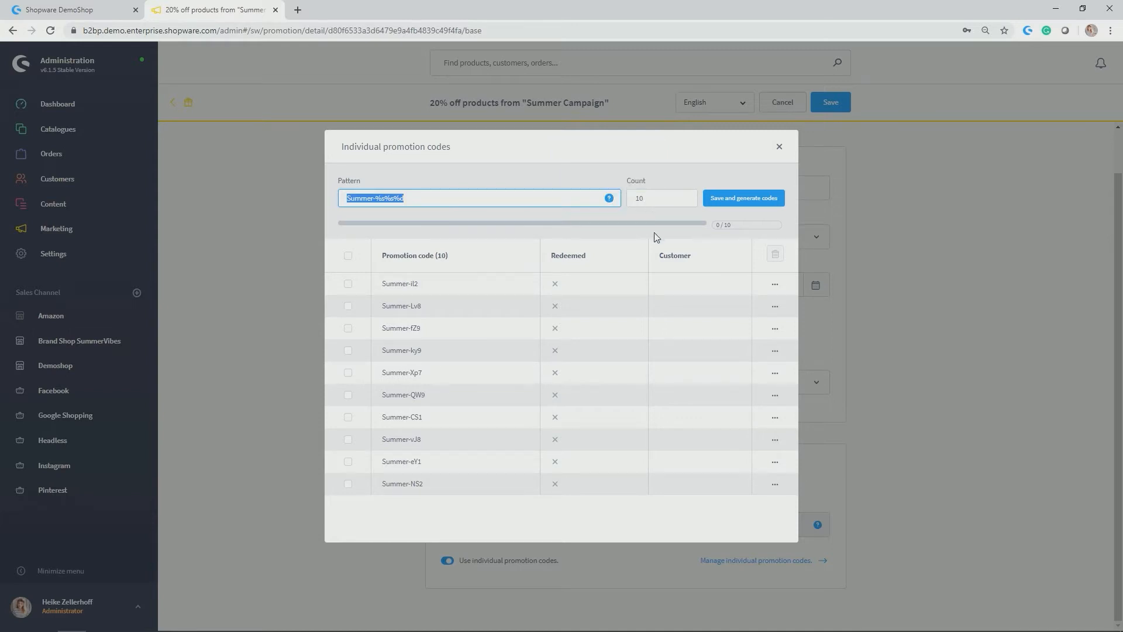
mouse_move(705, 268)
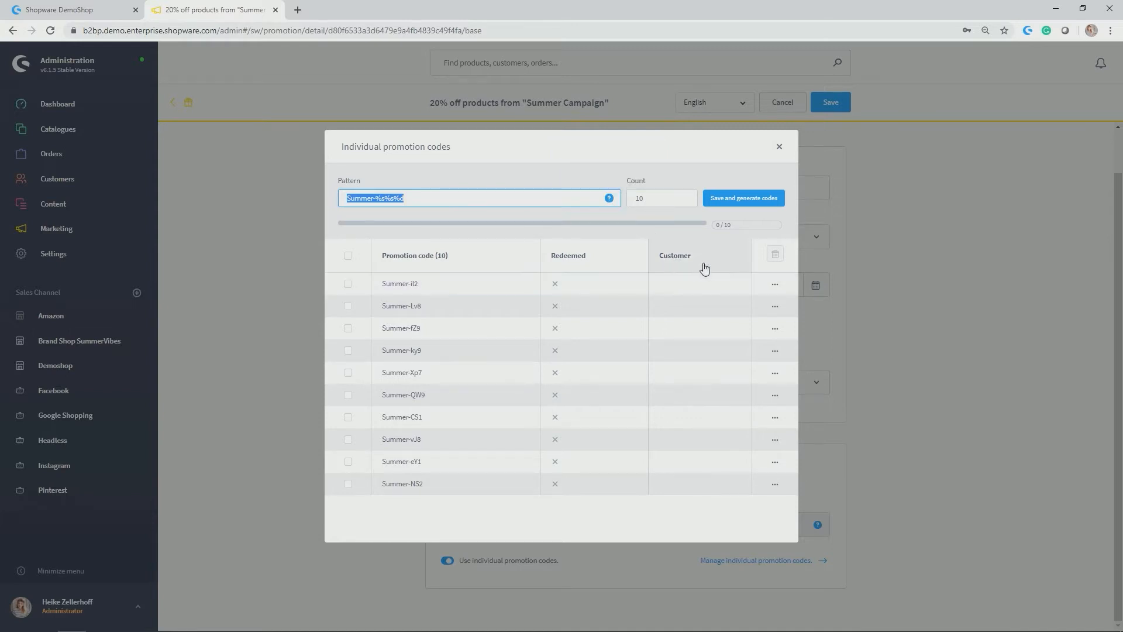
mouse_move(513, 488)
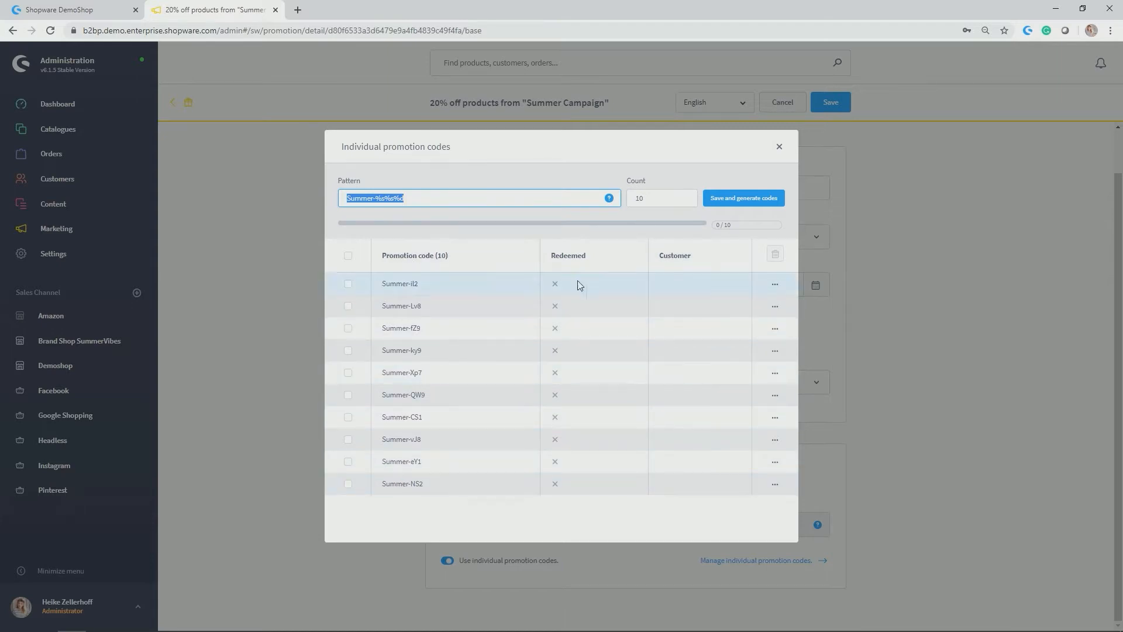
mouse_move(745, 310)
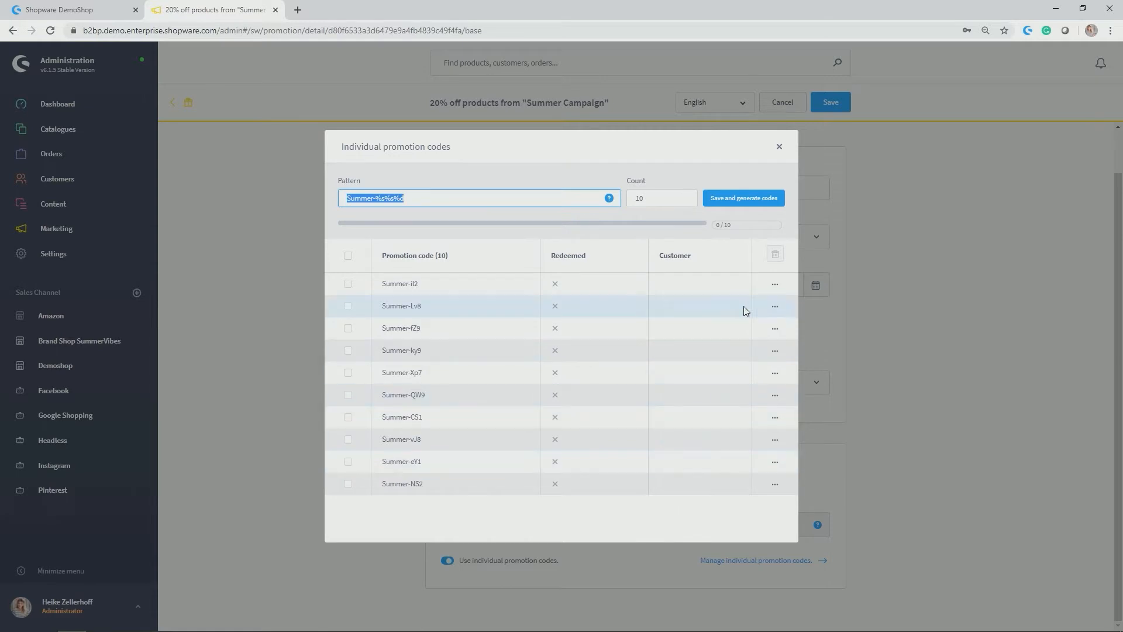
left_click(778, 147)
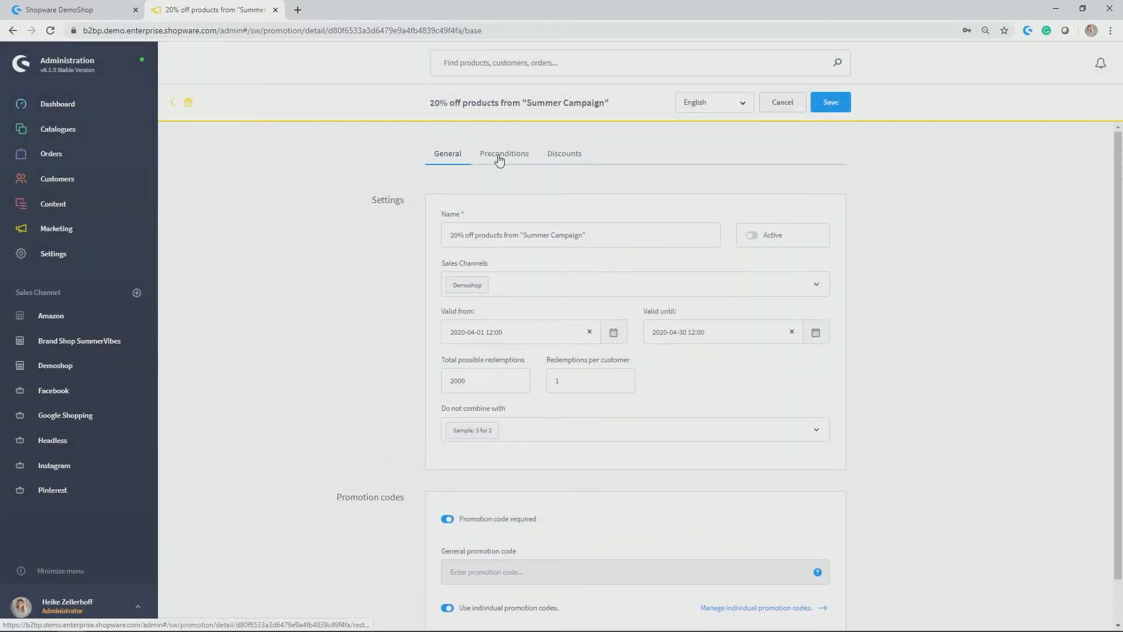
Step: Review the Preconditions tab: target group, qualified carts and qualified orders, all unassigned
left_click(504, 153)
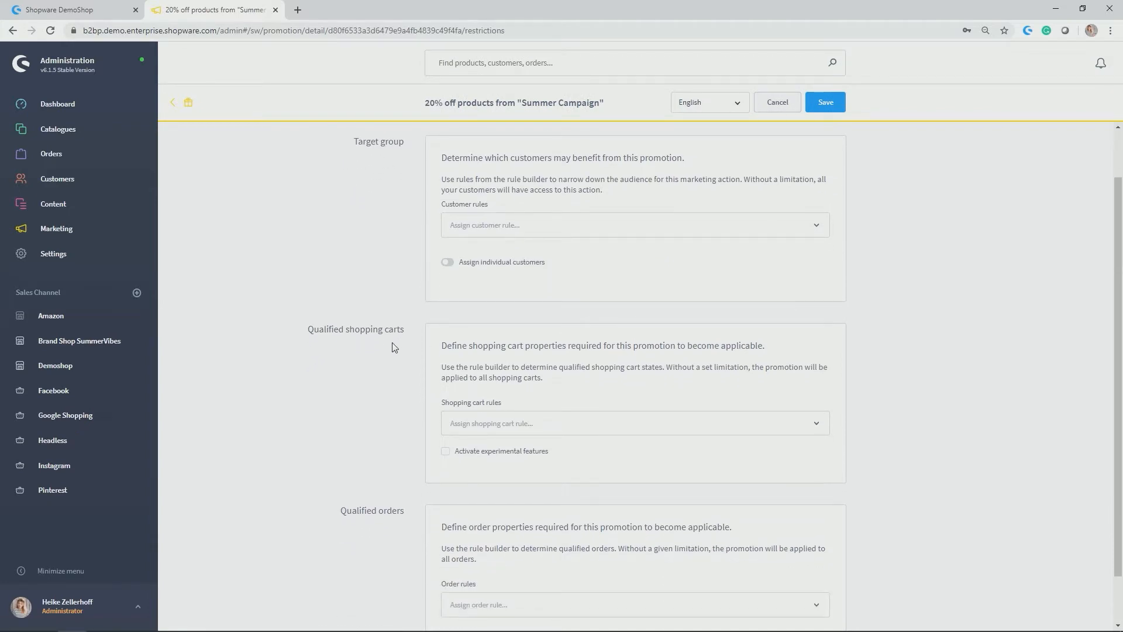
mouse_move(361, 508)
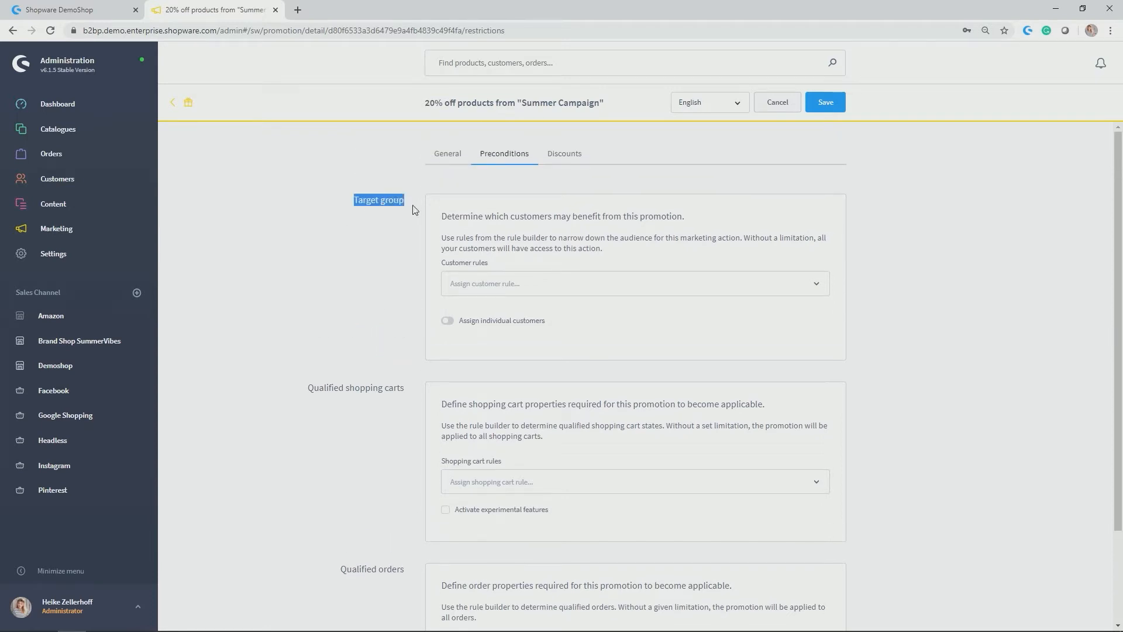
mouse_move(400, 230)
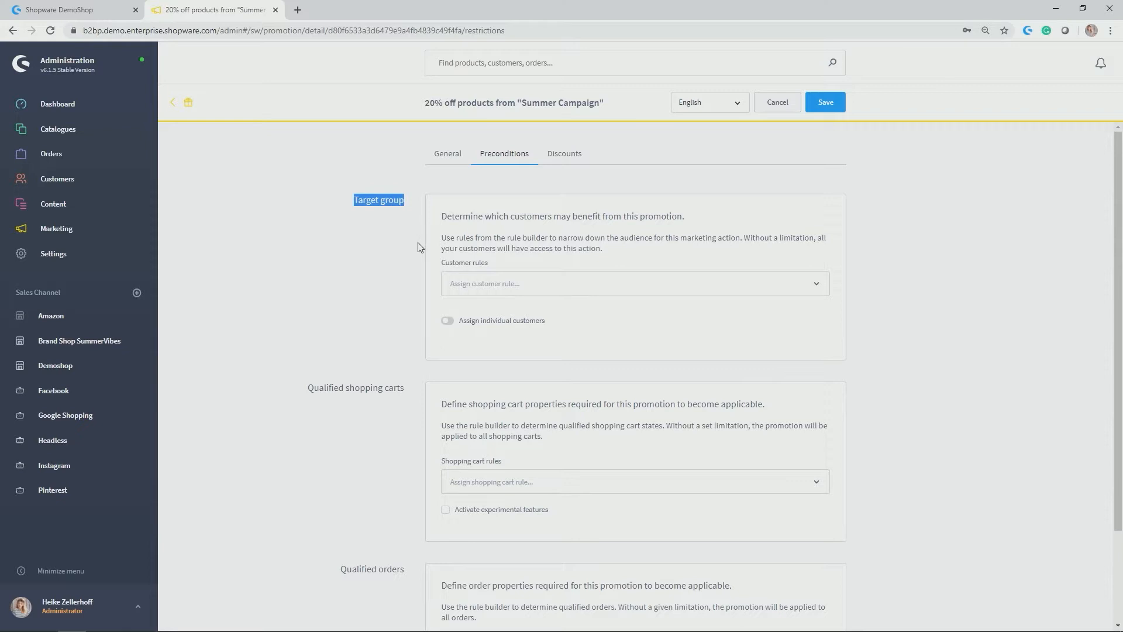
mouse_move(370, 242)
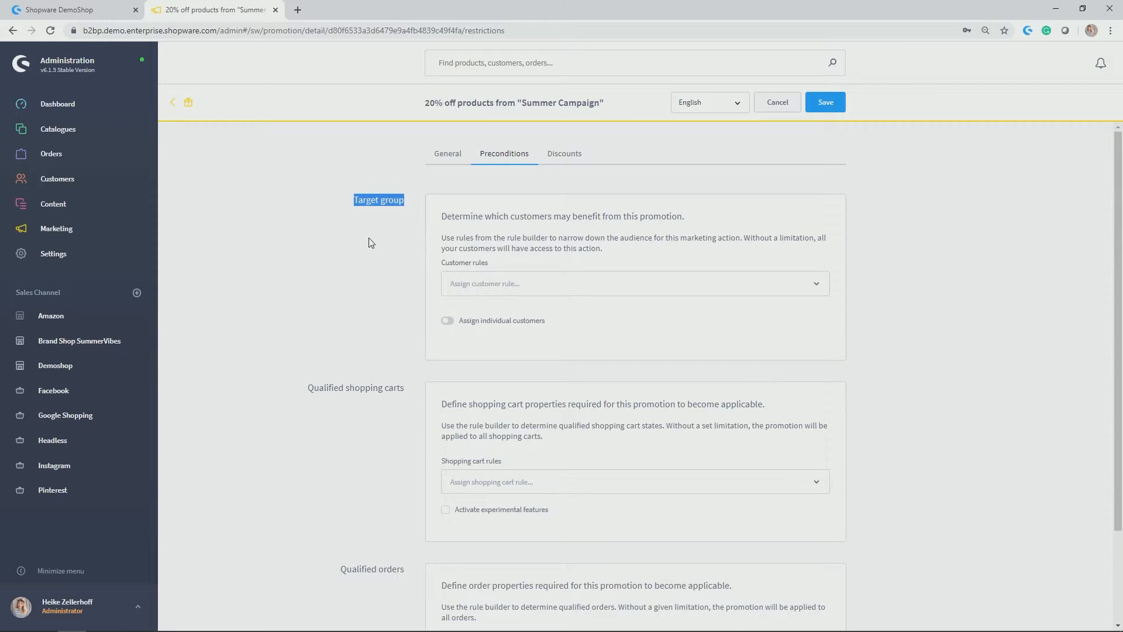
mouse_move(368, 242)
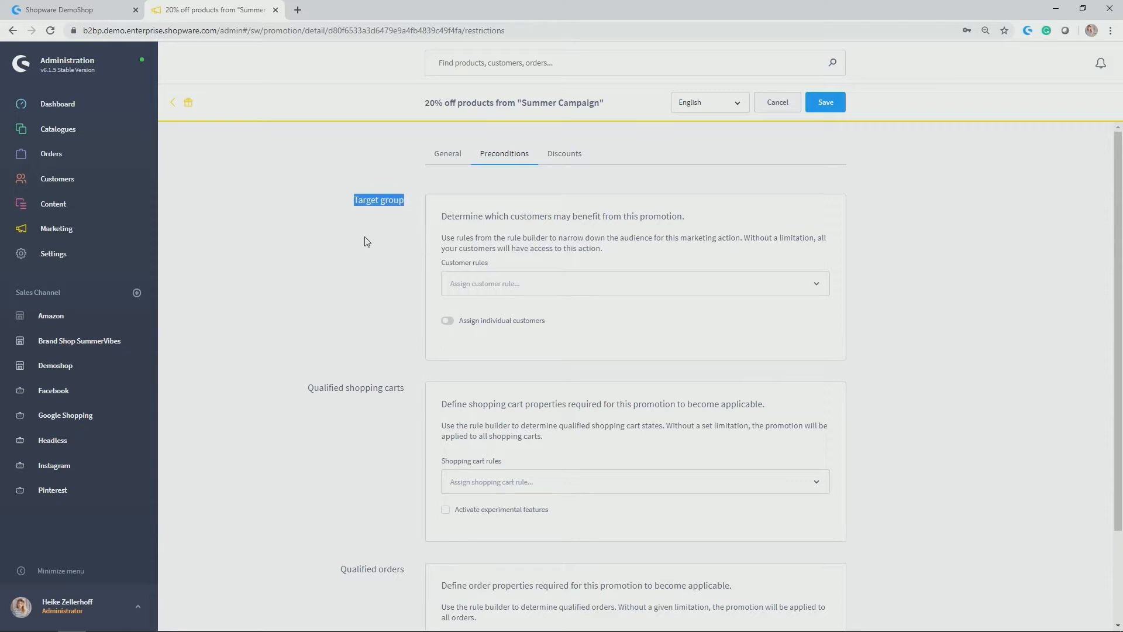
mouse_move(358, 237)
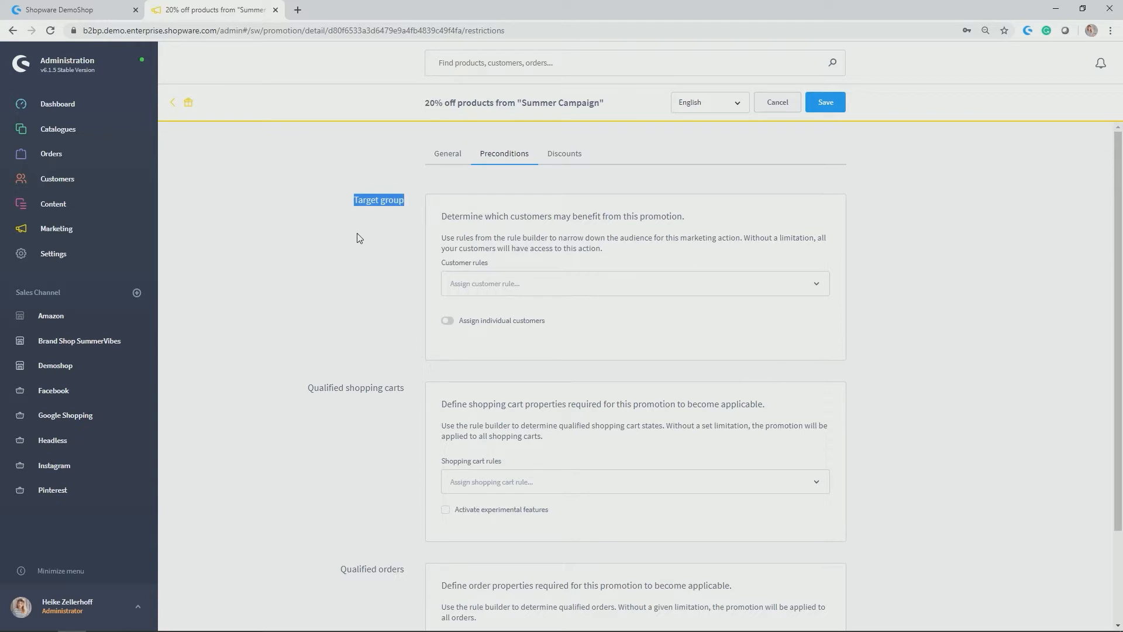
scroll("down", 3)
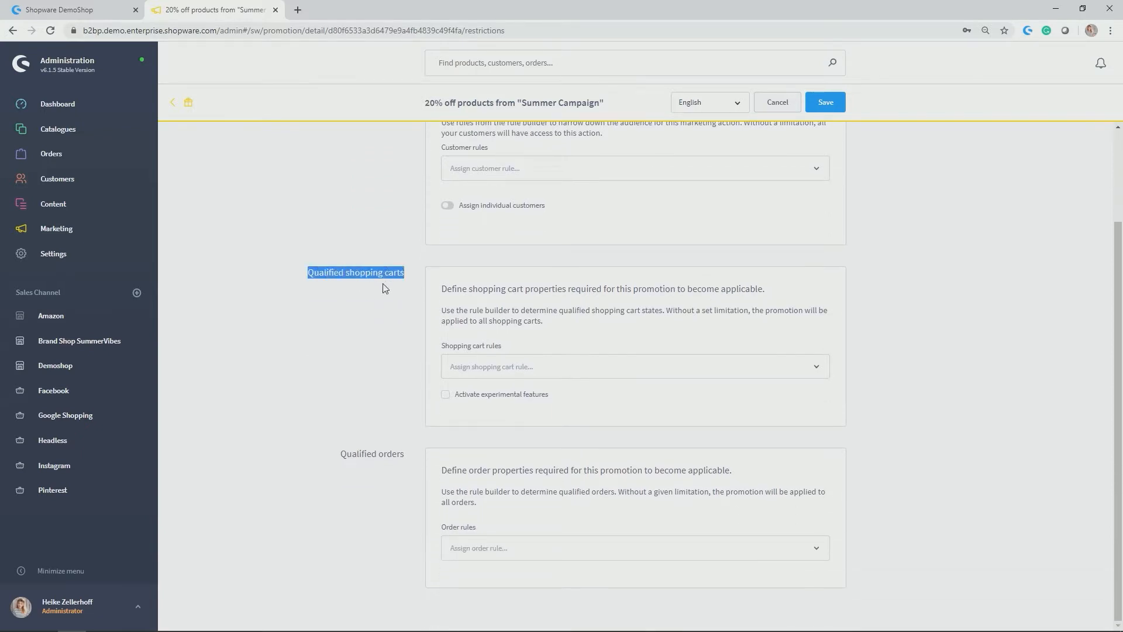
mouse_move(411, 328)
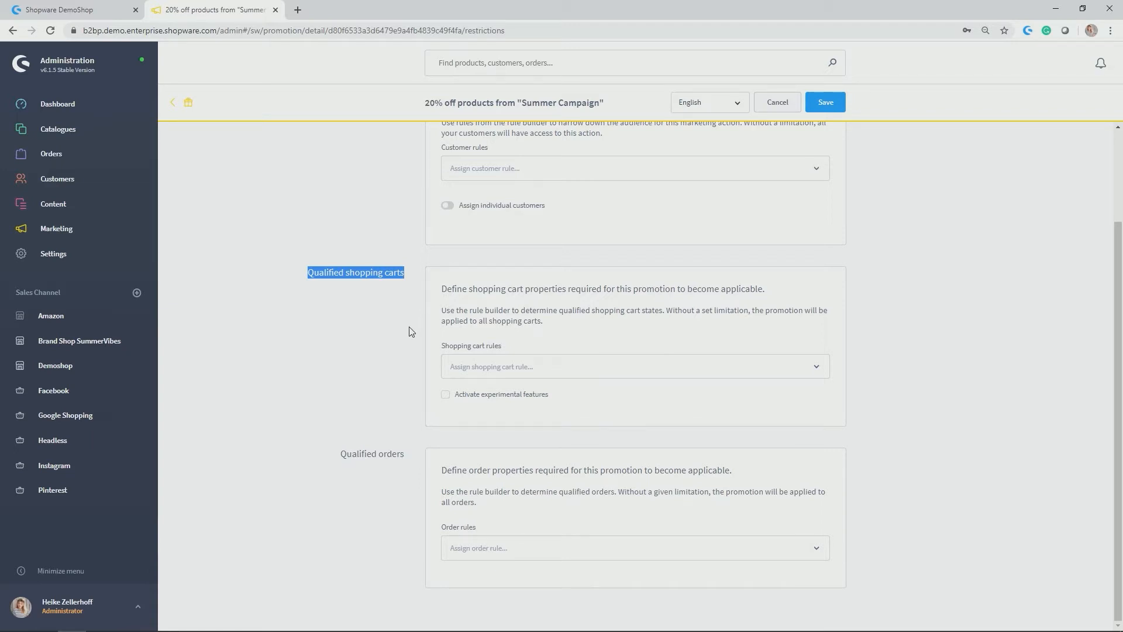
mouse_move(403, 329)
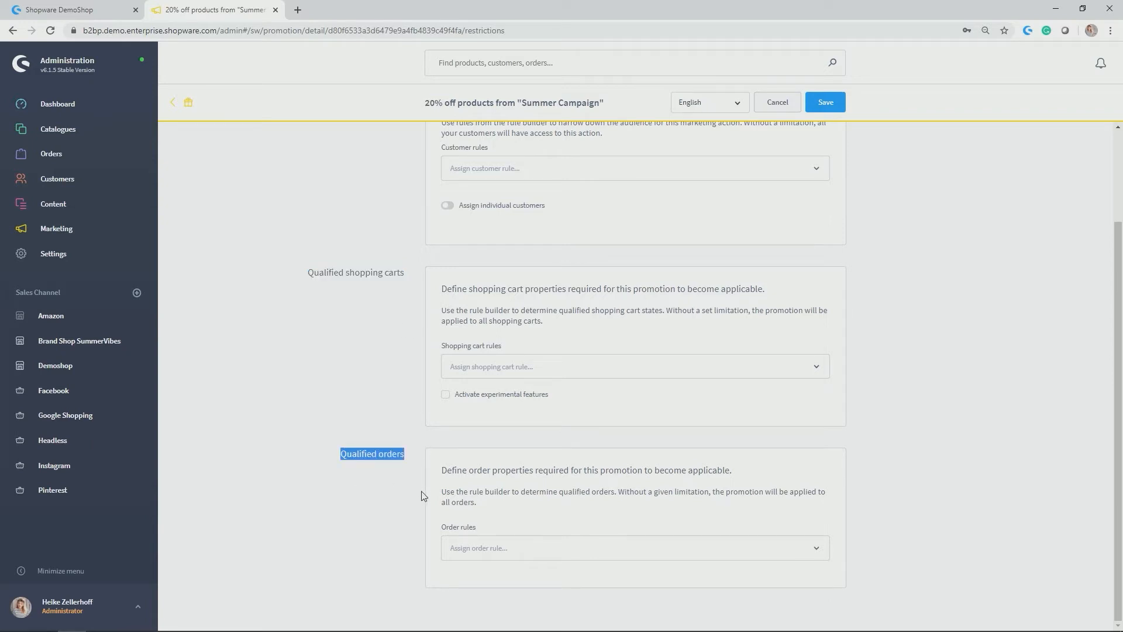
mouse_move(385, 496)
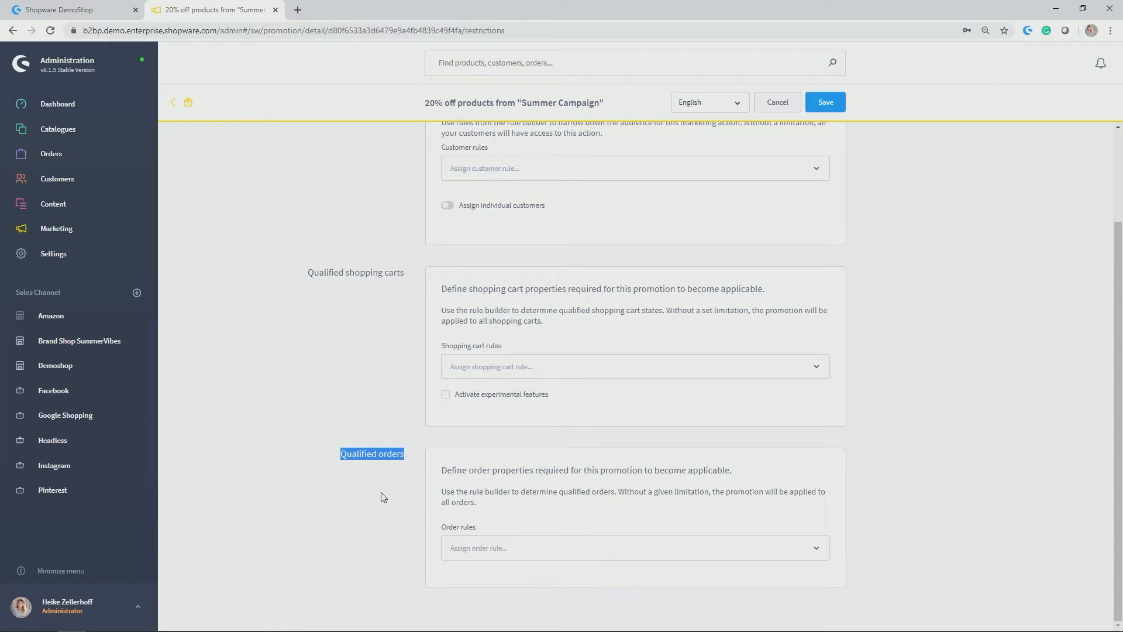
mouse_move(376, 502)
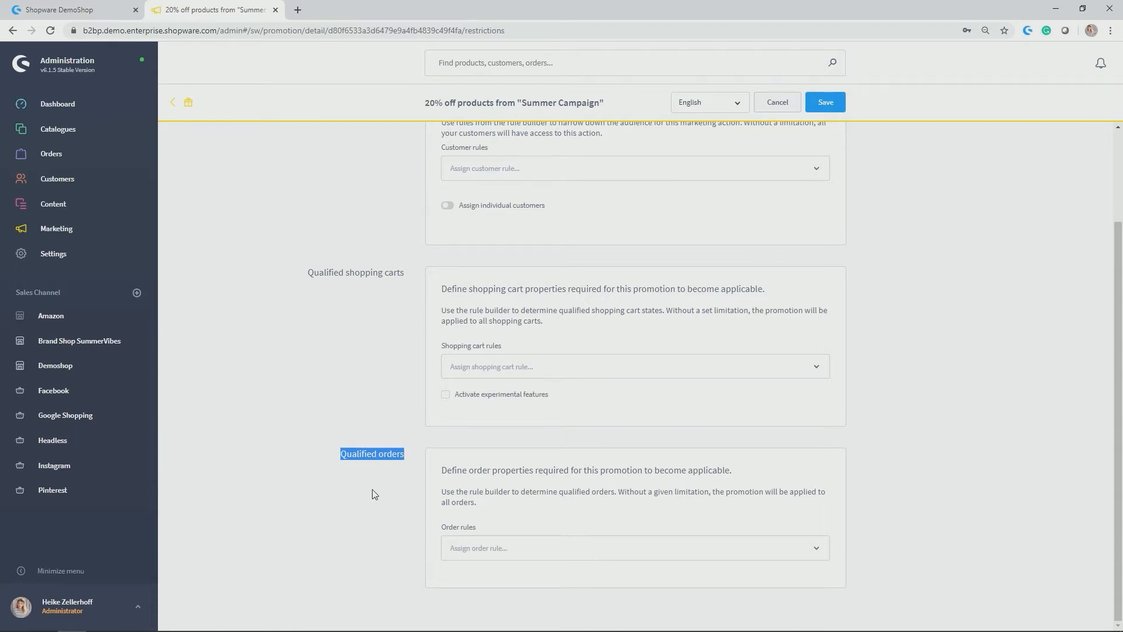
scroll("up", 3)
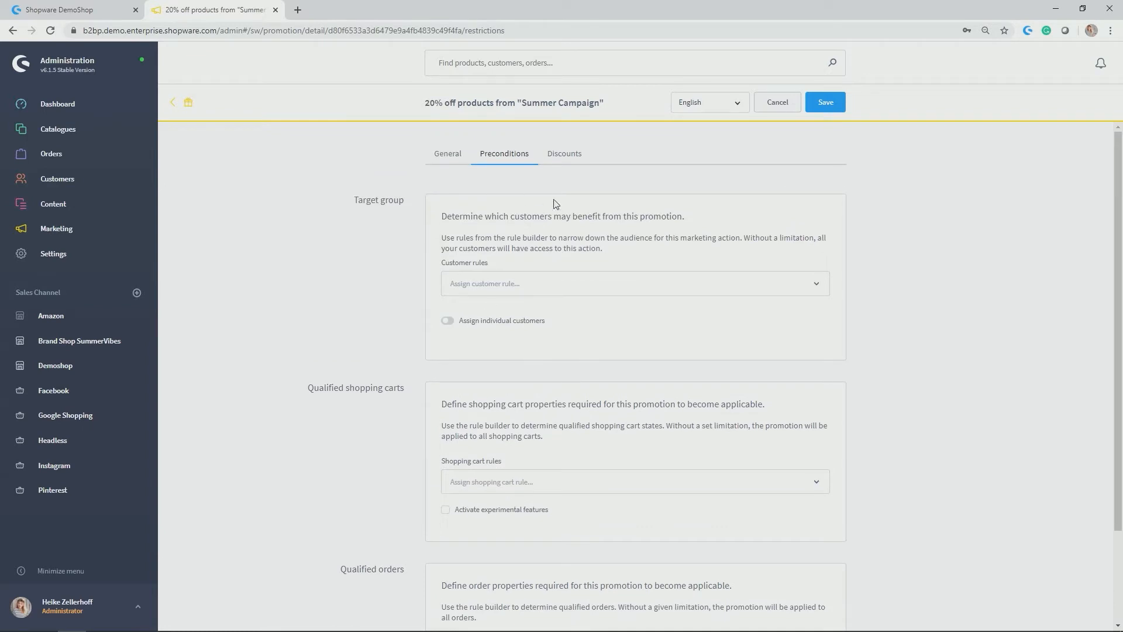
left_click(563, 153)
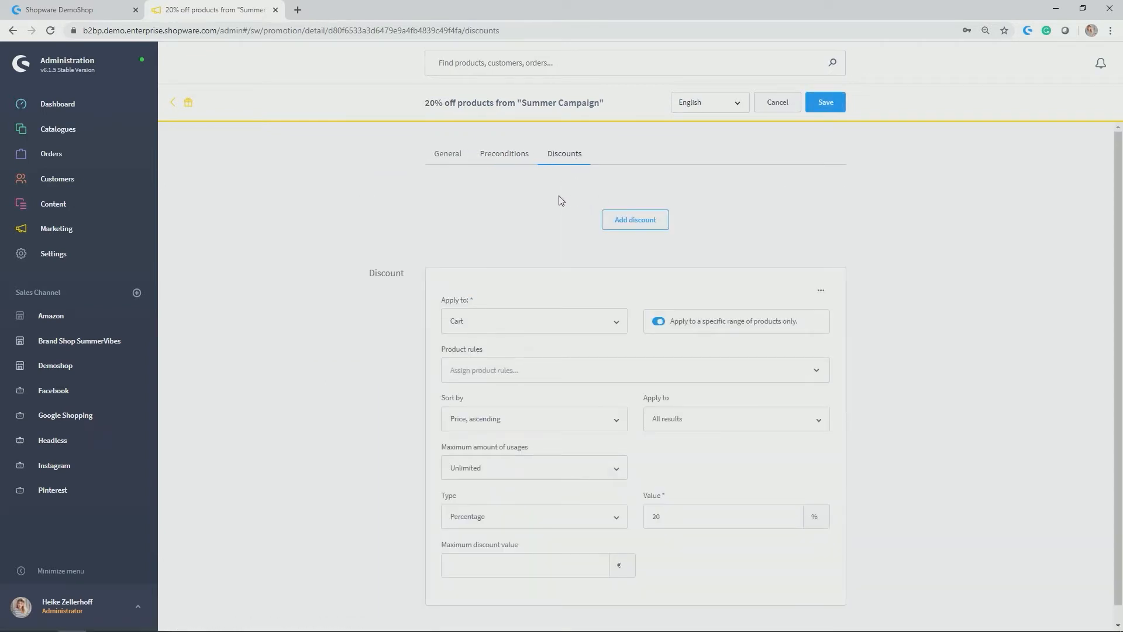
left_click(533, 320)
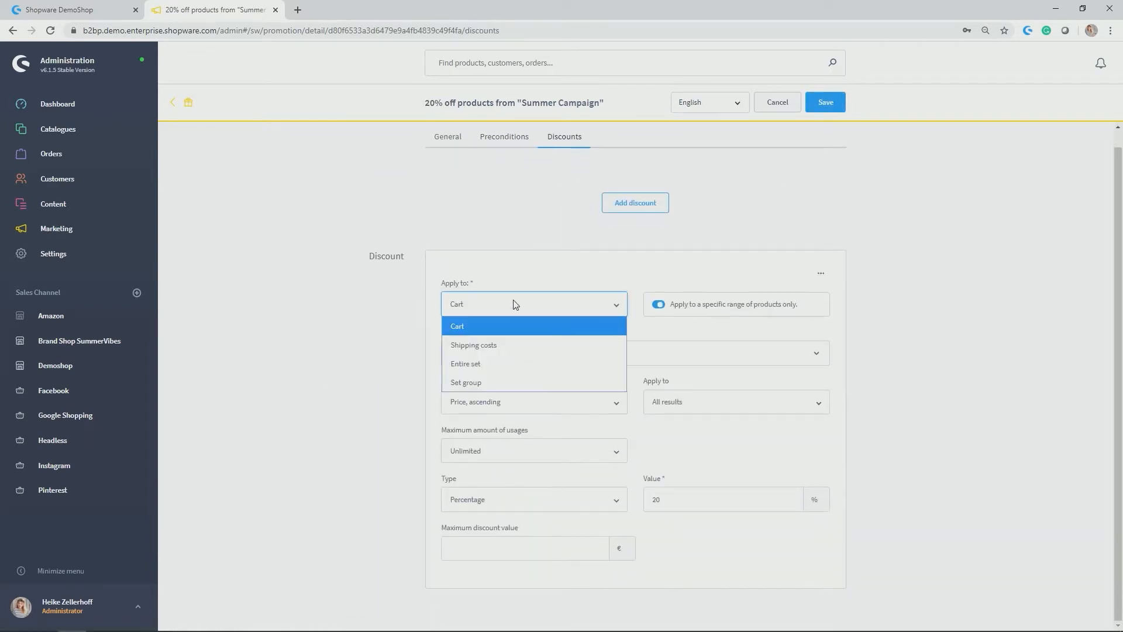
mouse_move(473, 344)
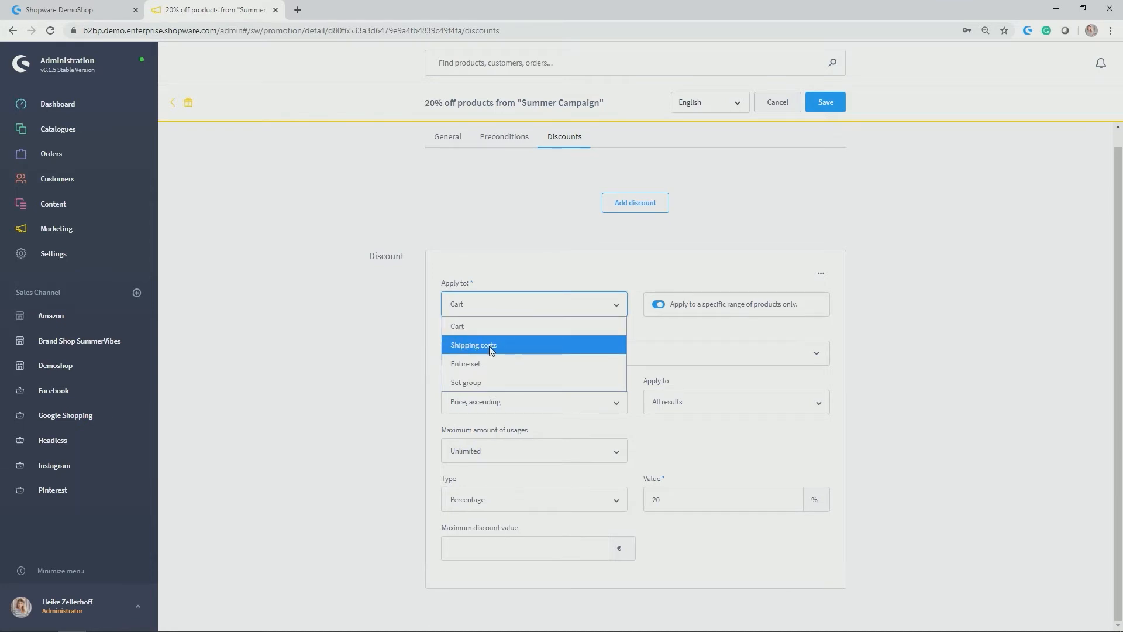
mouse_move(514, 366)
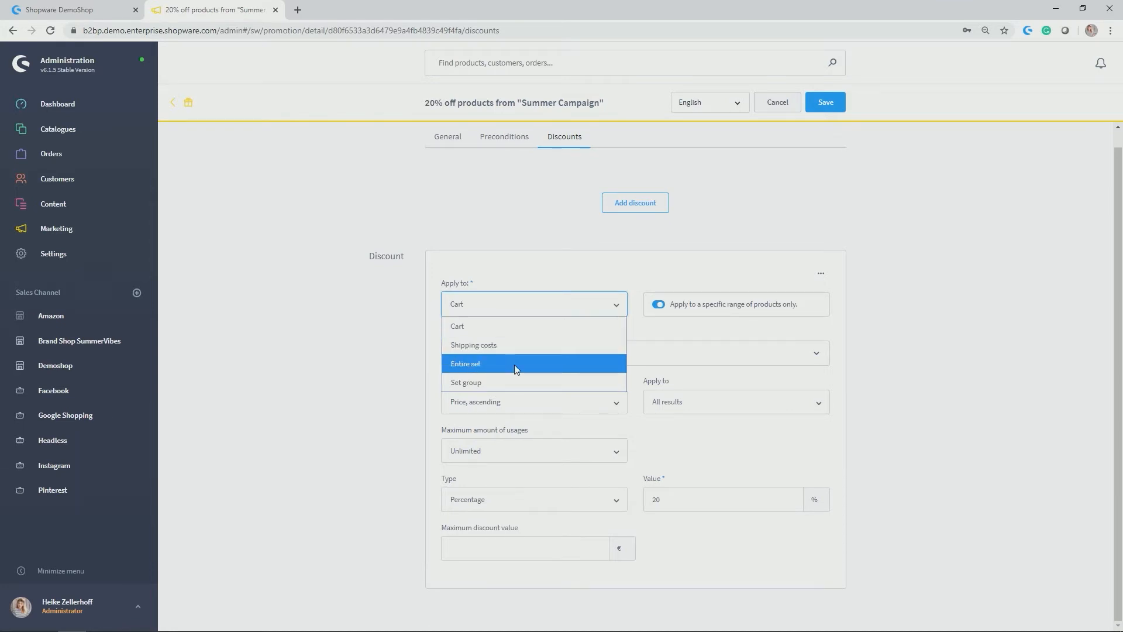
mouse_move(516, 382)
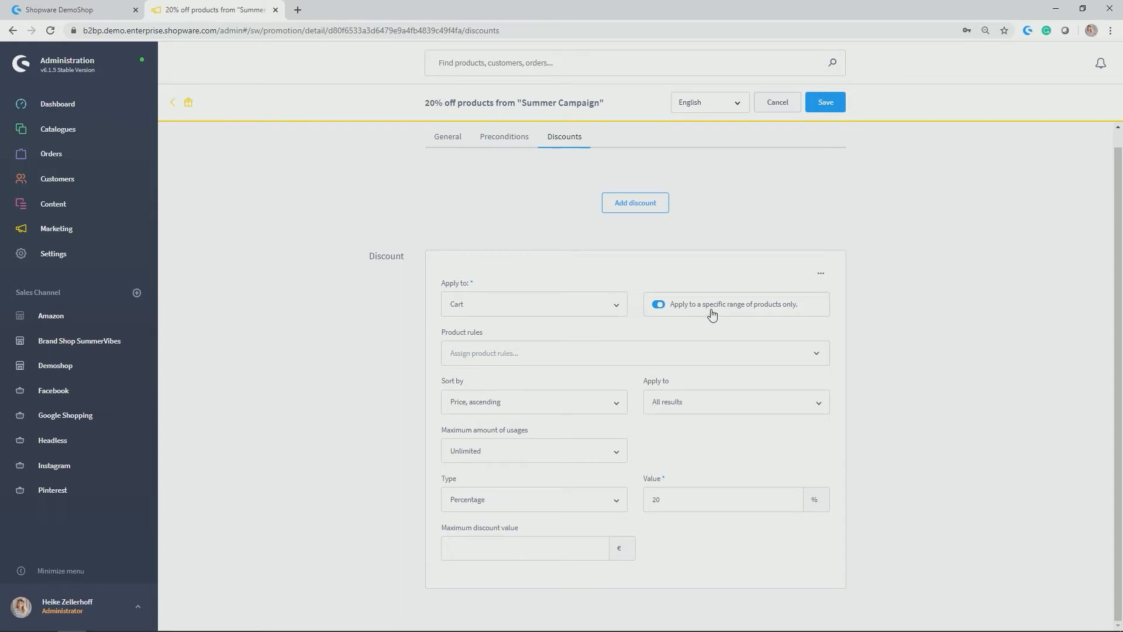
left_click(479, 352)
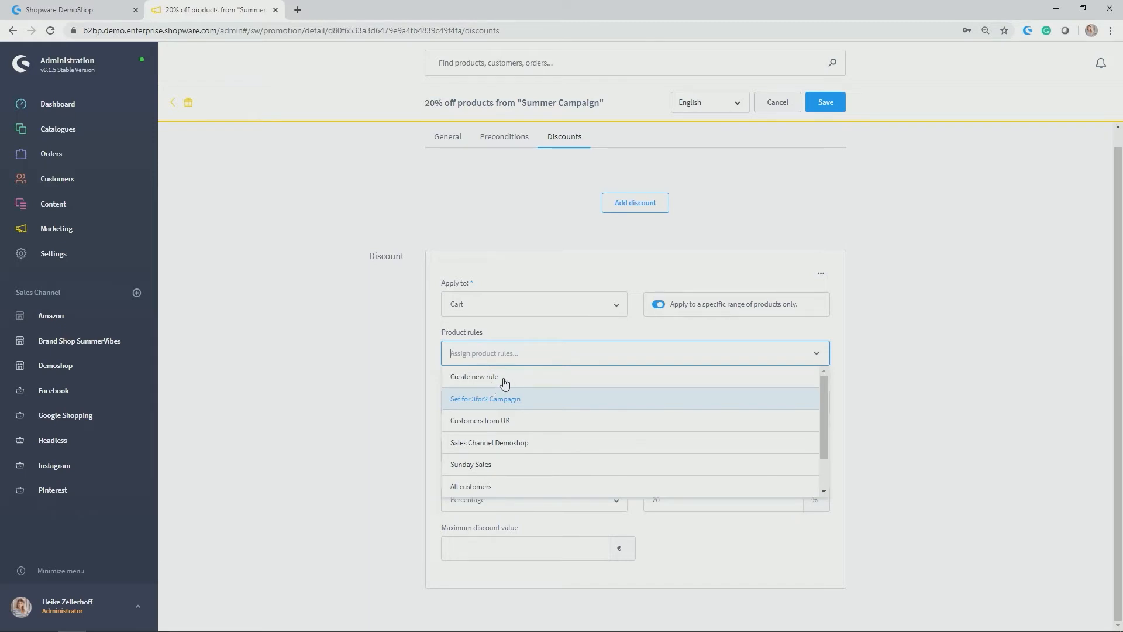
mouse_move(247, 399)
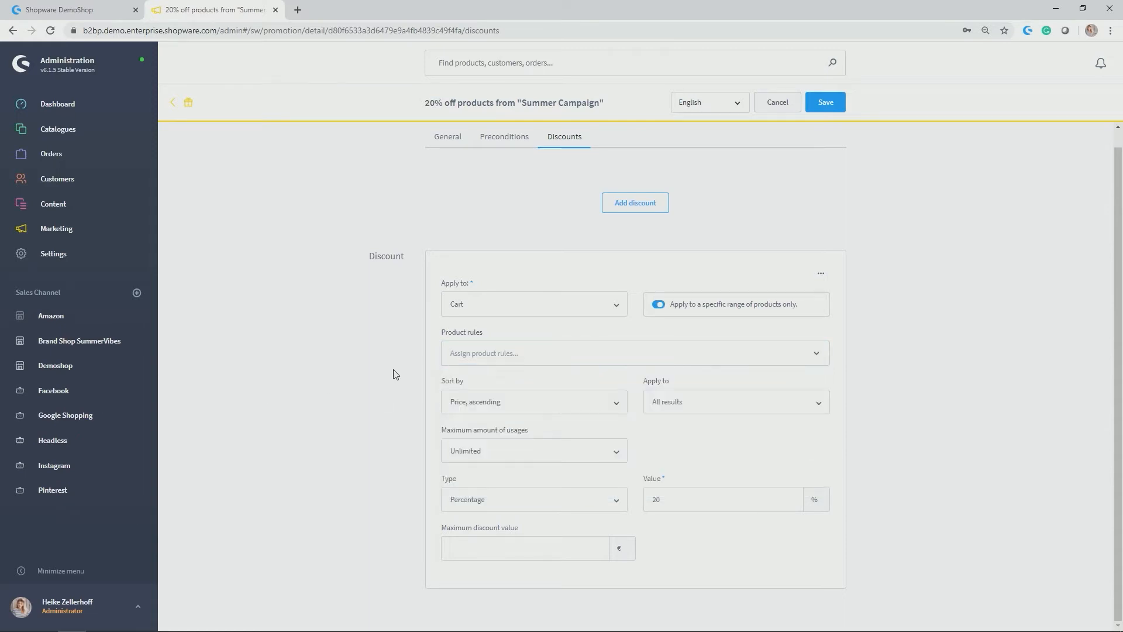
mouse_move(466, 415)
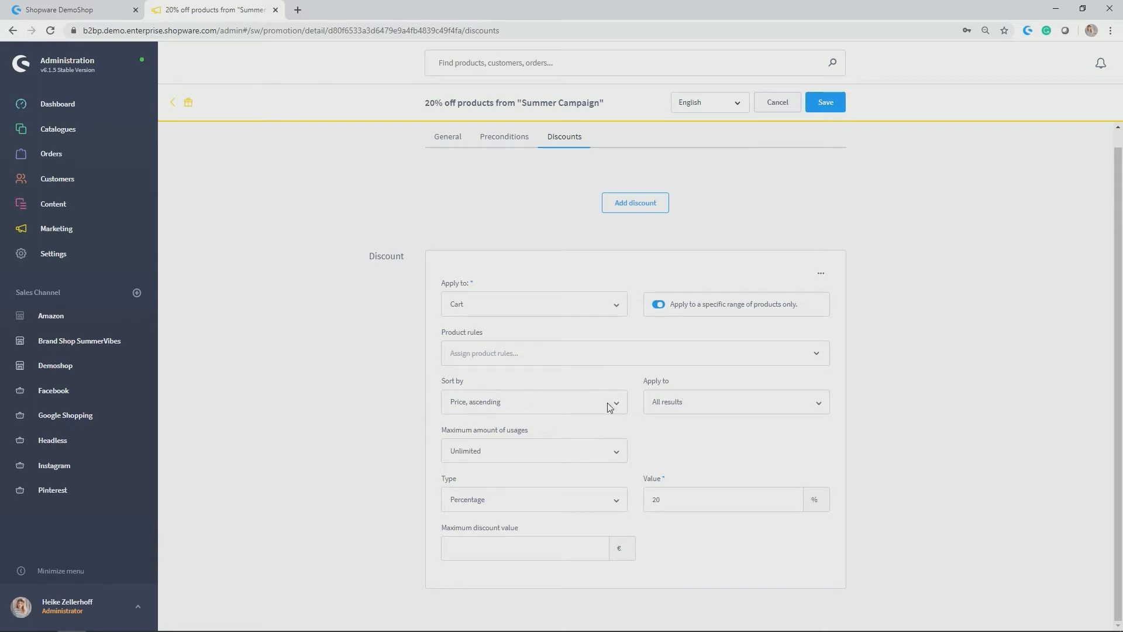
left_click(735, 401)
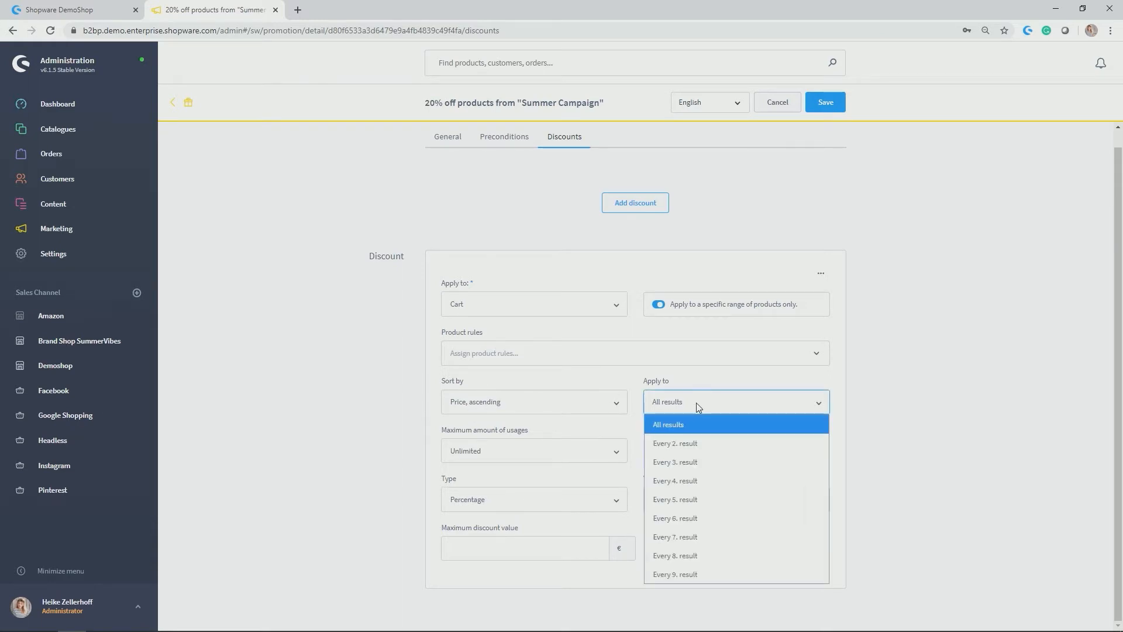
mouse_move(715, 443)
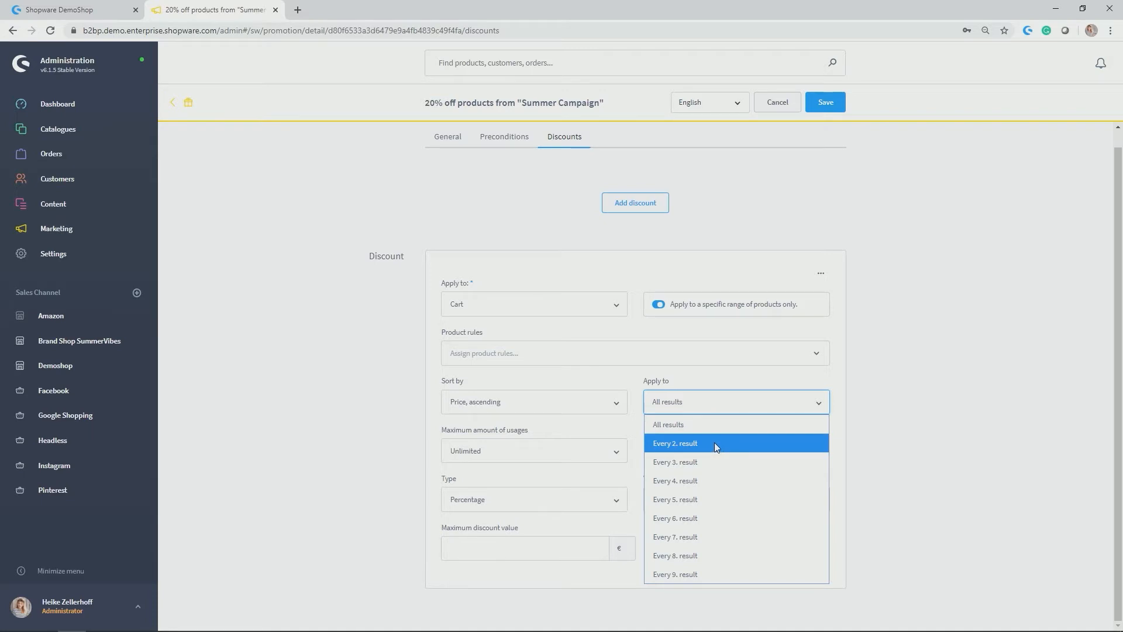
left_click(666, 424)
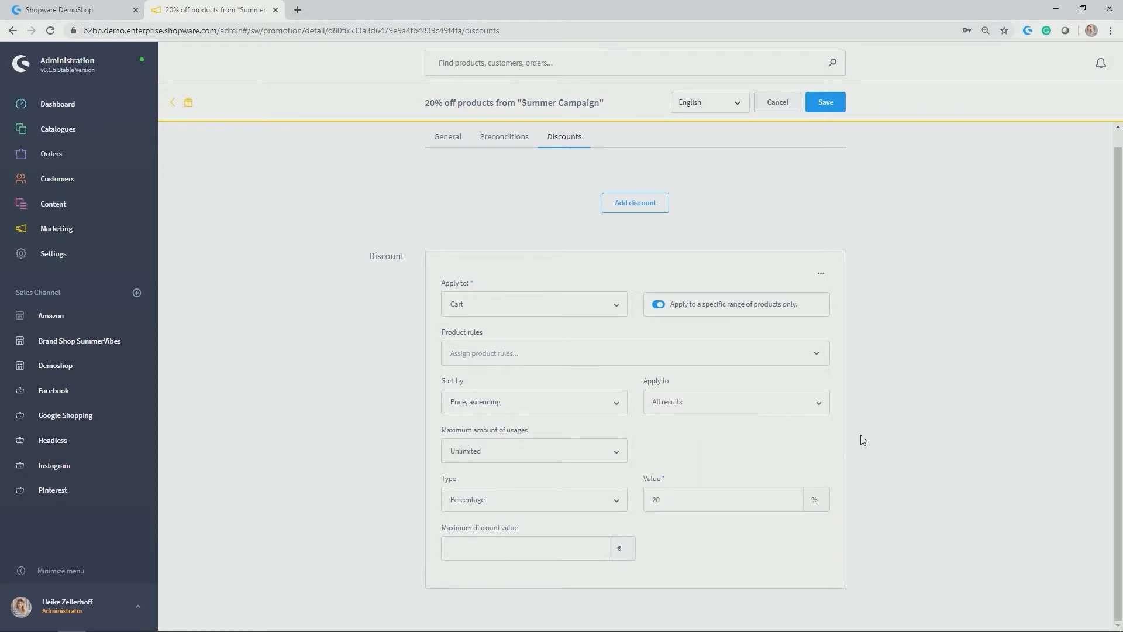
mouse_move(524, 495)
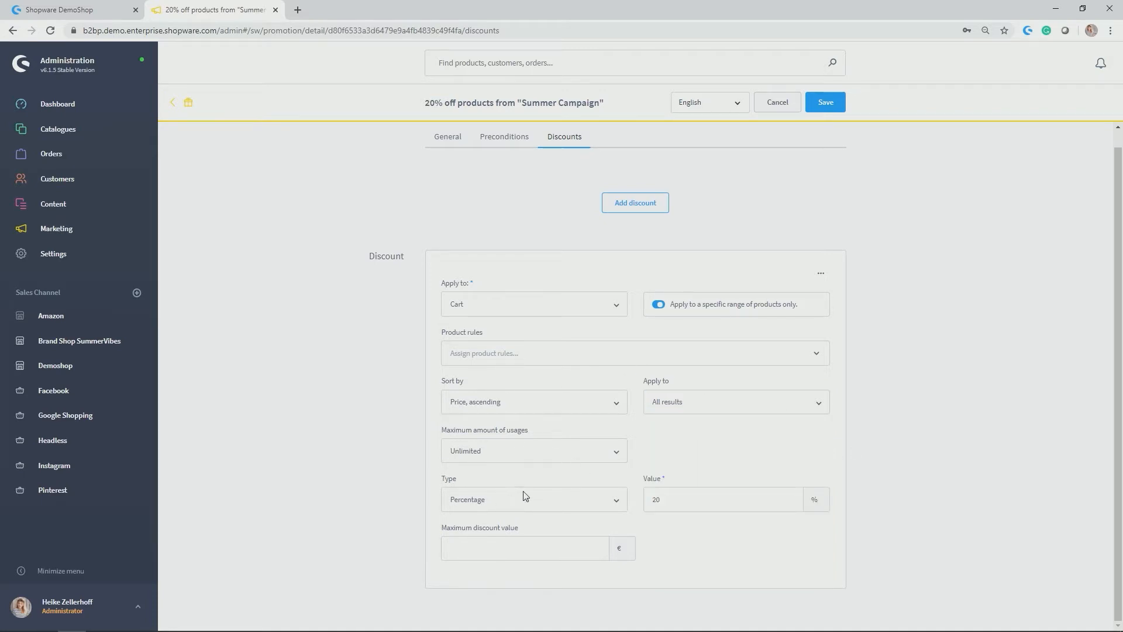
mouse_move(456, 533)
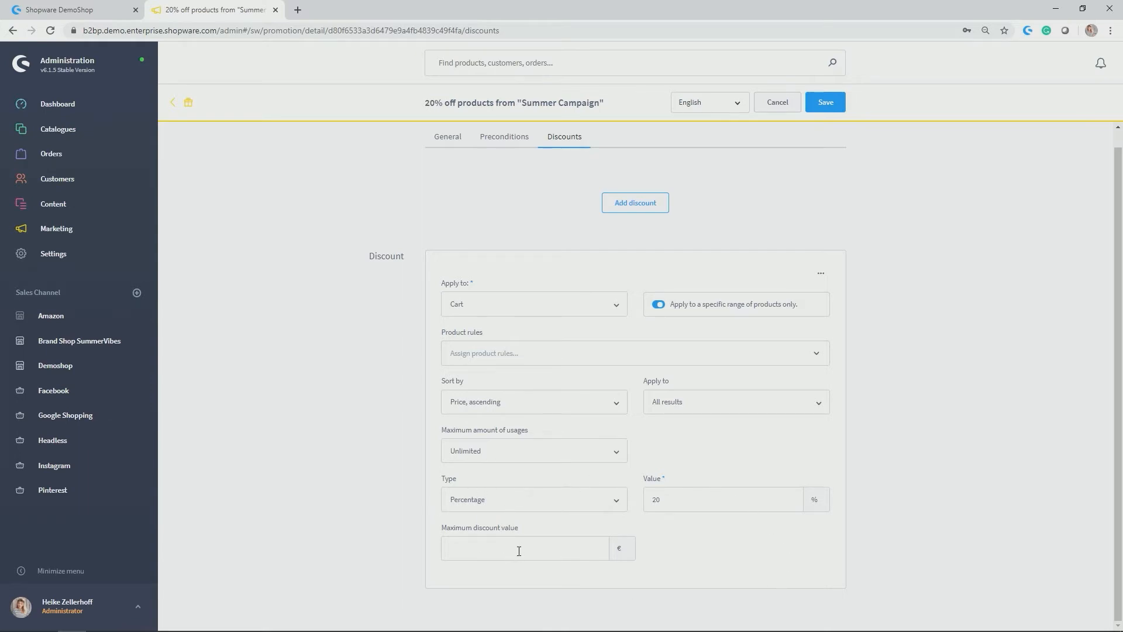
mouse_move(396, 69)
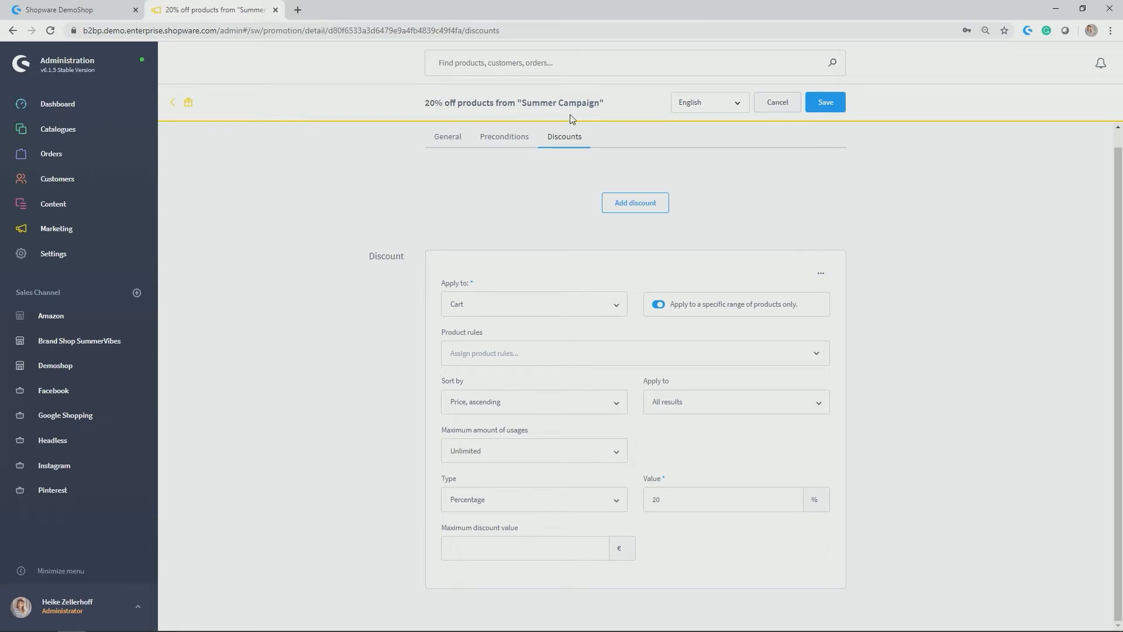
mouse_move(479, 504)
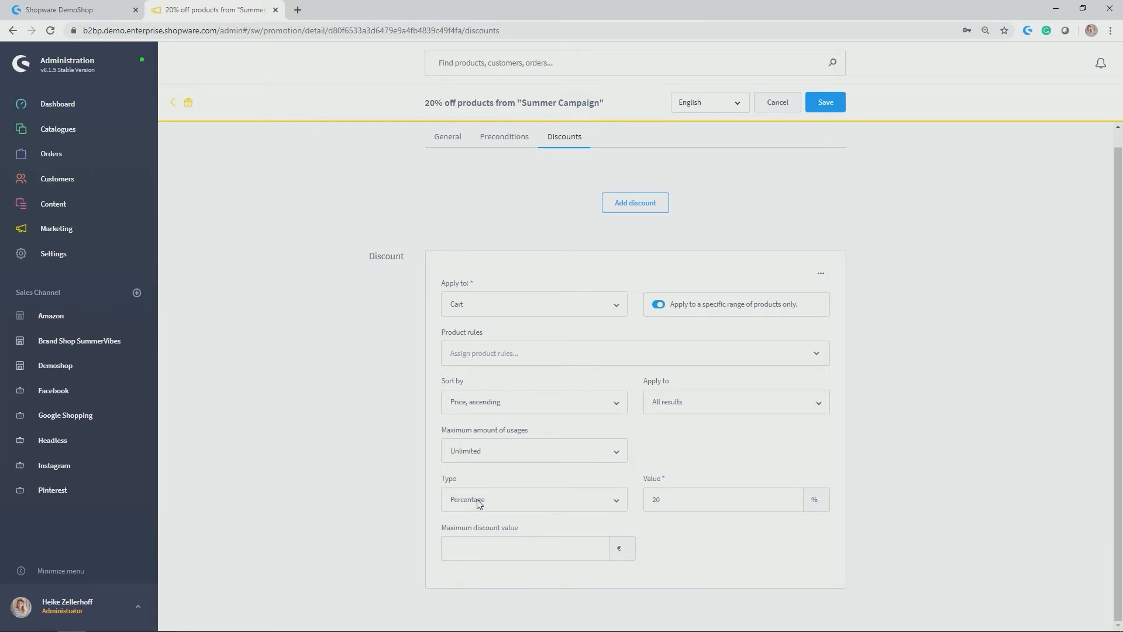
left_click(533, 499)
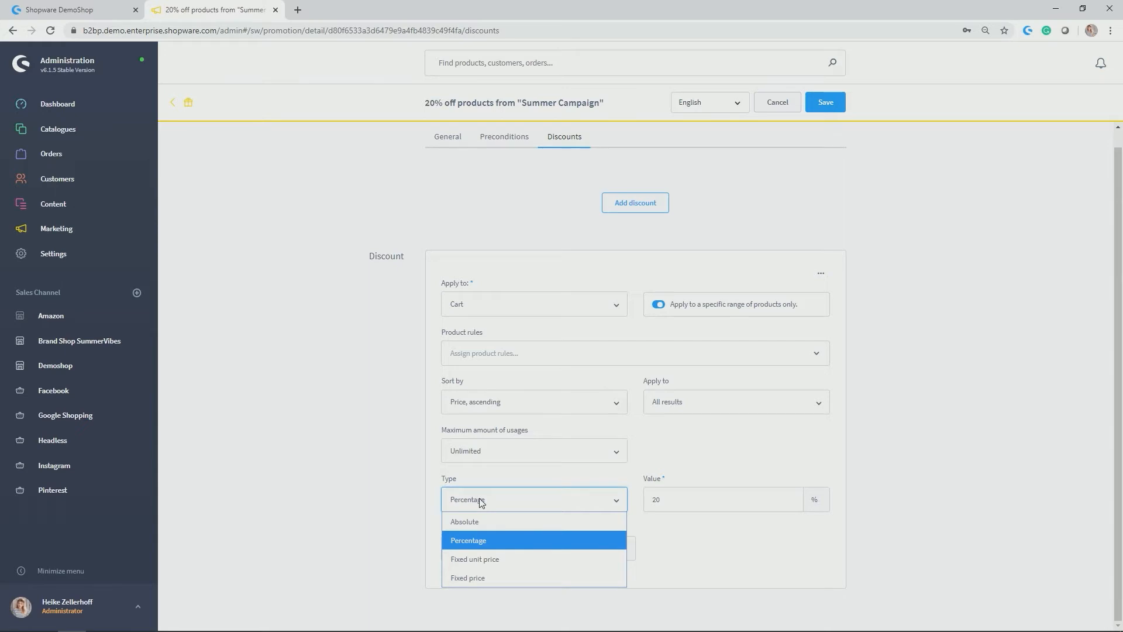
mouse_move(664, 503)
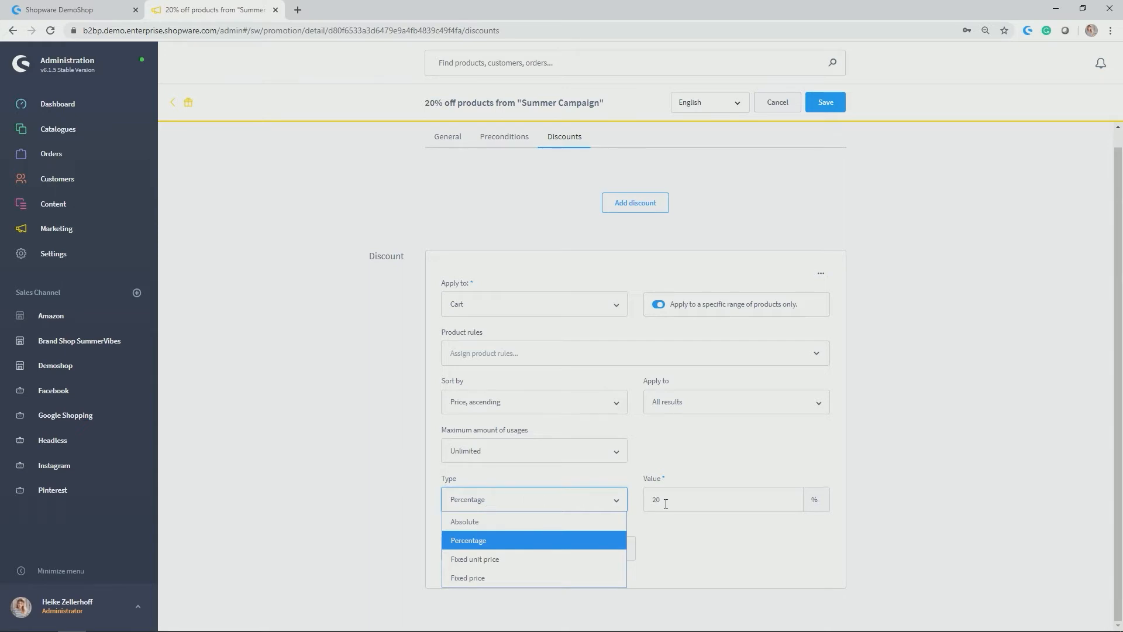
left_click(469, 540)
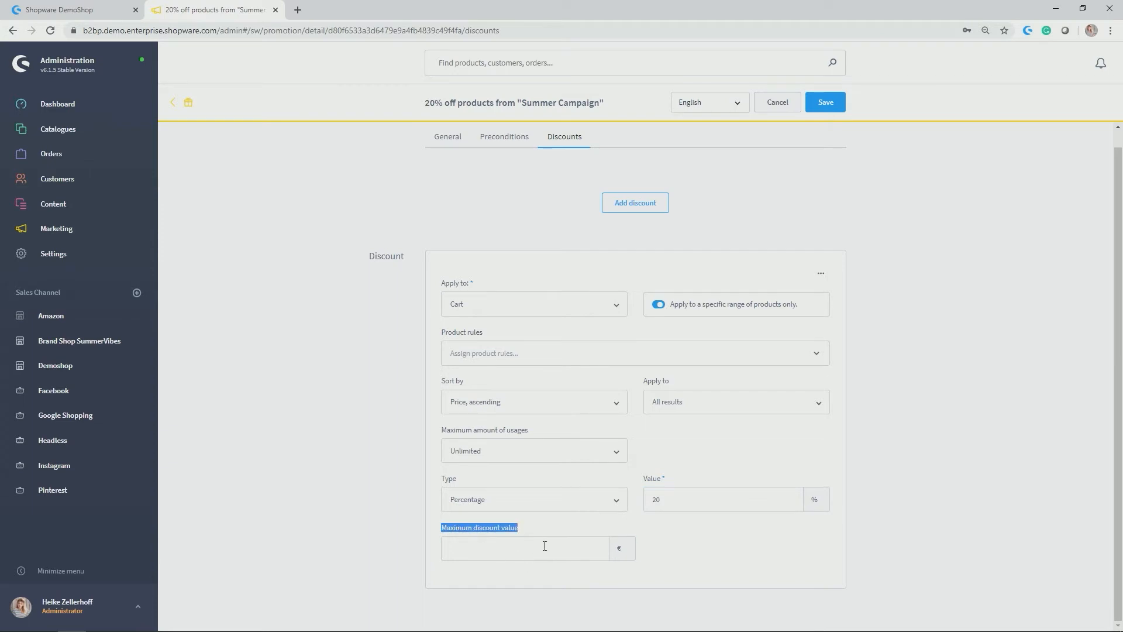
mouse_move(532, 506)
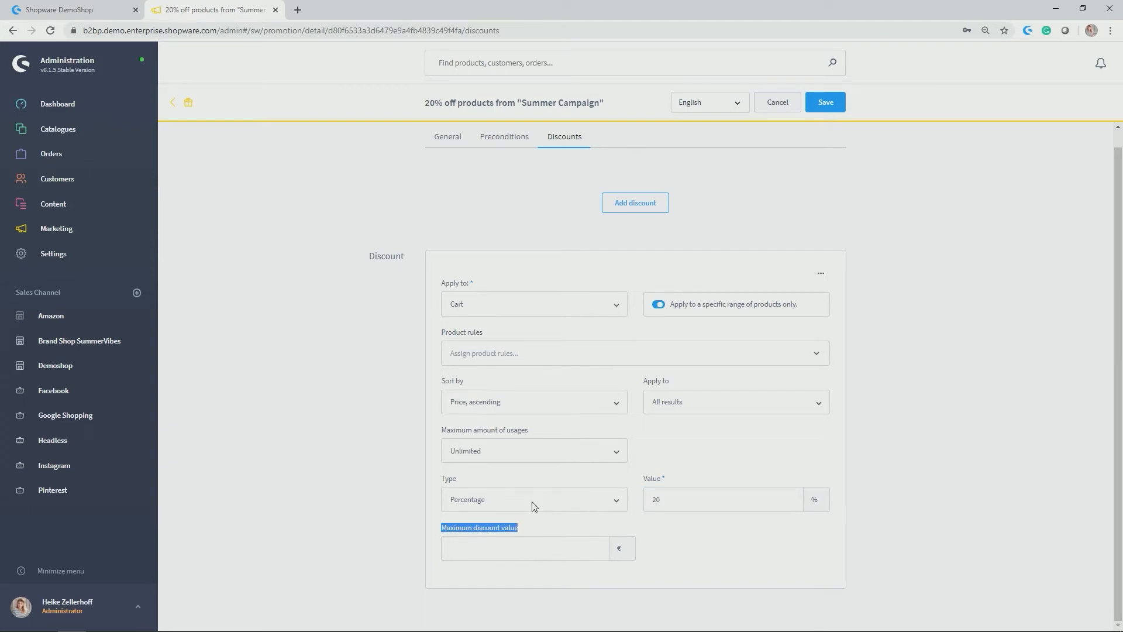
mouse_move(484, 509)
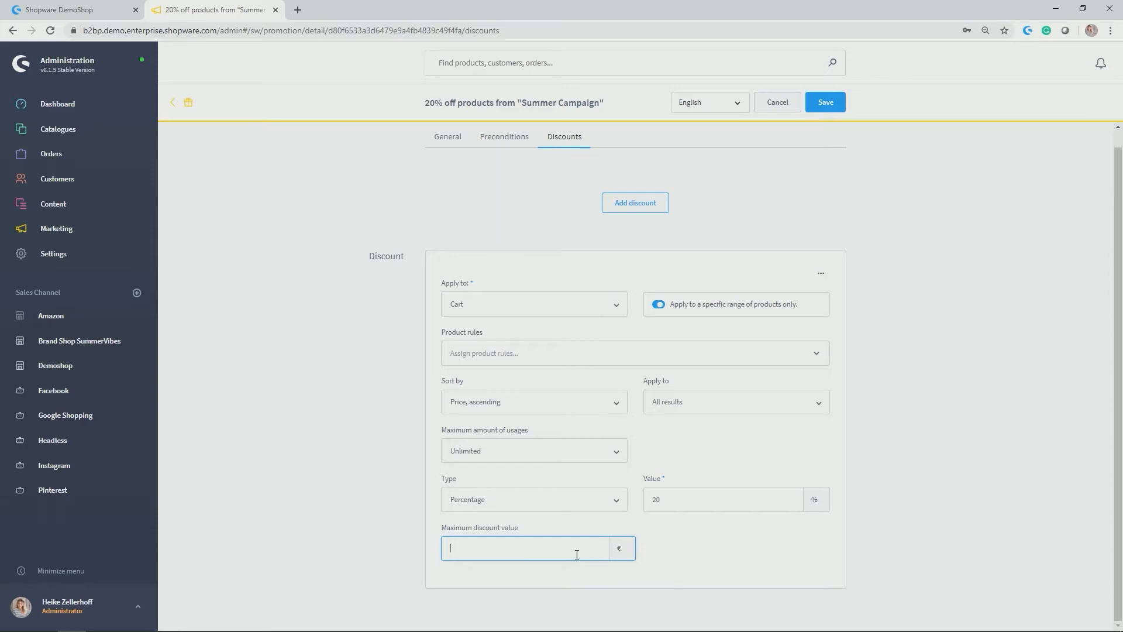
Step: Go back from the Summer Campaign promotion to the Promotions overview
left_click(776, 101)
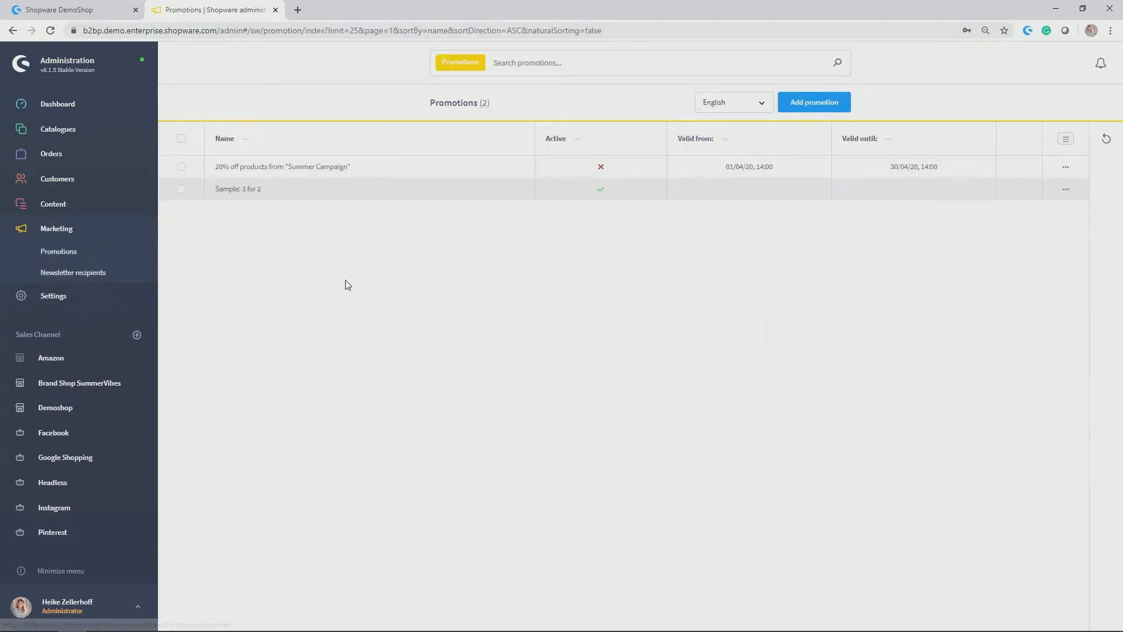
mouse_move(238, 188)
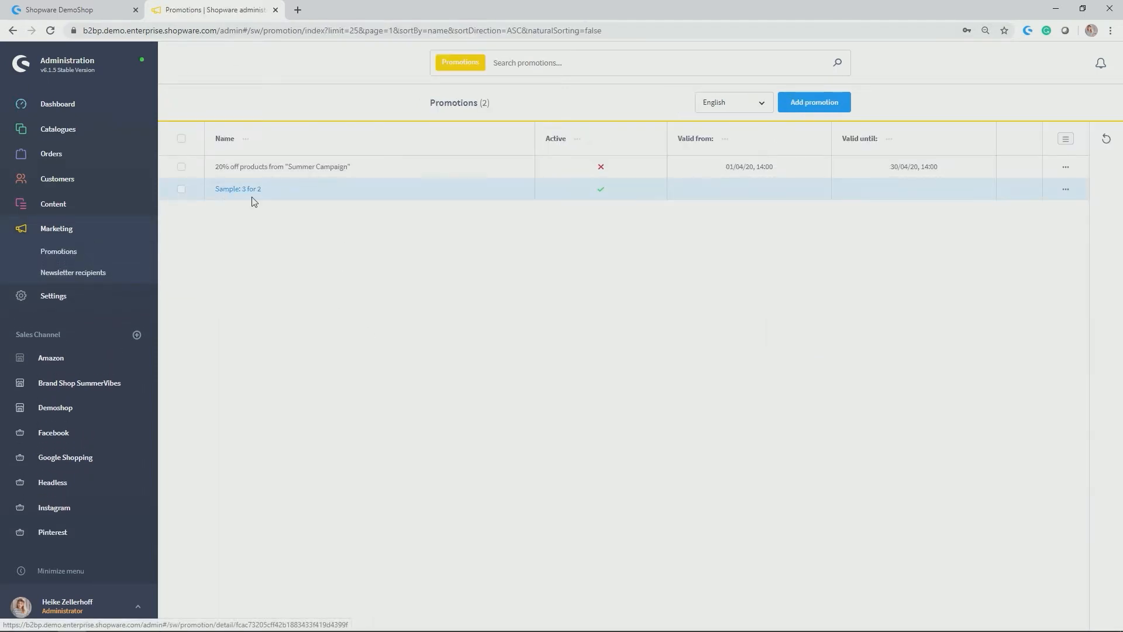
mouse_move(238, 194)
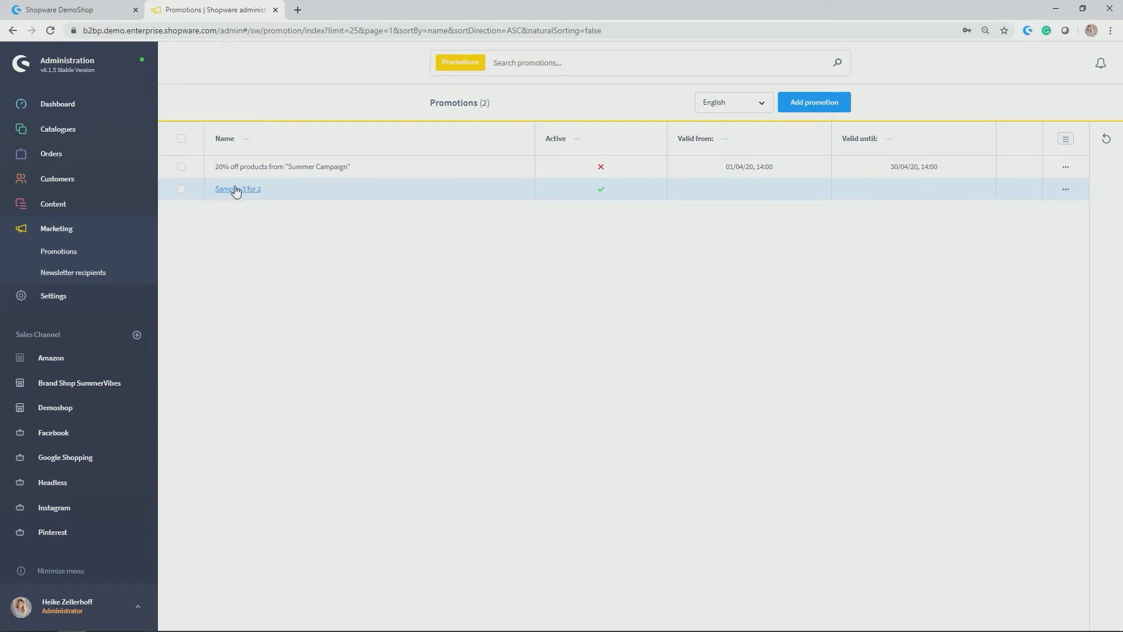
Step: Open 'Sample: 3 for 2' and review its General settings with code 3for2
left_click(238, 189)
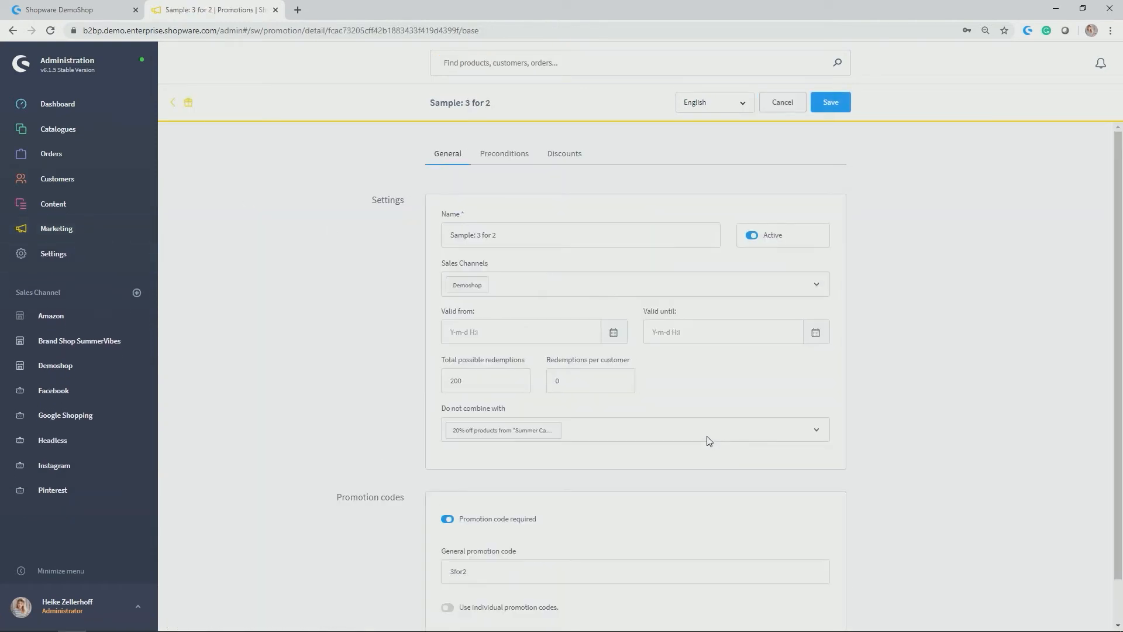
mouse_move(879, 415)
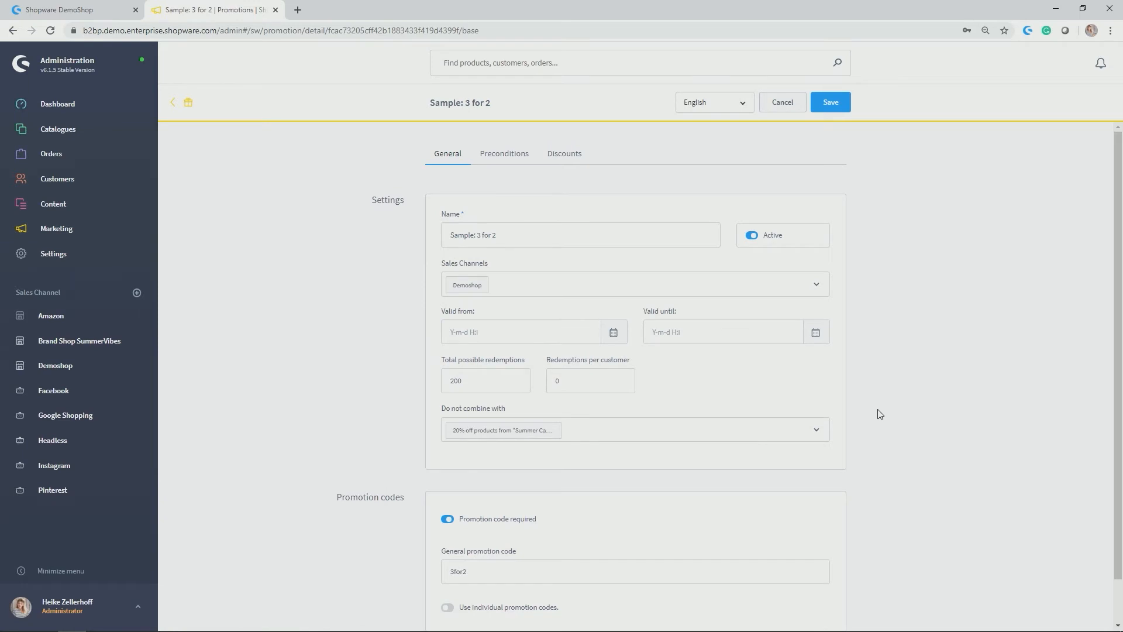
mouse_move(865, 402)
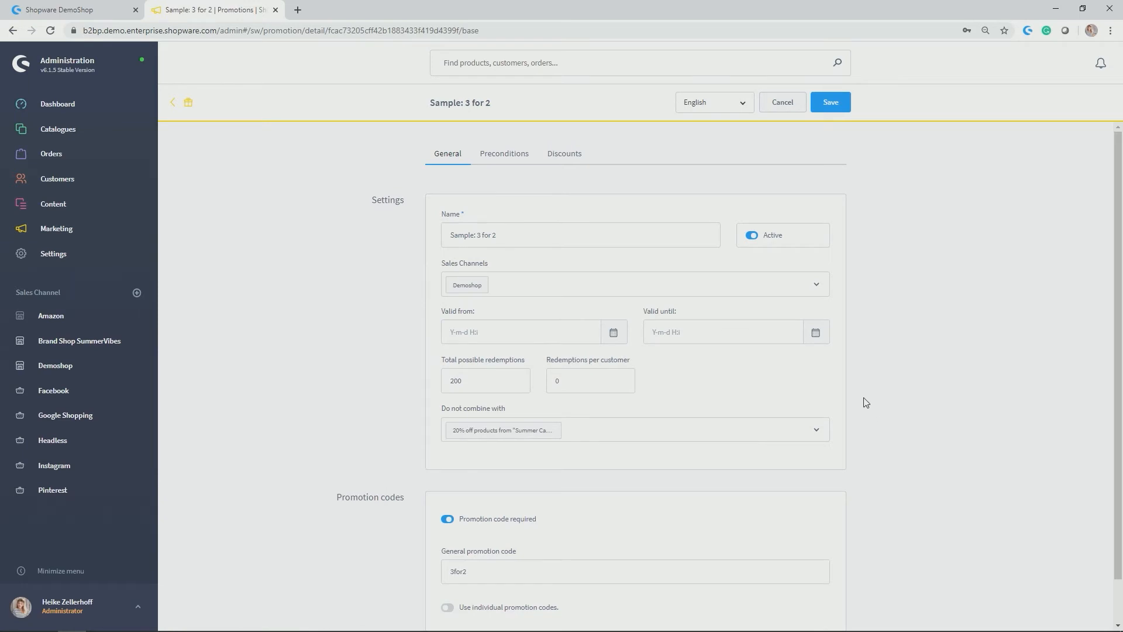
mouse_move(866, 392)
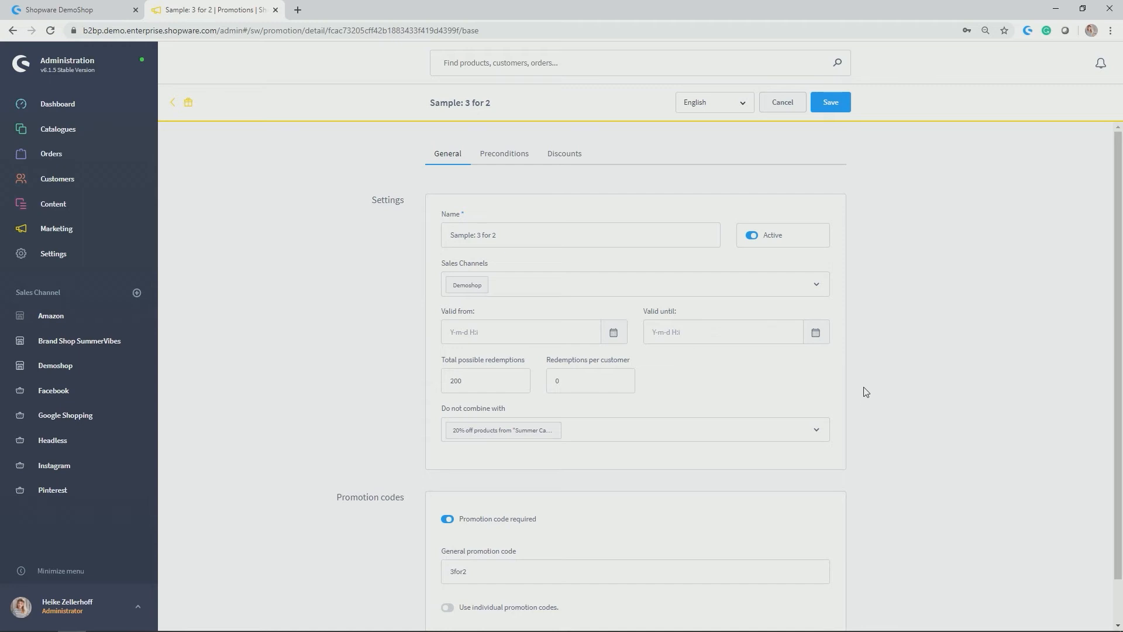
mouse_move(927, 380)
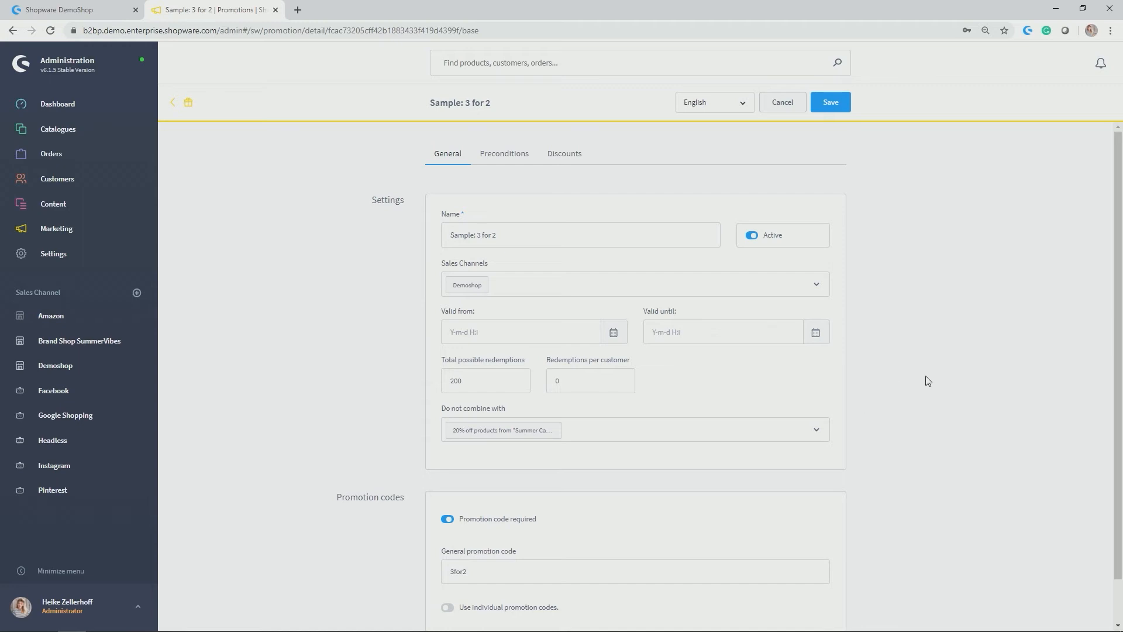
mouse_move(922, 383)
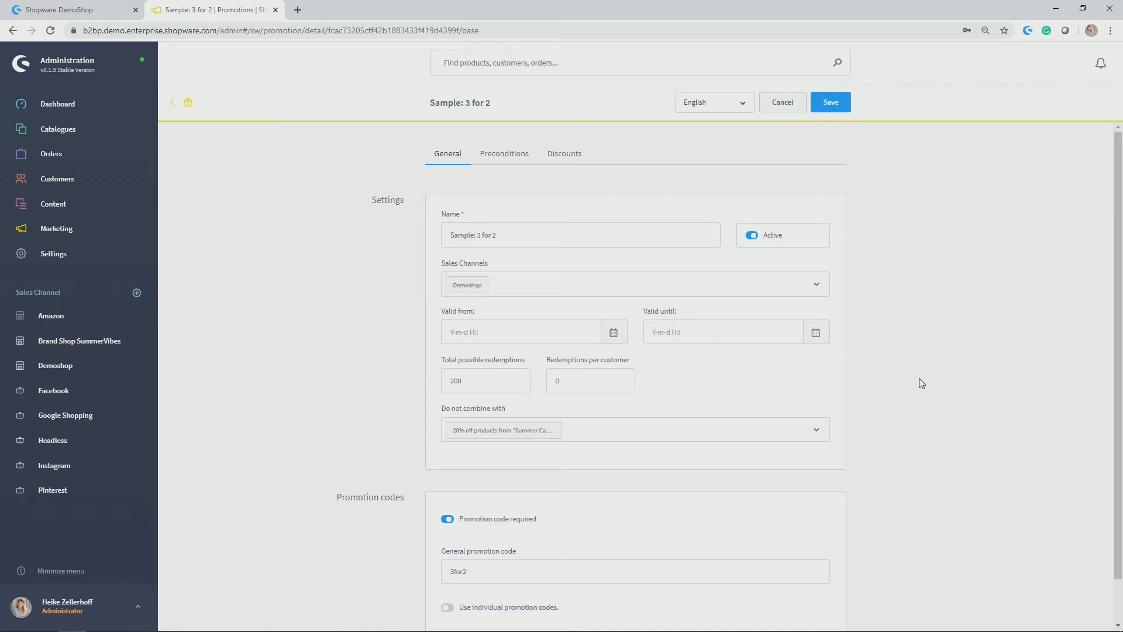
scroll("up", 3)
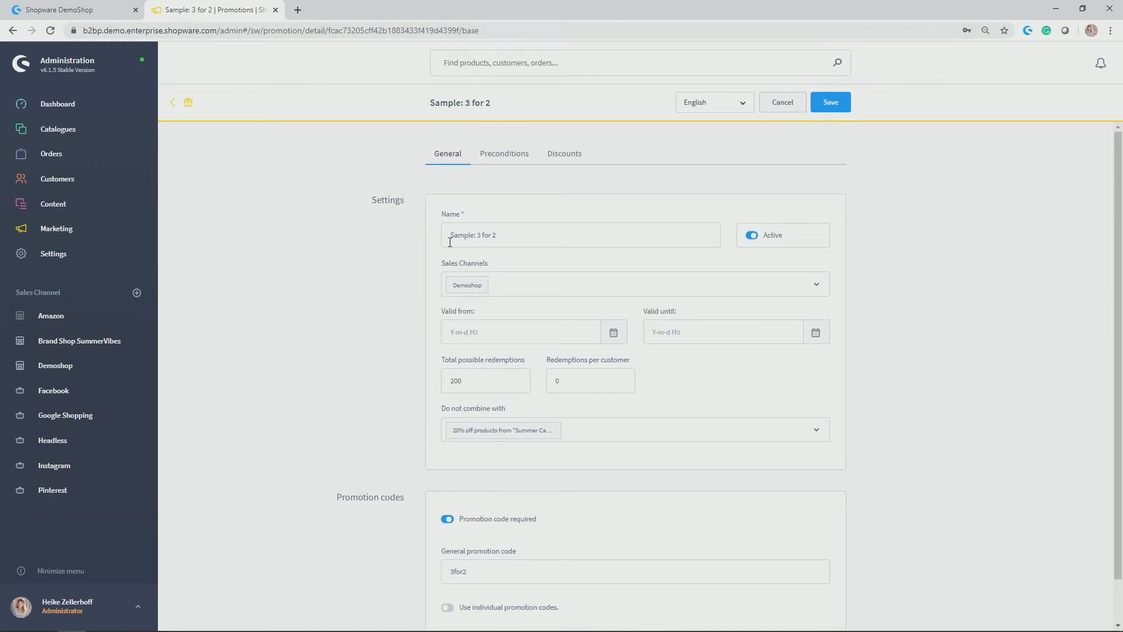
triple_click(580, 235)
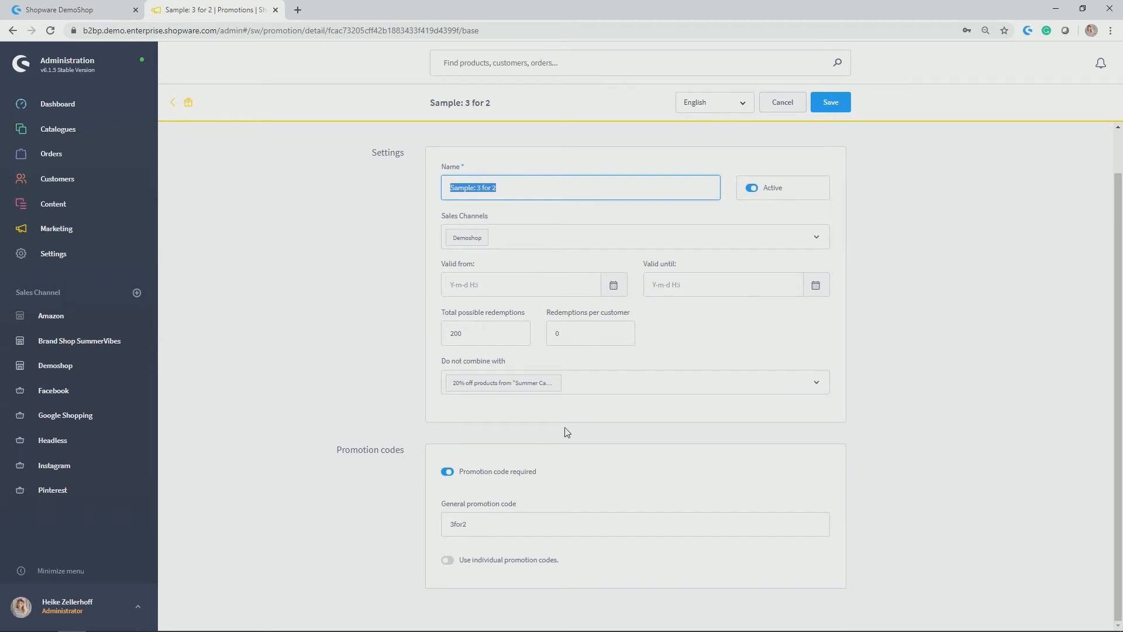
mouse_move(422, 370)
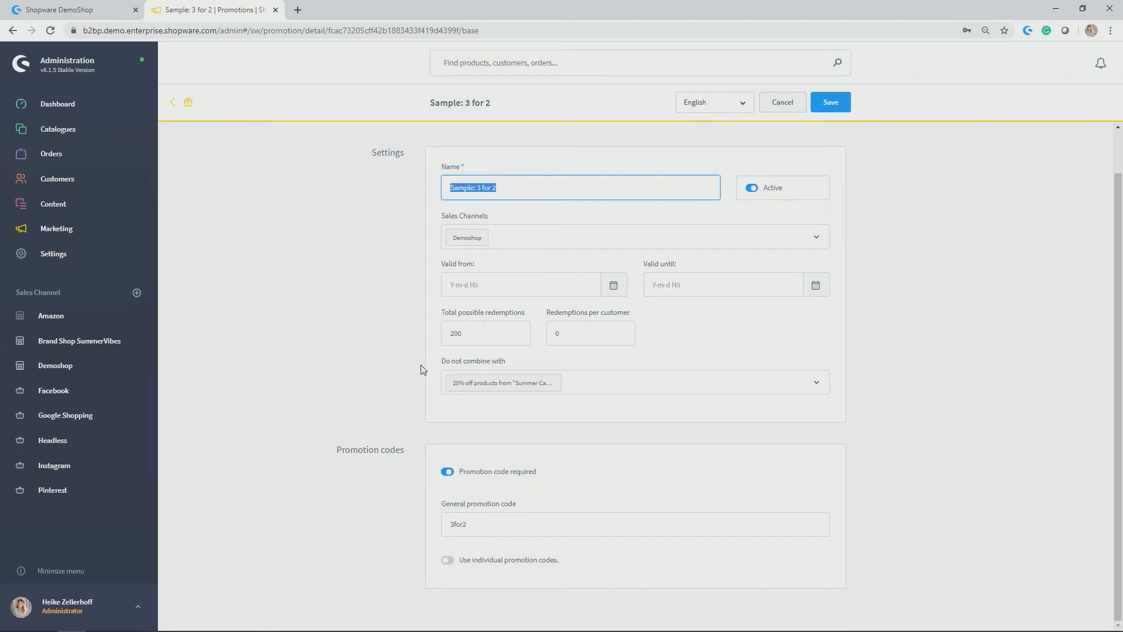
mouse_move(532, 503)
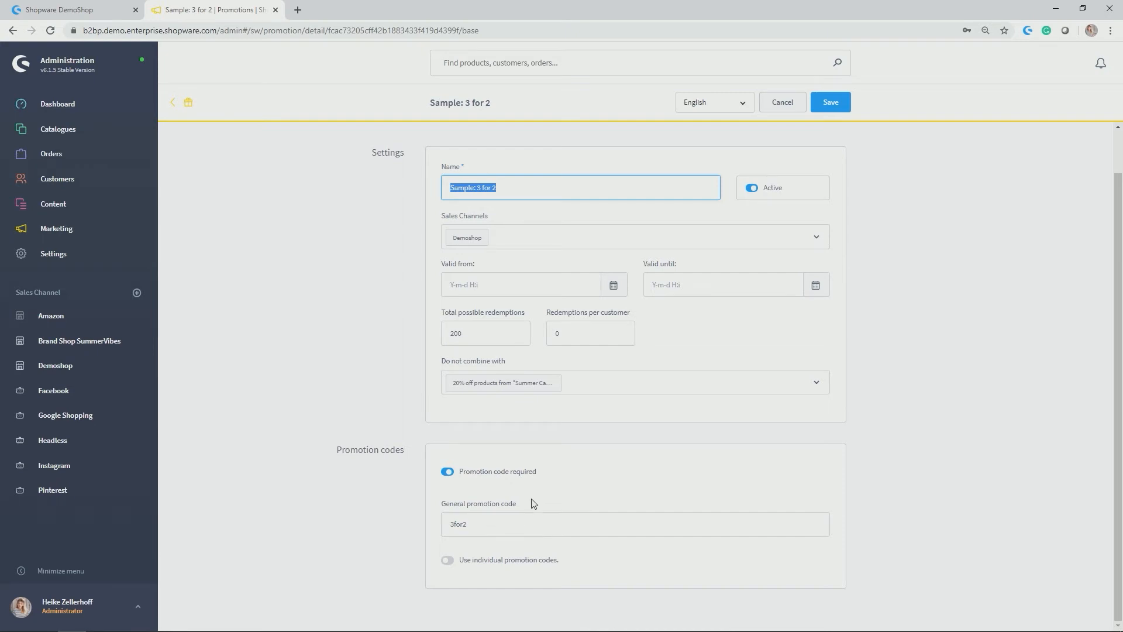
mouse_move(379, 442)
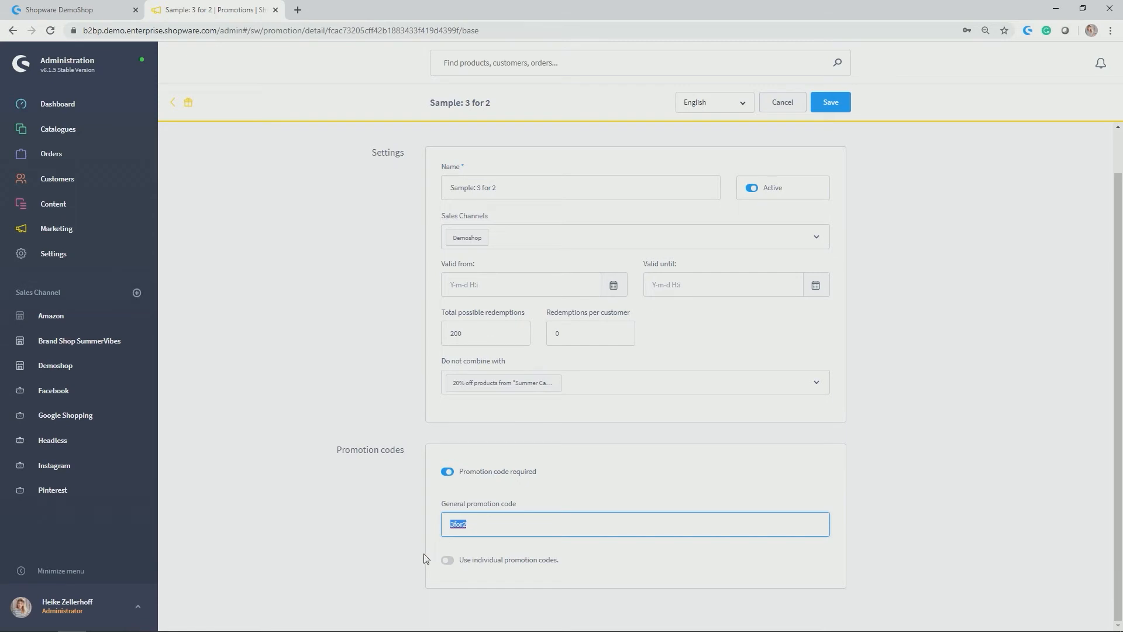
mouse_move(830, 102)
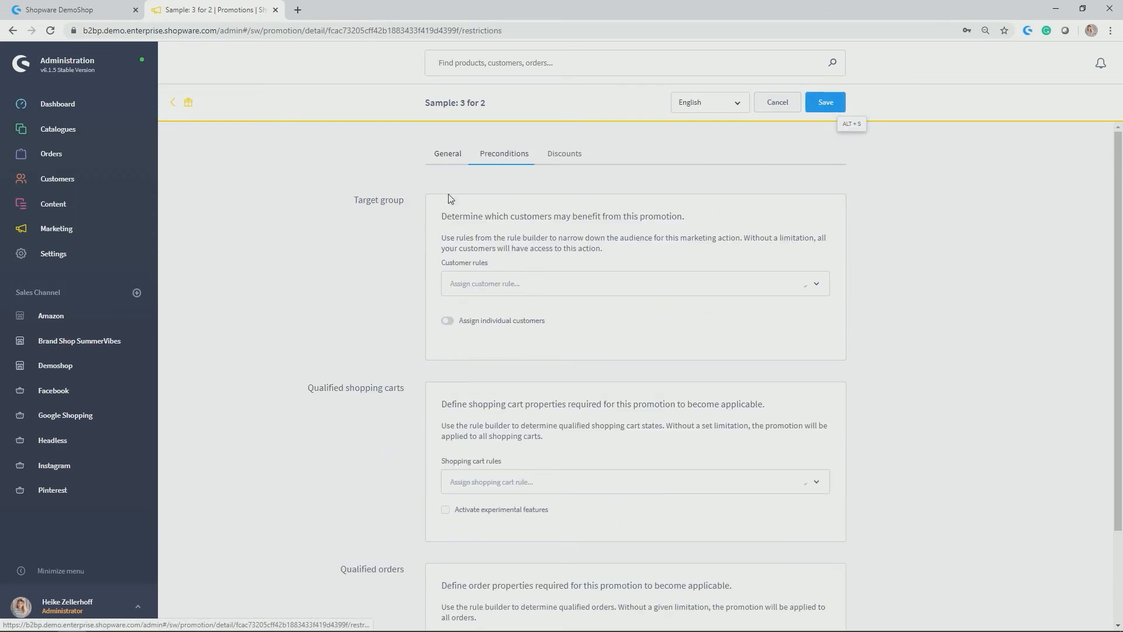
Step: Enable experimental features to reveal the 3-item 'Set for 3for2 Campaign' group, then open Settings
scroll("down", 3)
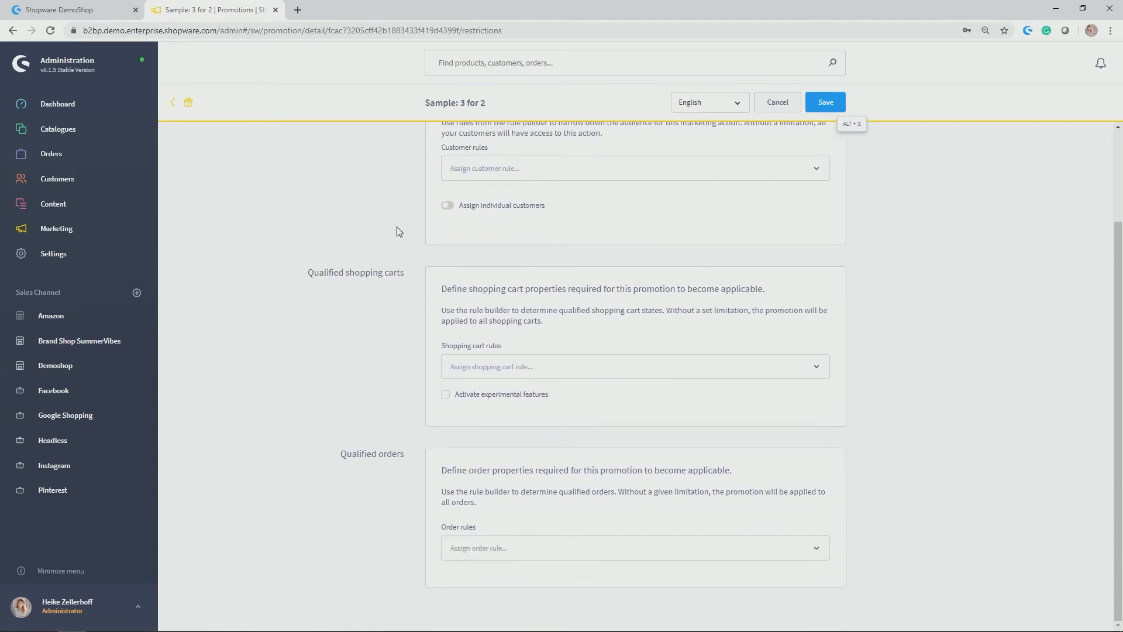
scroll("up", 3)
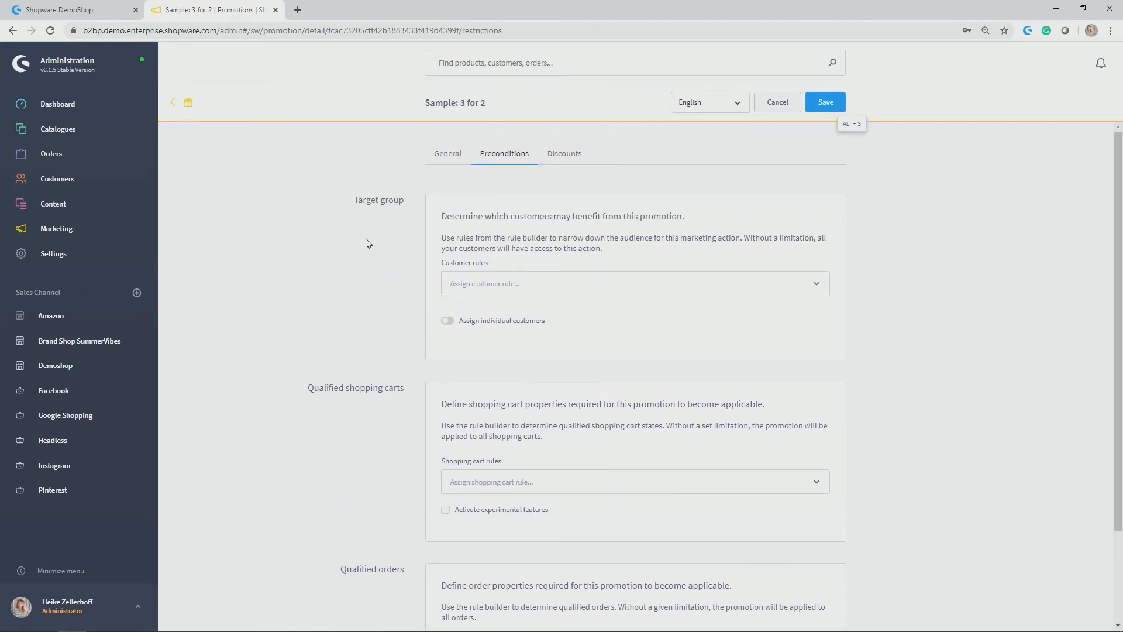
scroll("down", 3)
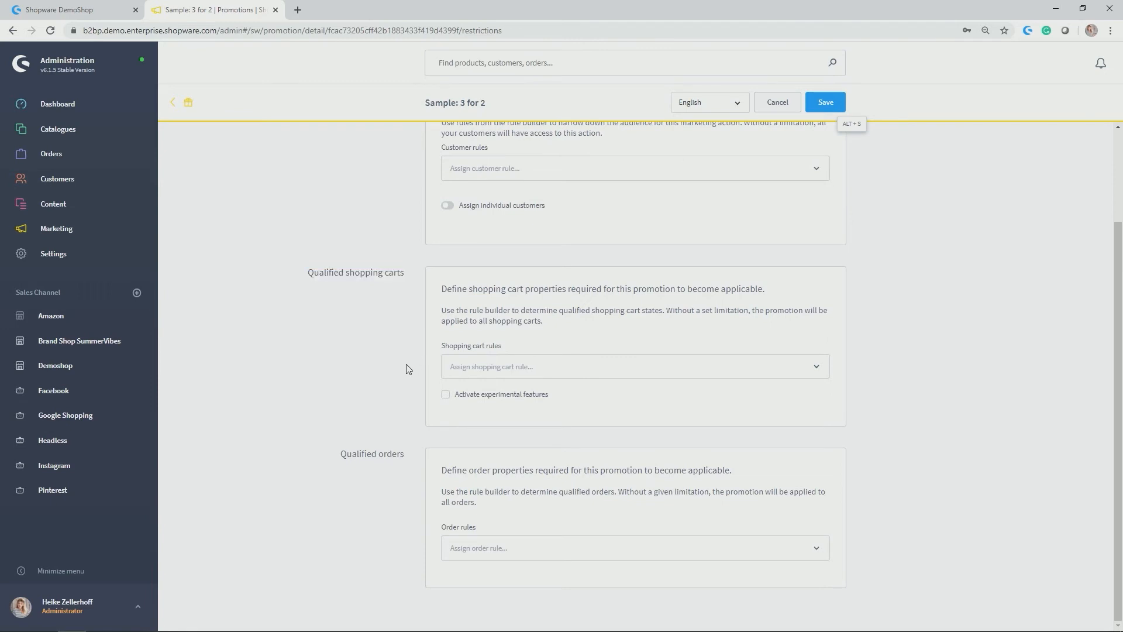
left_click(446, 394)
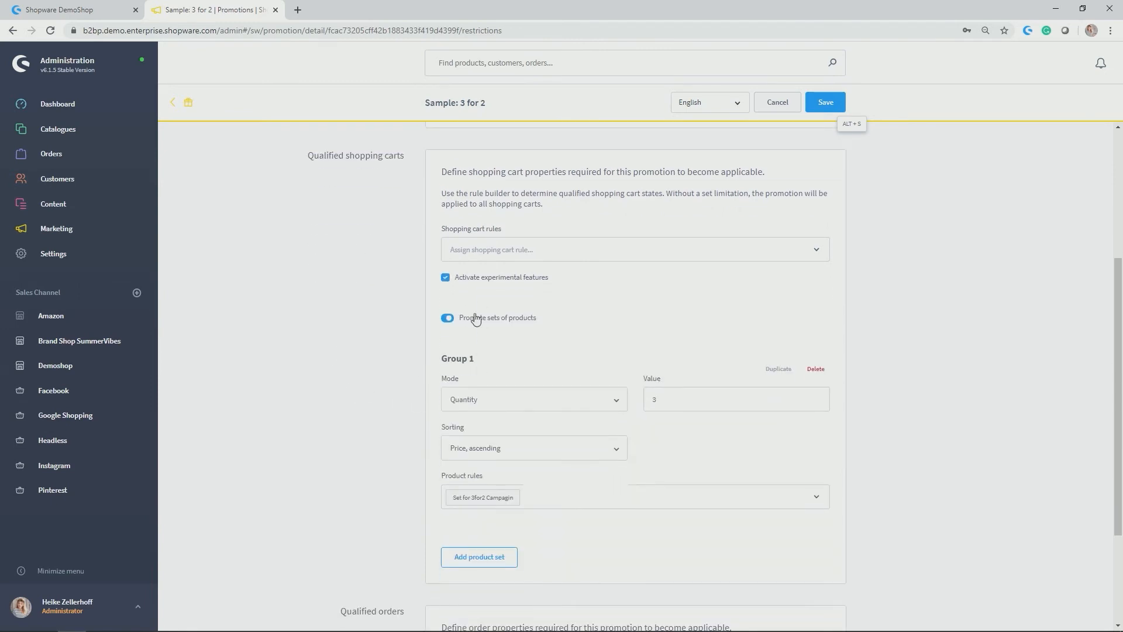
scroll("down", 3)
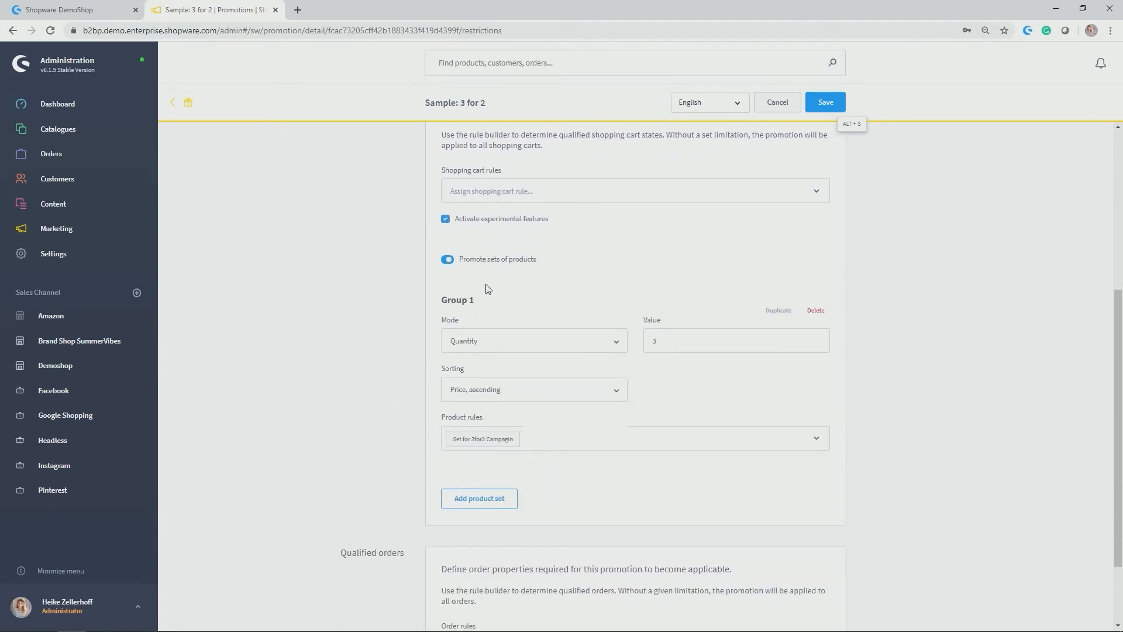
mouse_move(710, 284)
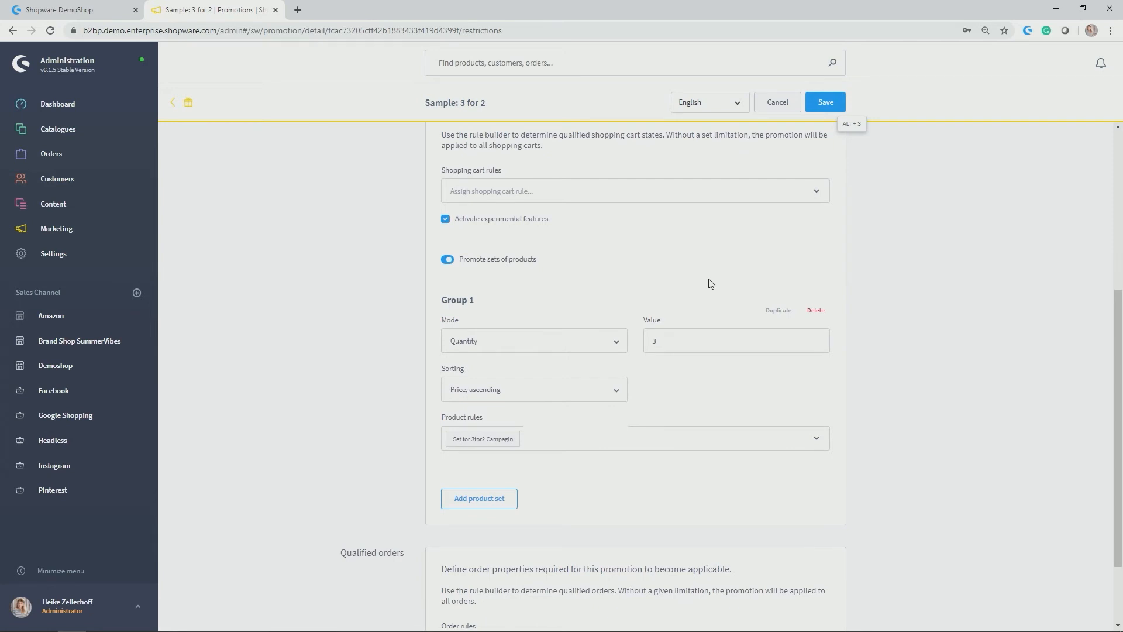
mouse_move(499, 316)
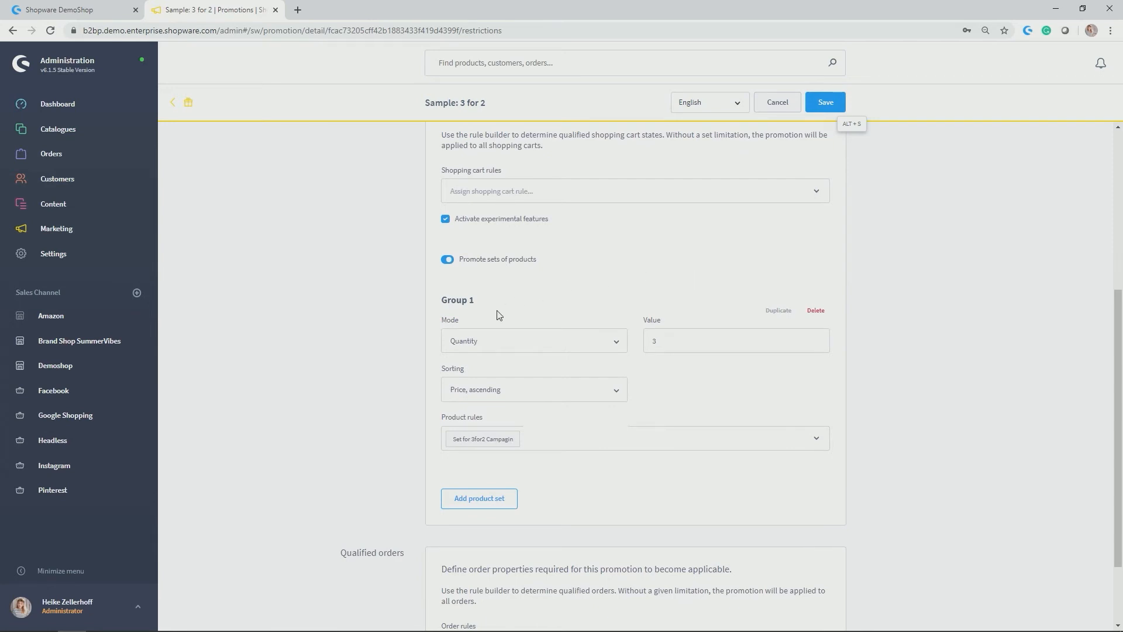
mouse_move(611, 396)
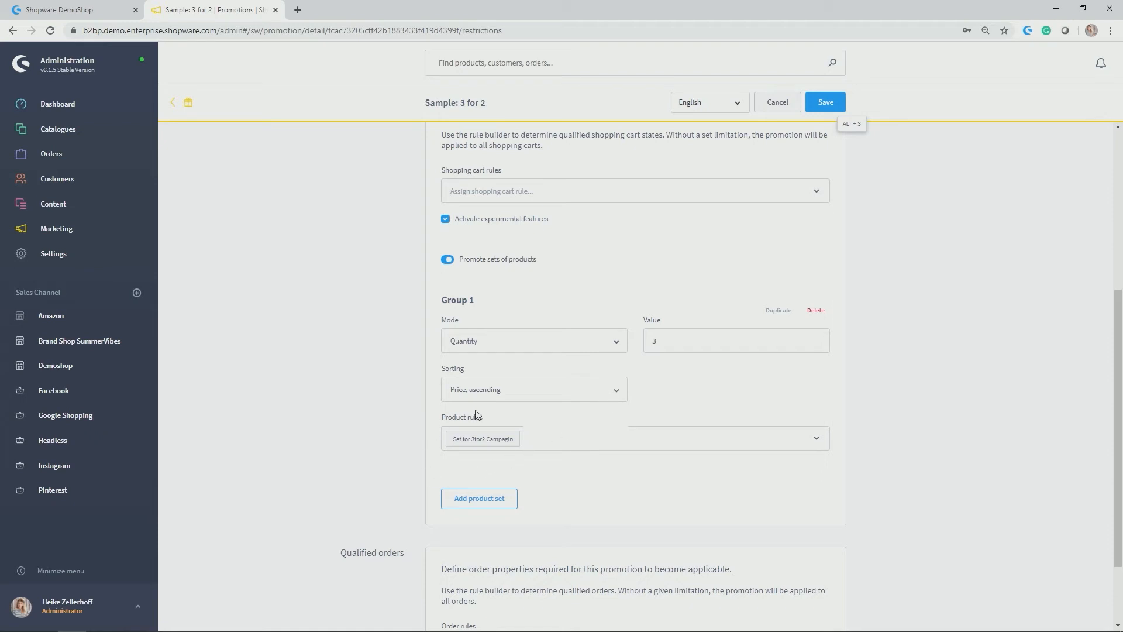
mouse_move(510, 421)
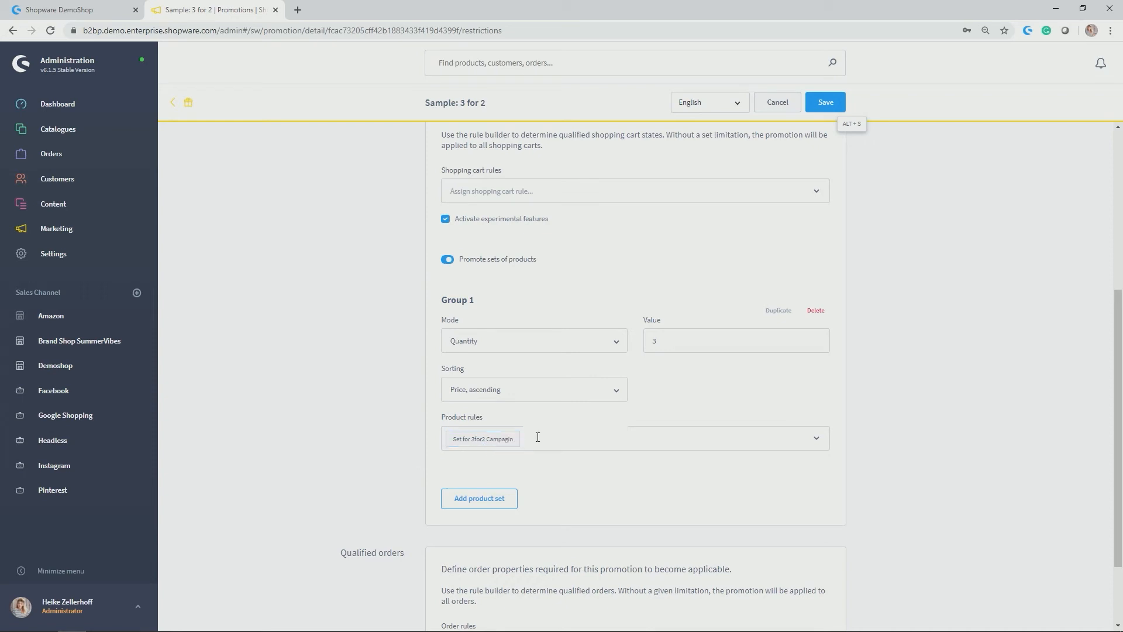
mouse_move(306, 418)
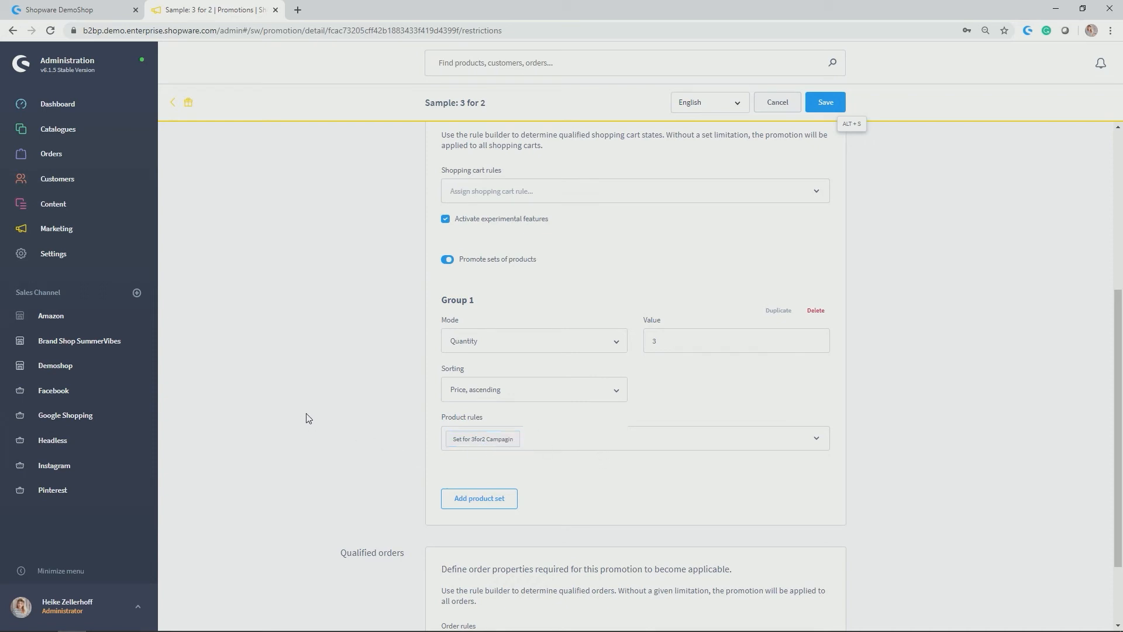
mouse_move(318, 389)
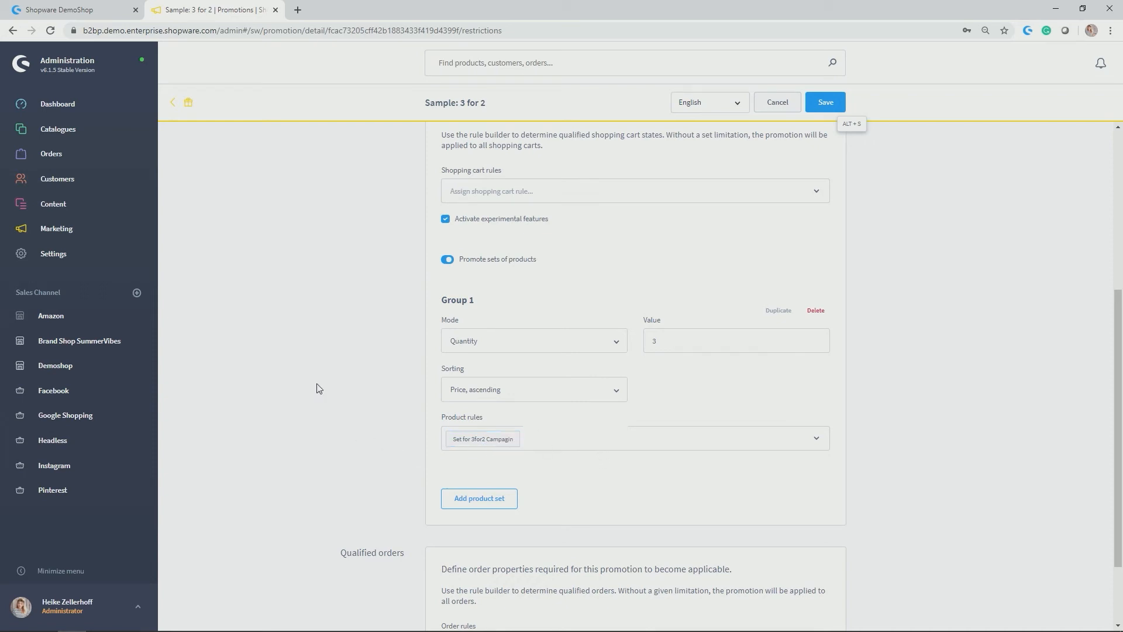
mouse_move(54, 253)
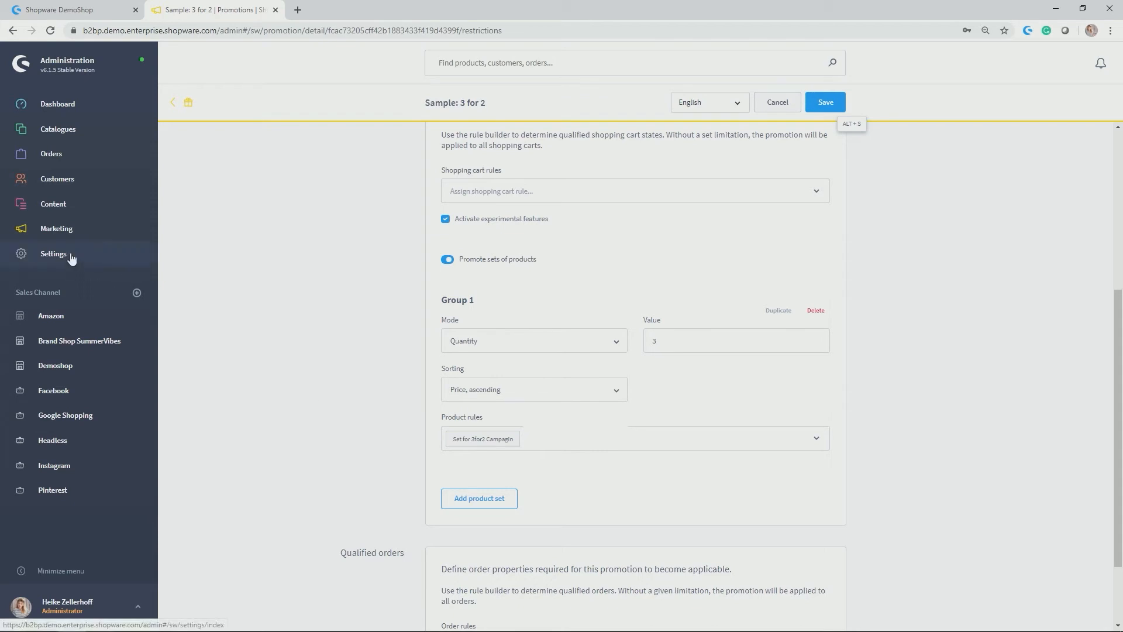
left_click(53, 253)
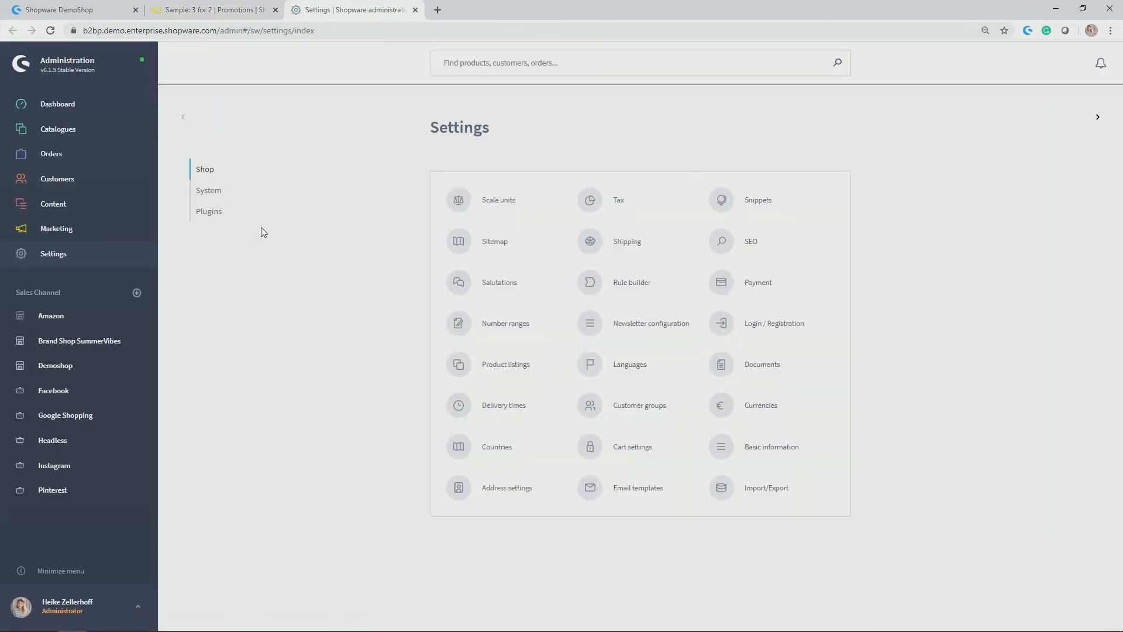
Step: Open the Rule builder and view the 'Set for 3for2 Campaign' rule
left_click(631, 282)
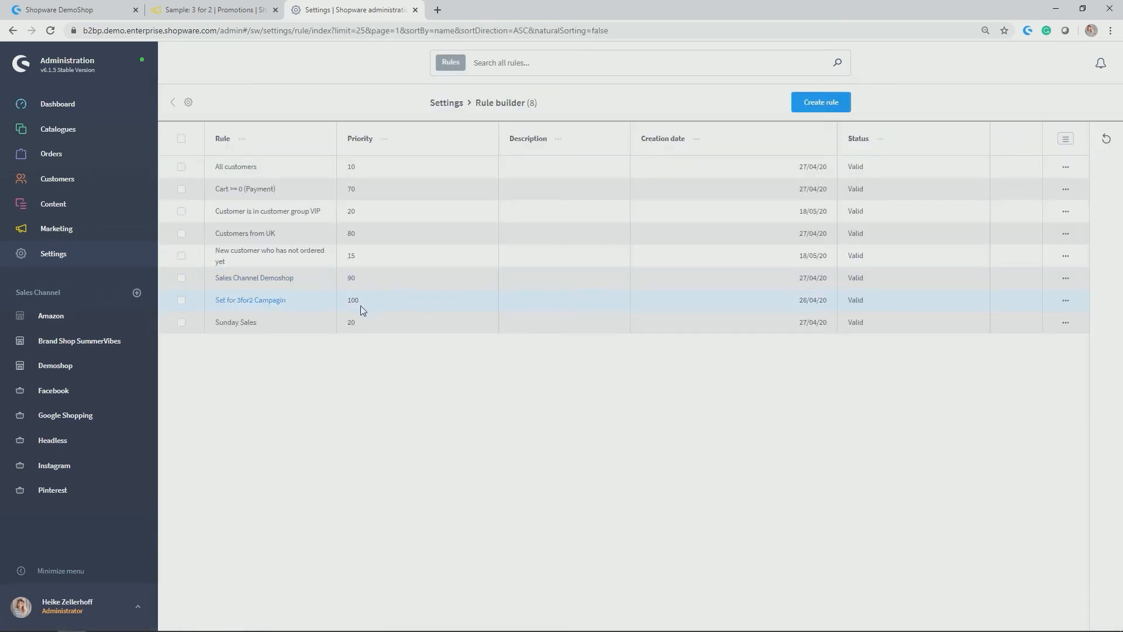
left_click(250, 299)
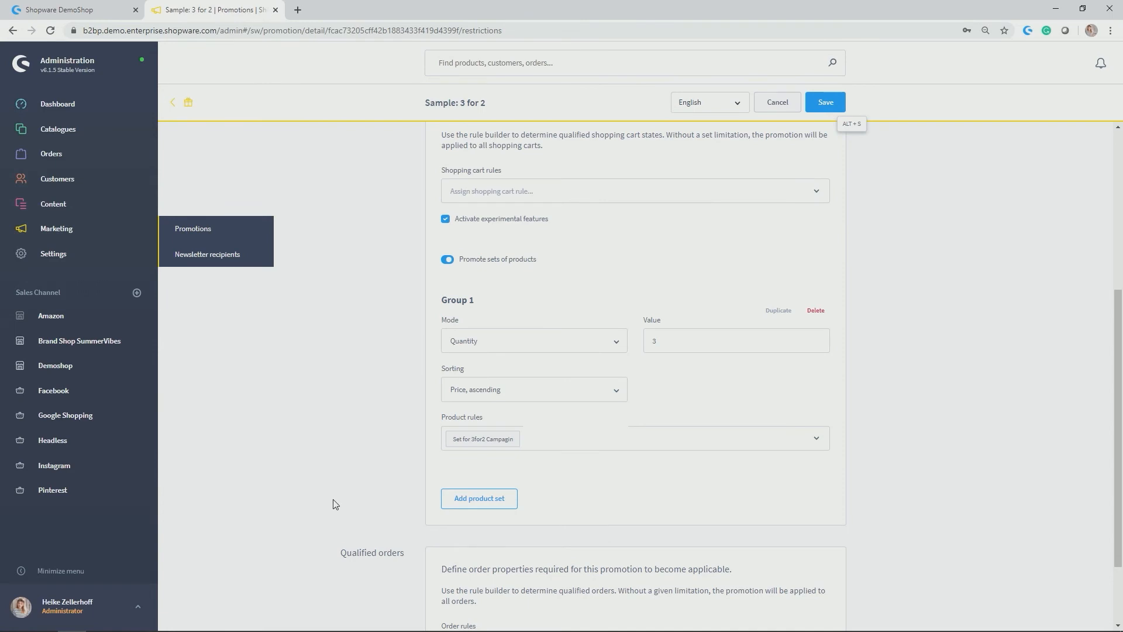
Step: Save a 100% discount on Set for 3for2 Campaign items, price ascending, used once
scroll("up", 3)
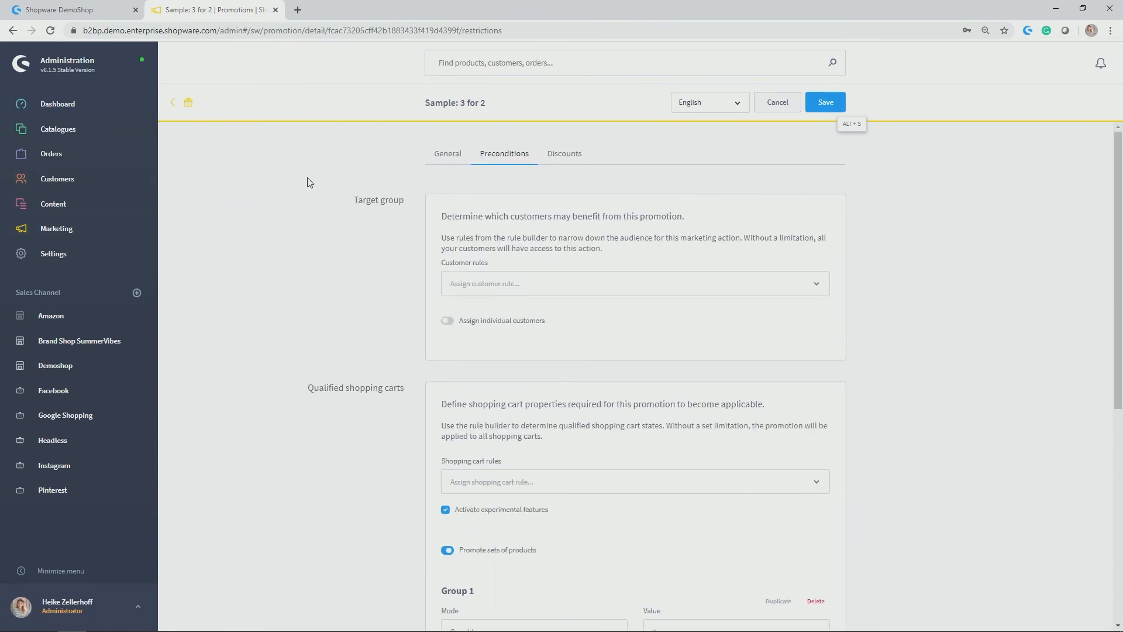
left_click(563, 153)
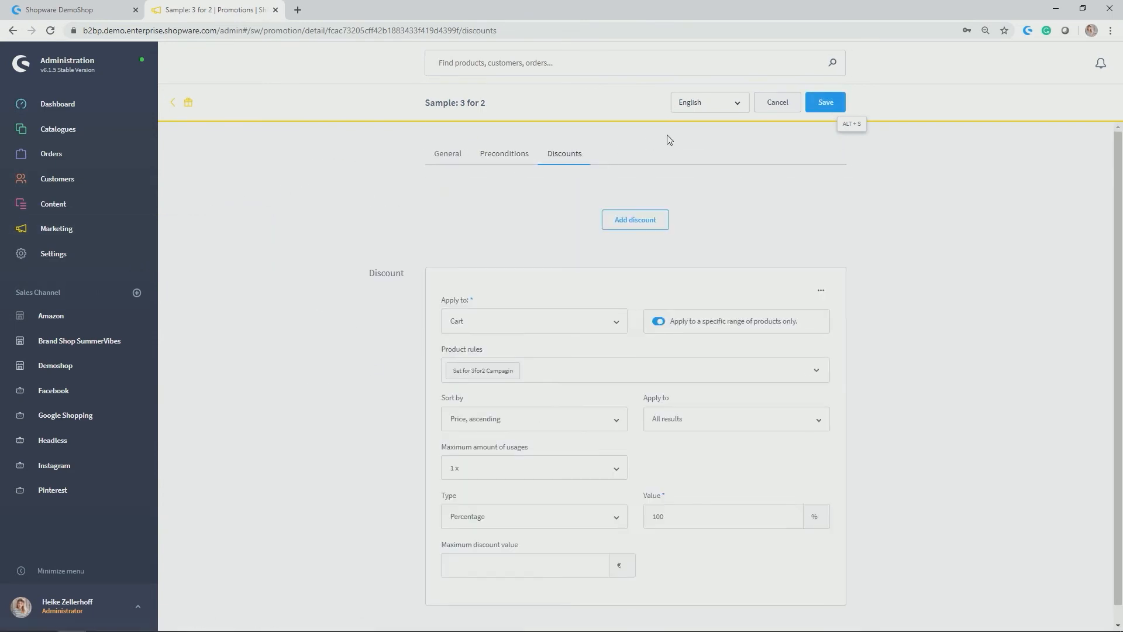
scroll("up", 3)
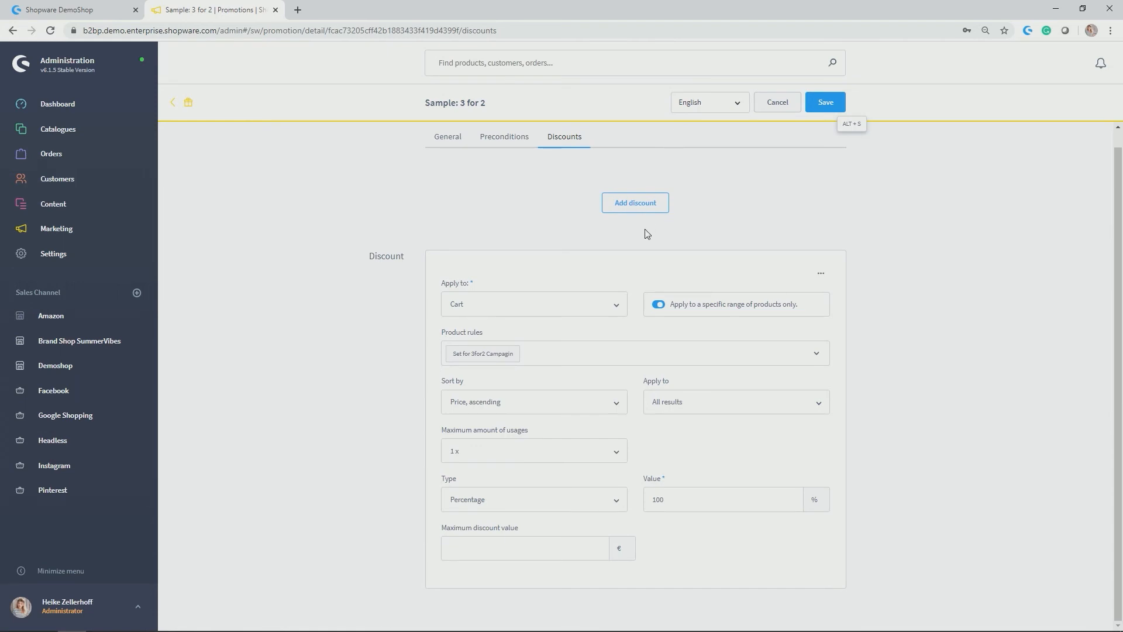
mouse_move(470, 498)
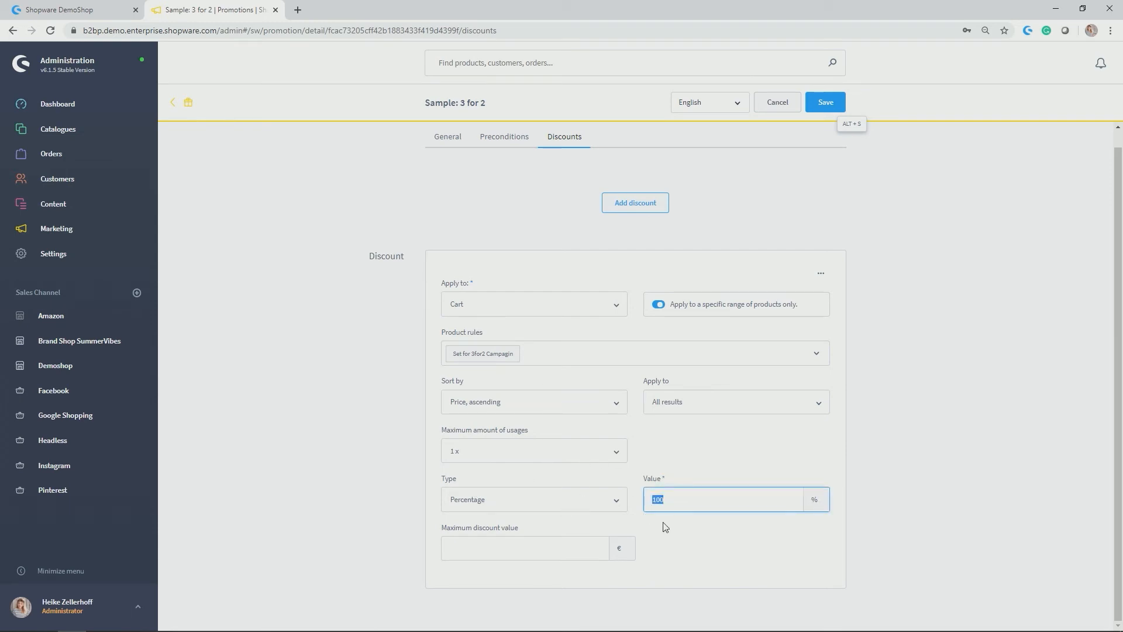
mouse_move(641, 329)
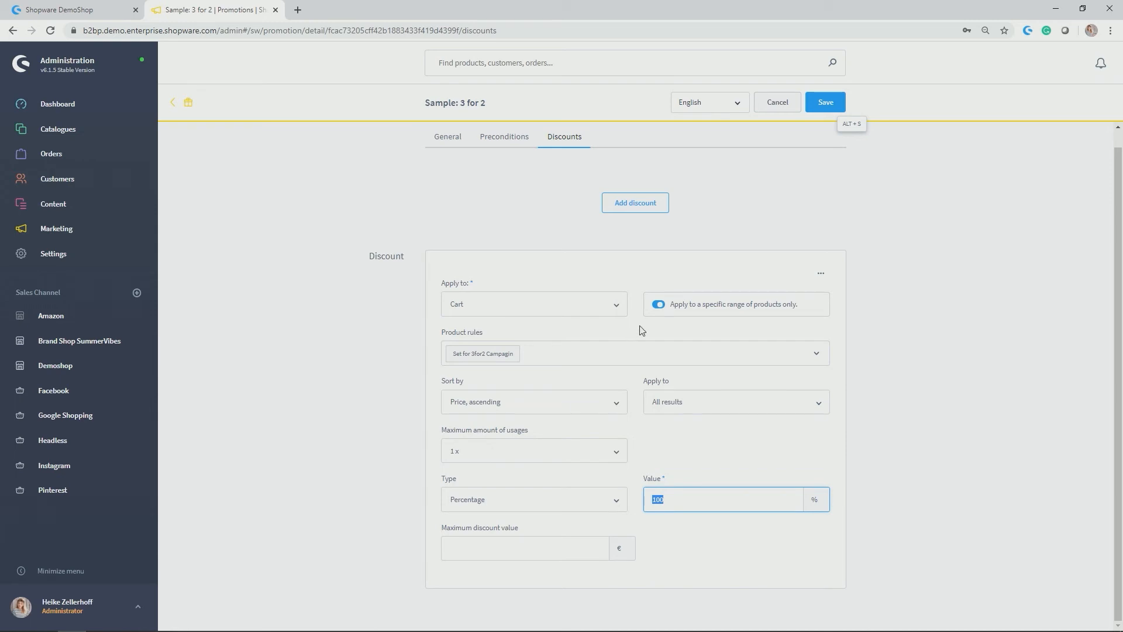
mouse_move(769, 314)
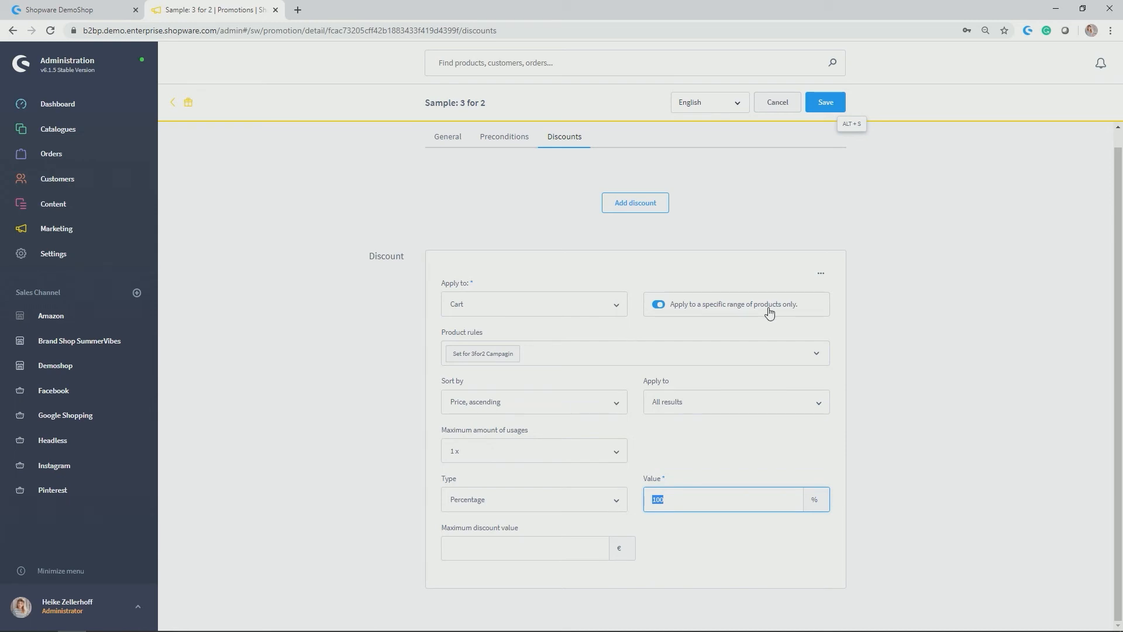
mouse_move(458, 387)
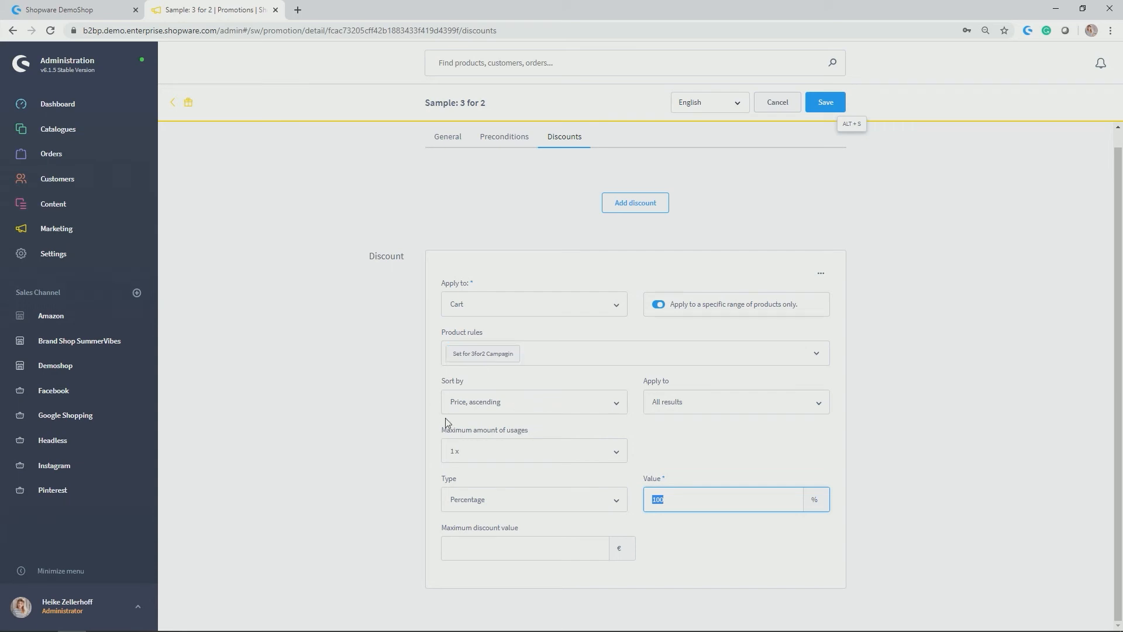
mouse_move(441, 420)
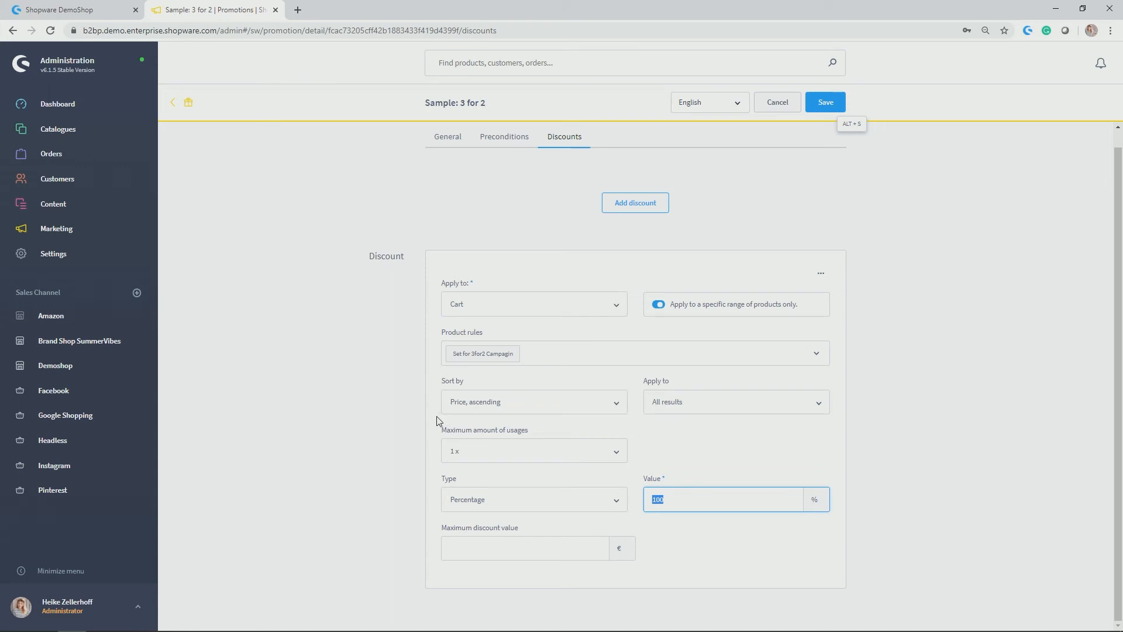
mouse_move(351, 280)
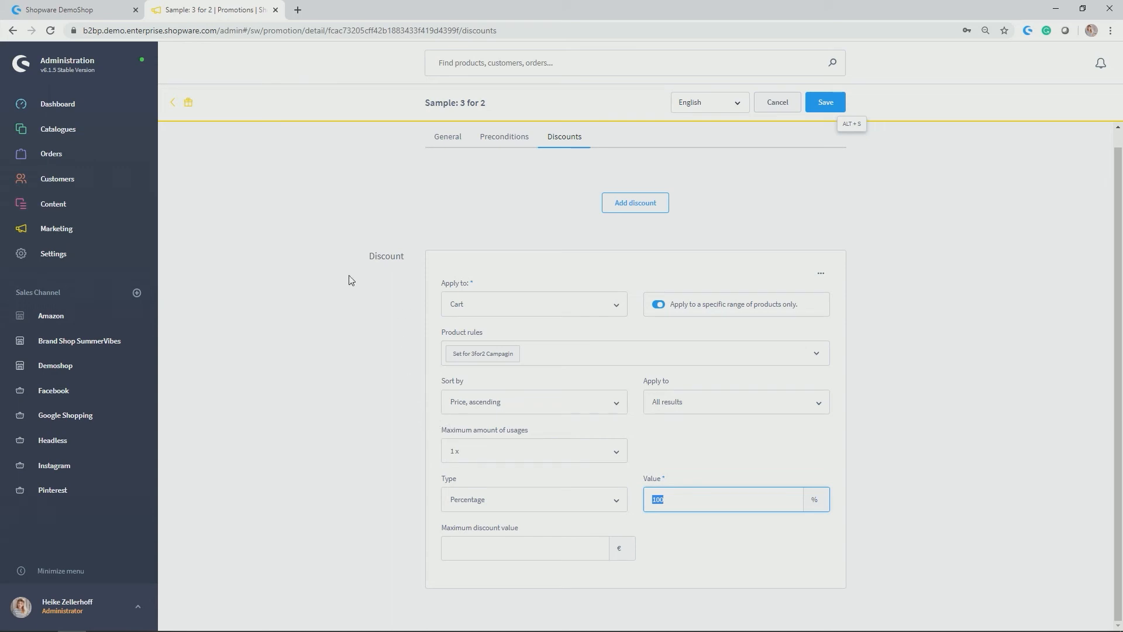
mouse_move(497, 438)
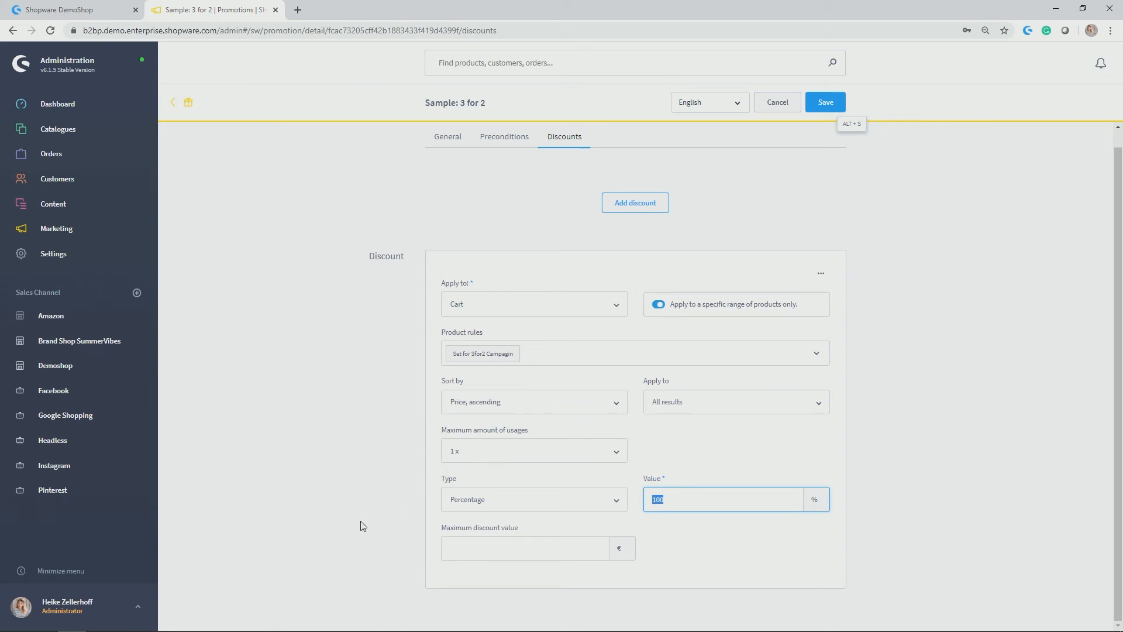
left_click(824, 102)
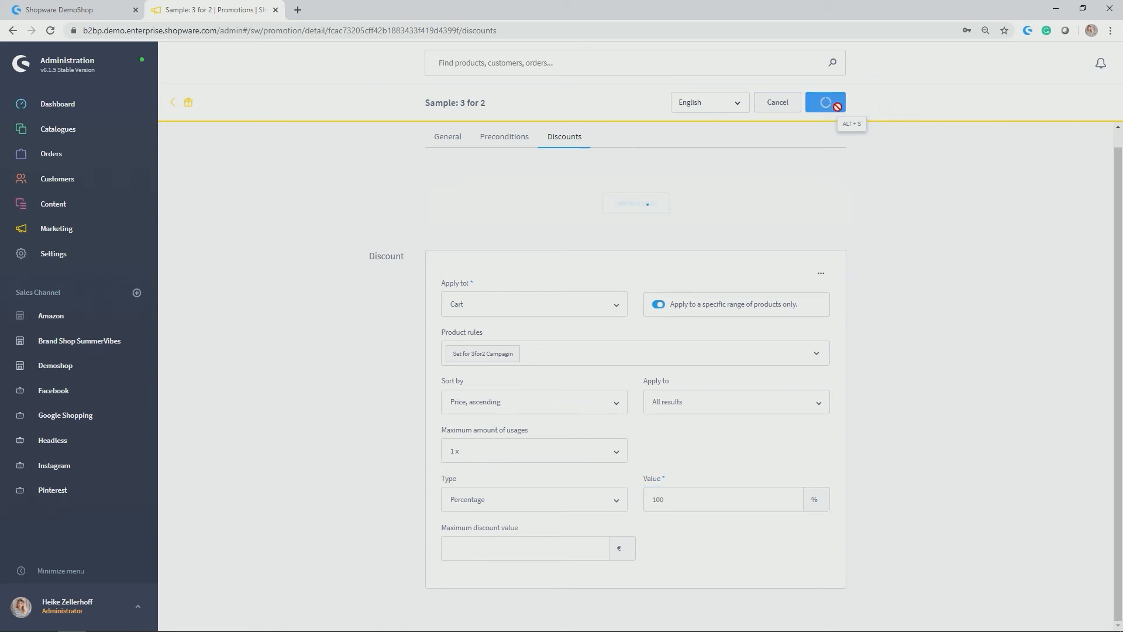
left_click(824, 102)
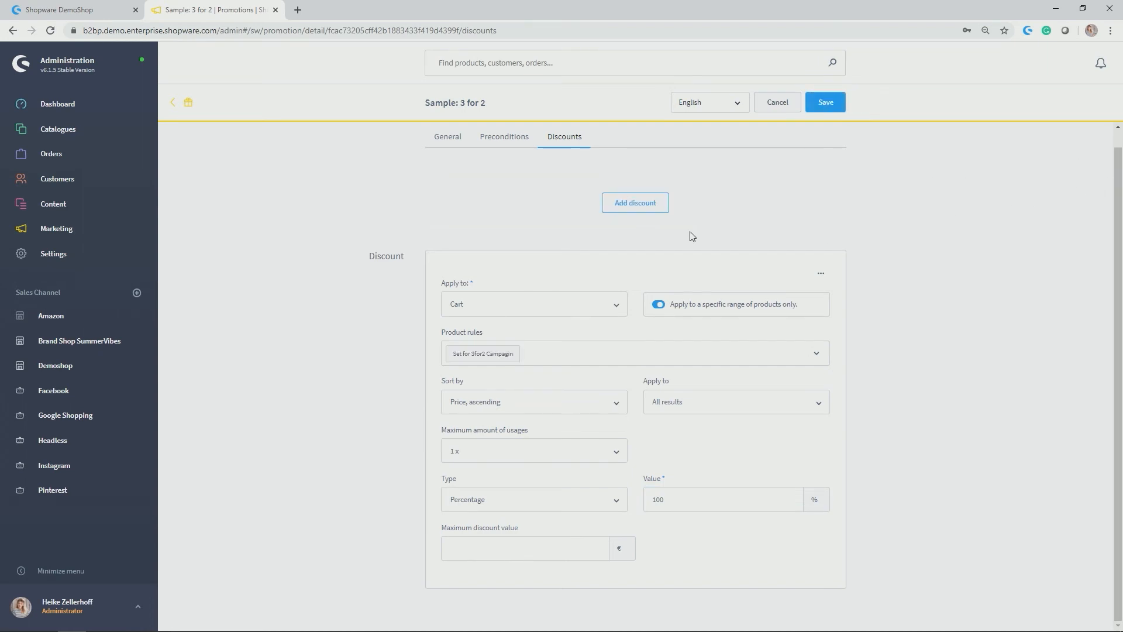
left_click(68, 10)
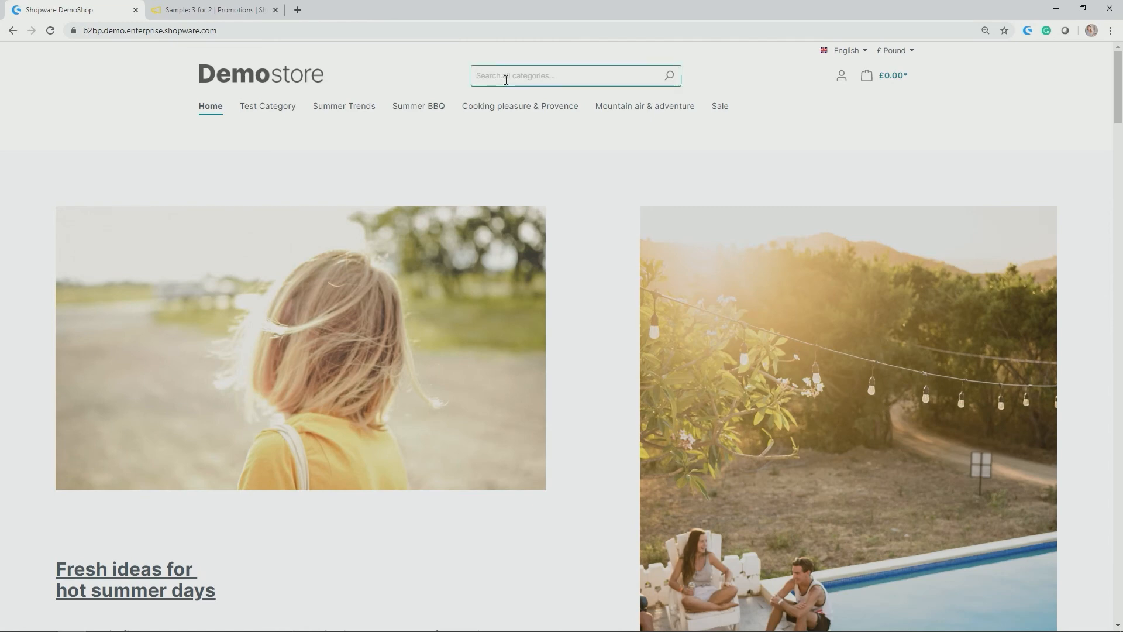
Step: Add GINA 2 Bikini, Fire Bowl and Ice Cream Scoop to the cart and view the £235.90 cart
type("girl")
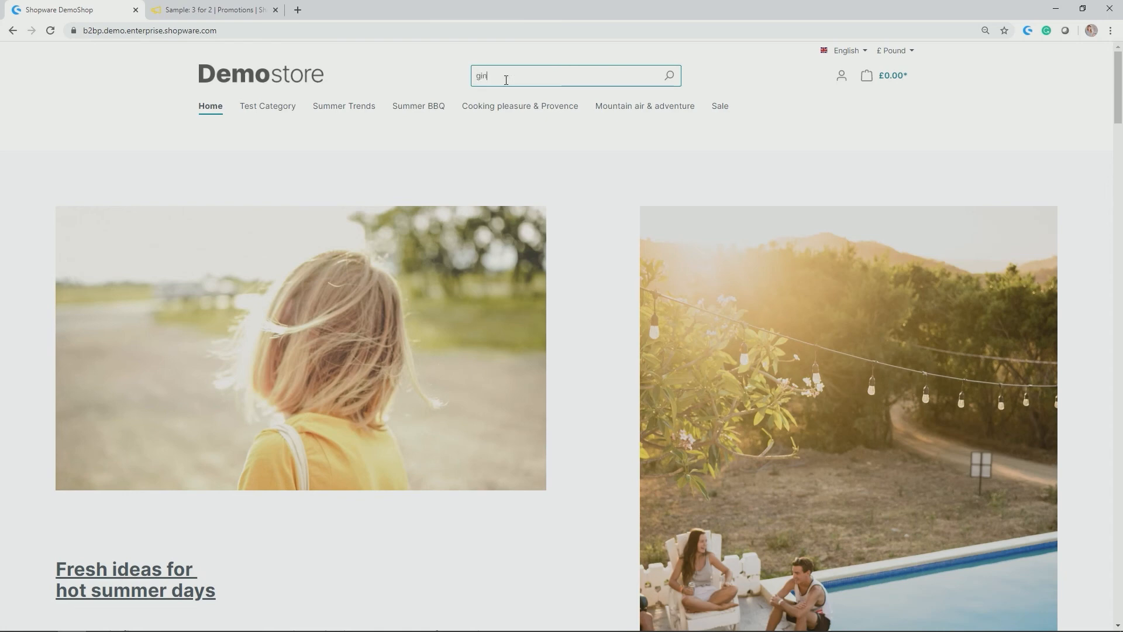
type("gina 2")
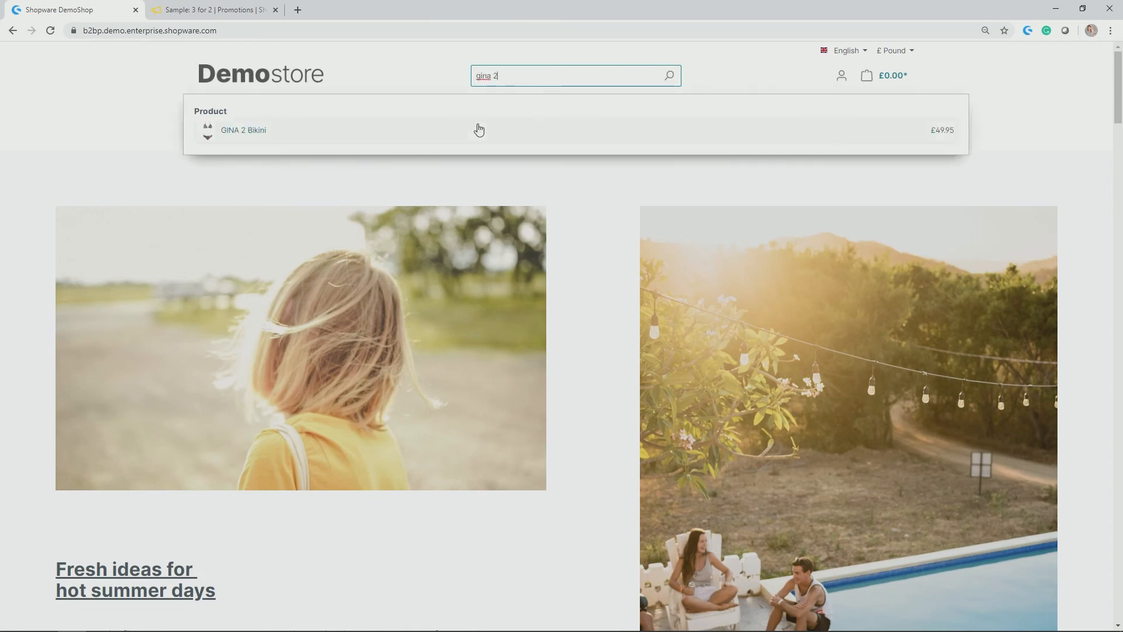
left_click(243, 130)
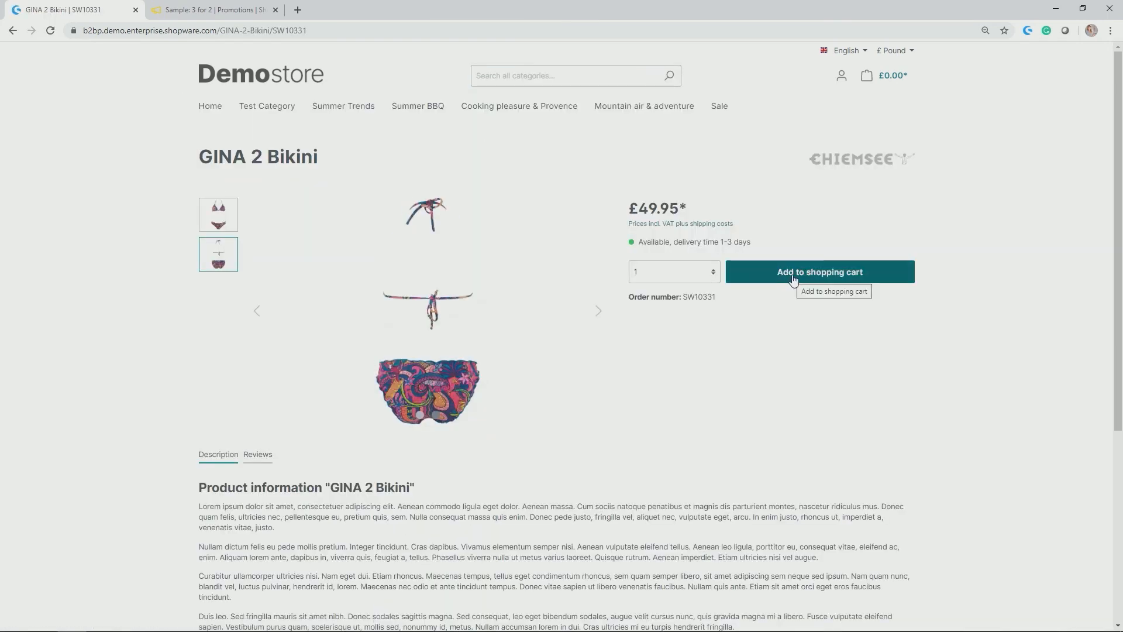
left_click(819, 272)
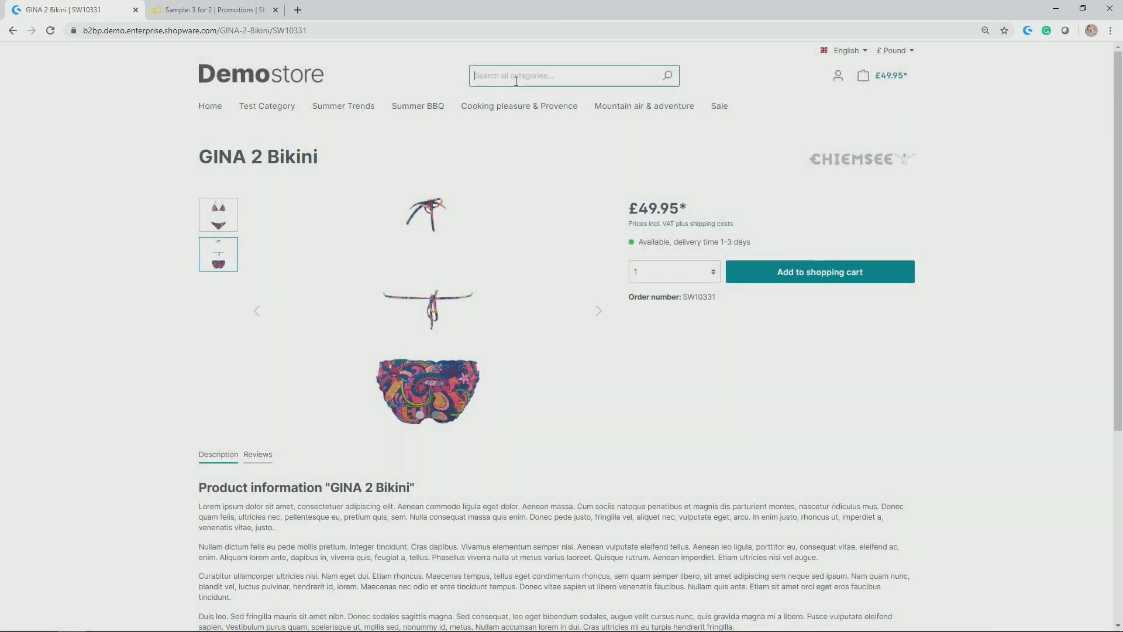
type("fire")
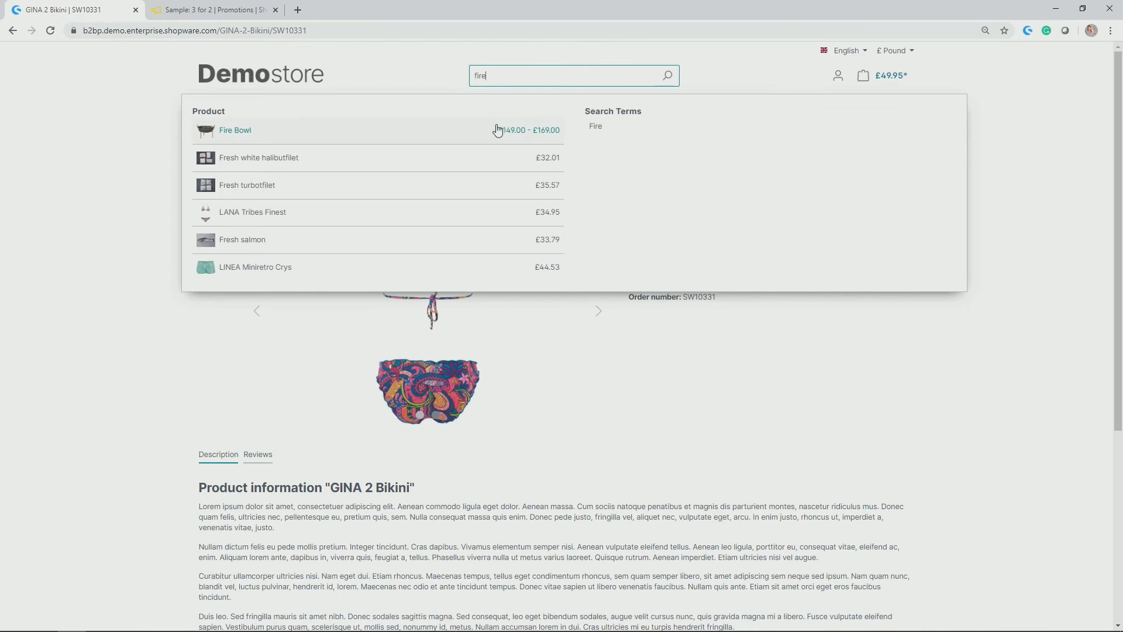
left_click(236, 130)
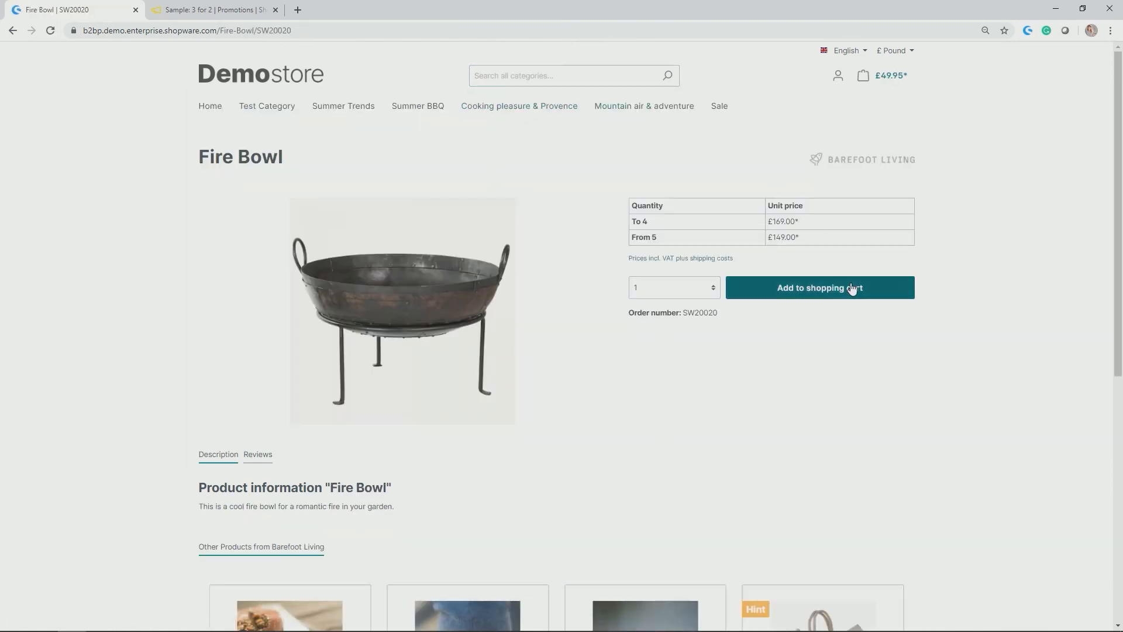
left_click(819, 287)
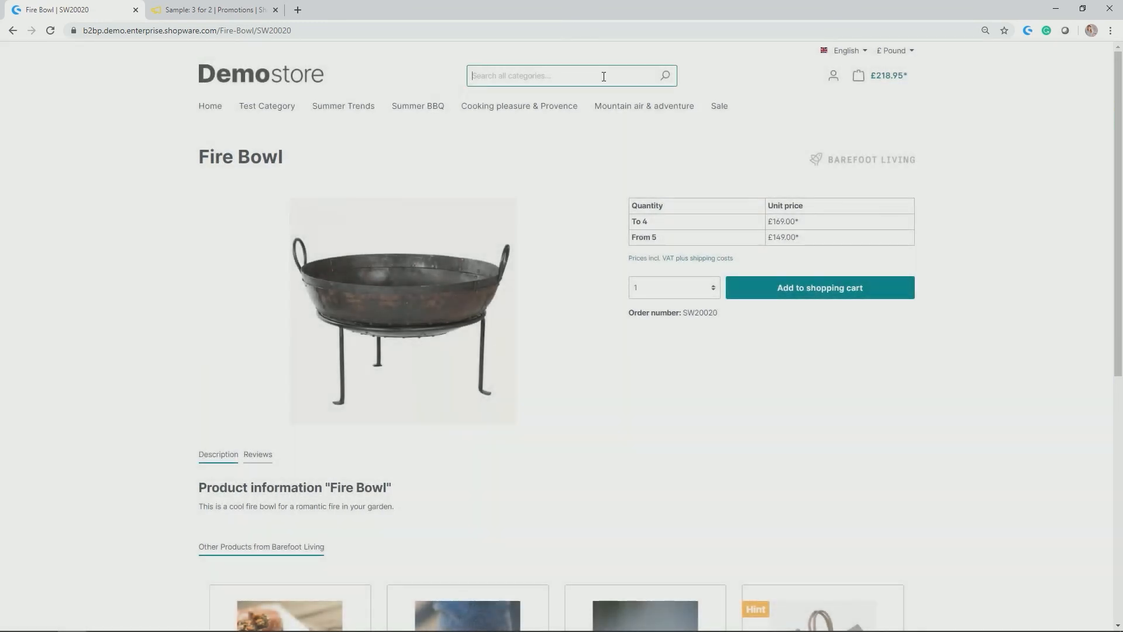
type("ice cream")
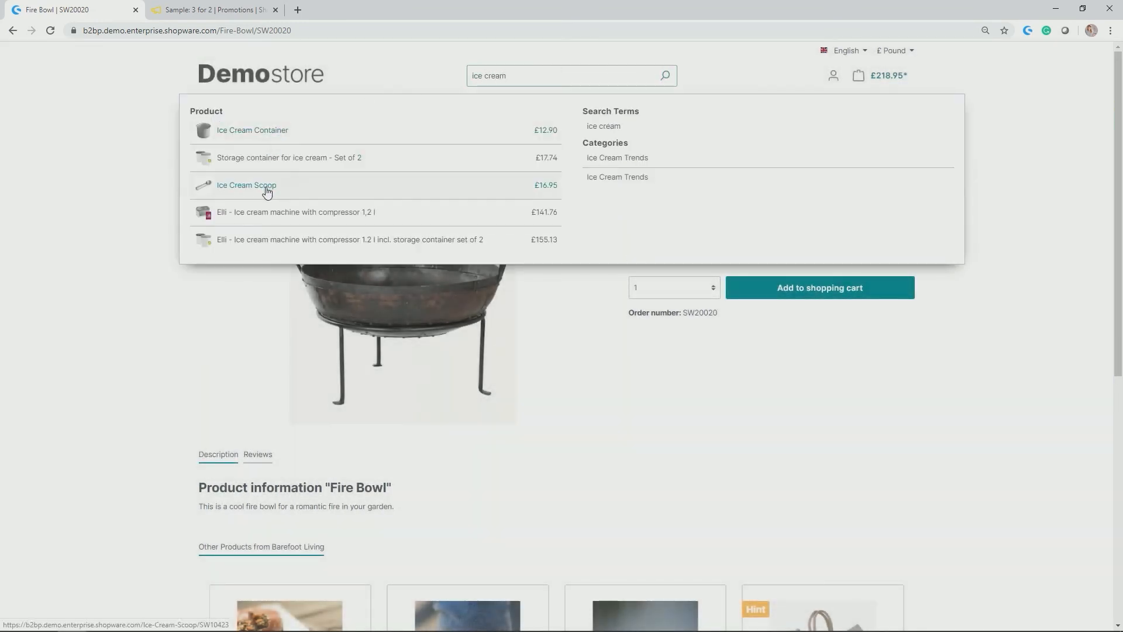
left_click(246, 185)
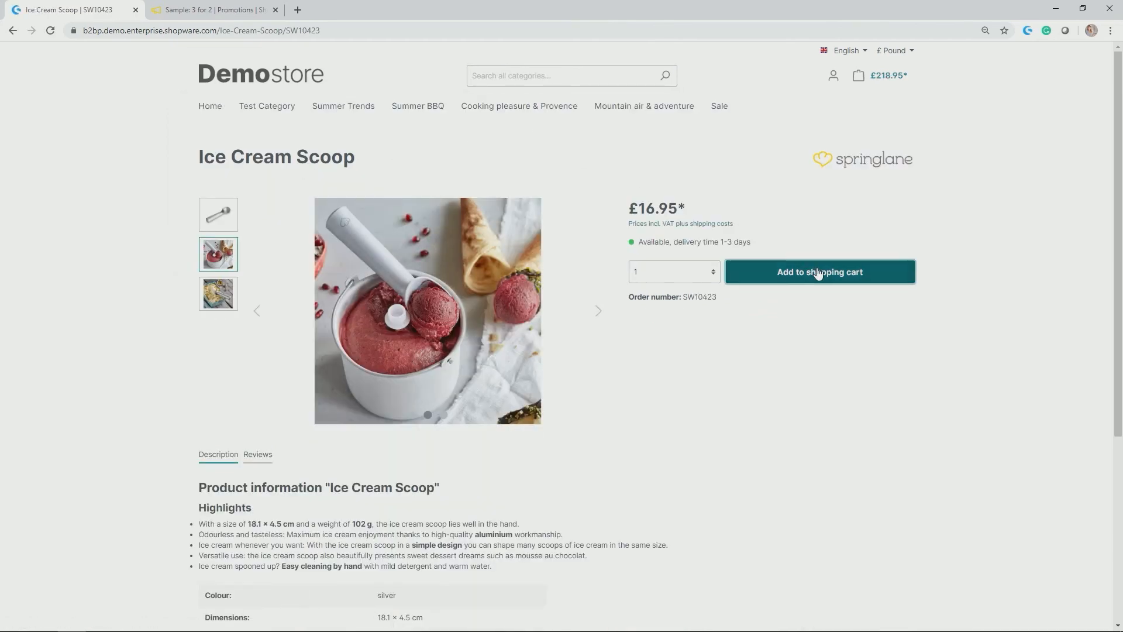
left_click(819, 271)
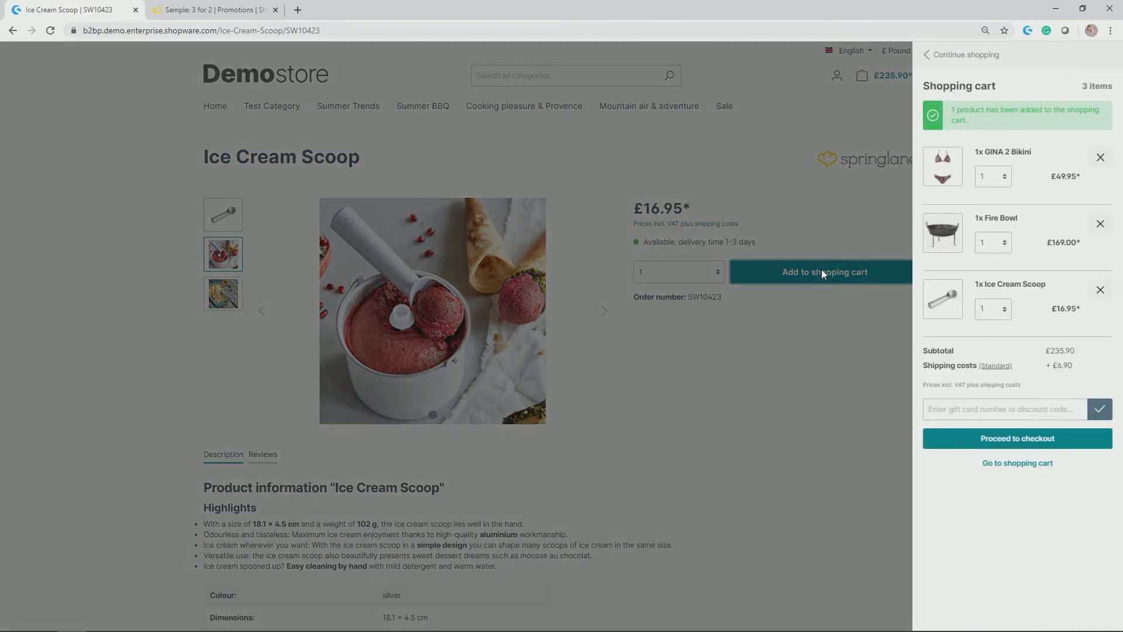
left_click(1017, 463)
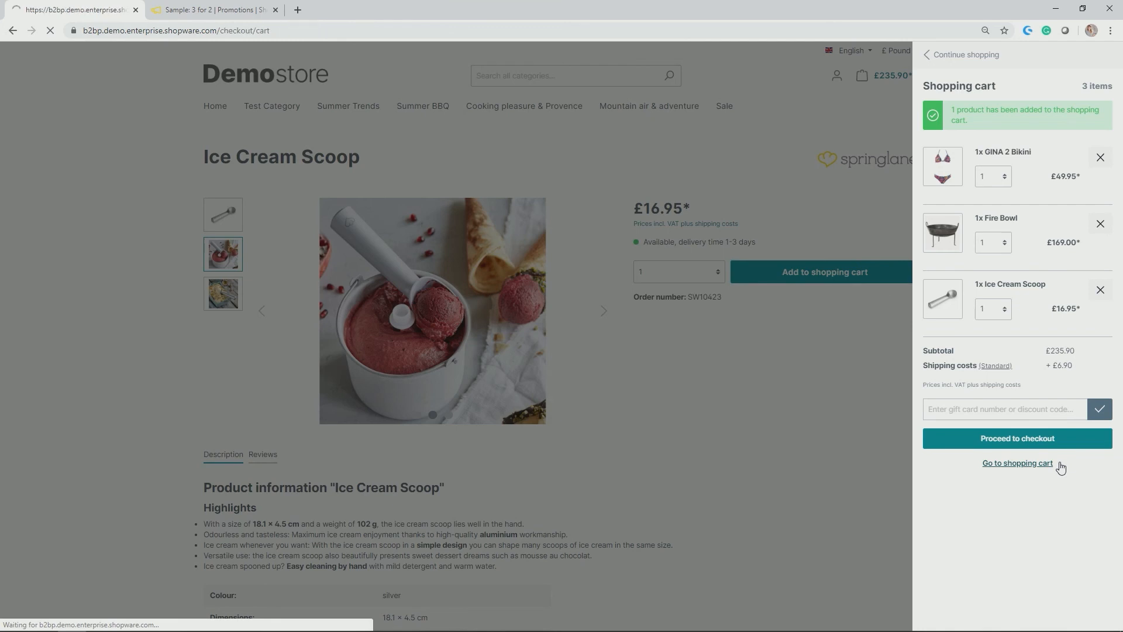
Step: Enter the 3for2 code and highlight the Ice Cream Scoop item in the cart
left_click(1016, 463)
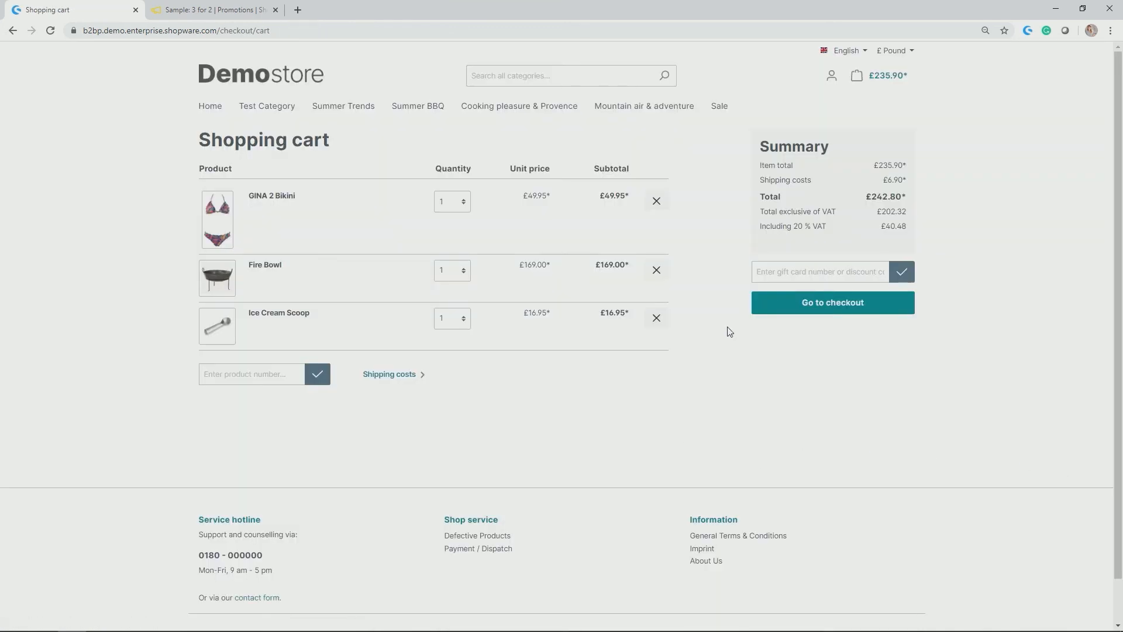
mouse_move(328, 342)
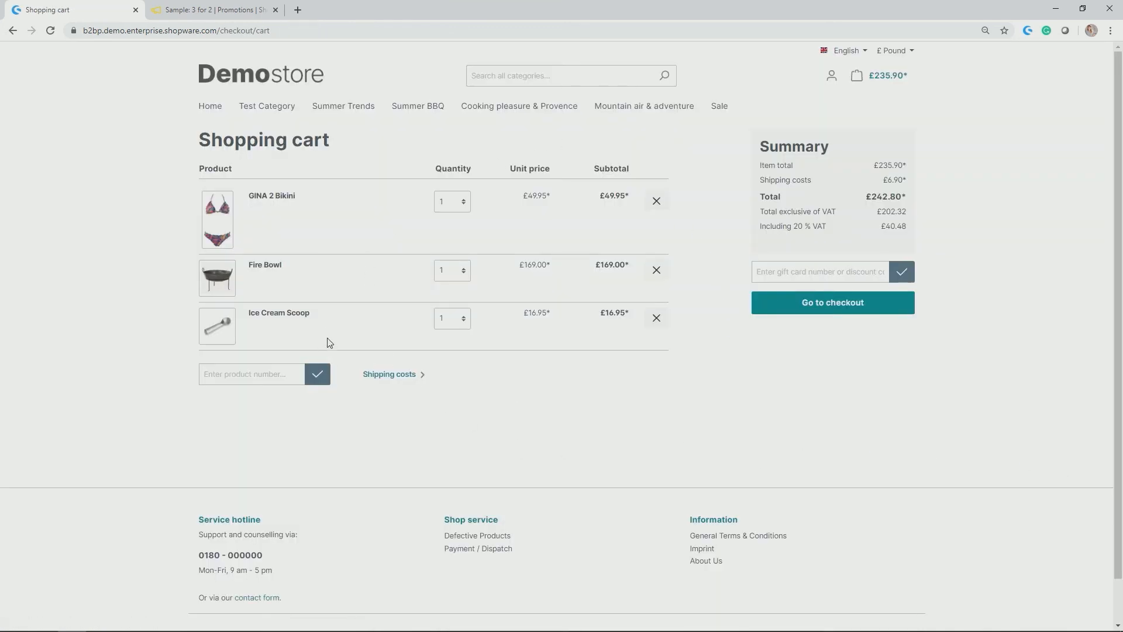
double_click(279, 315)
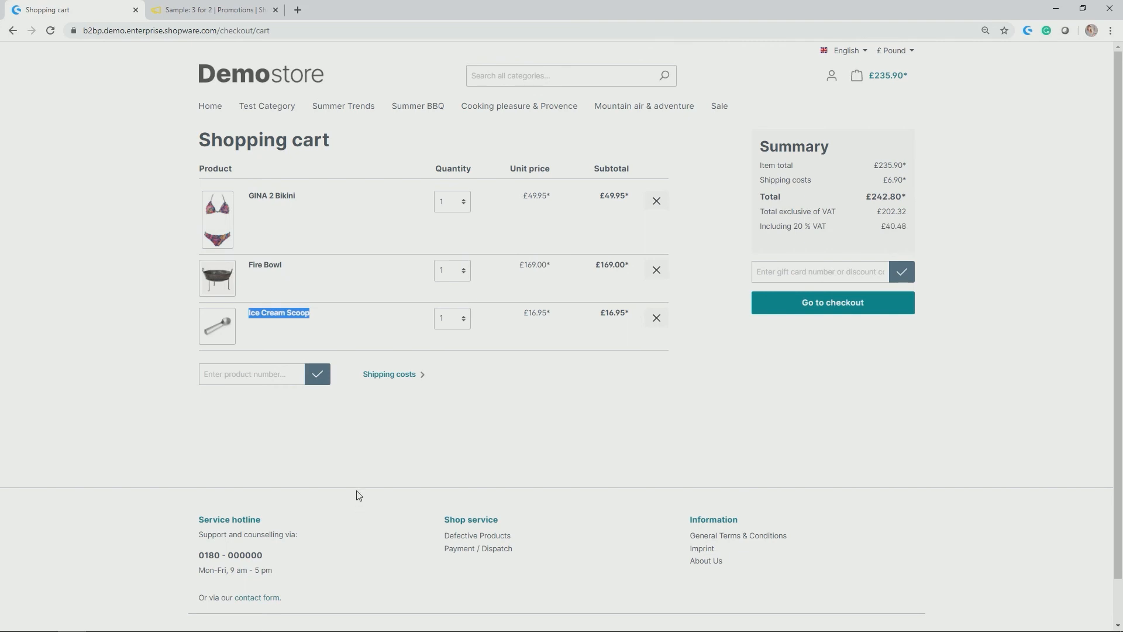
mouse_move(356, 478)
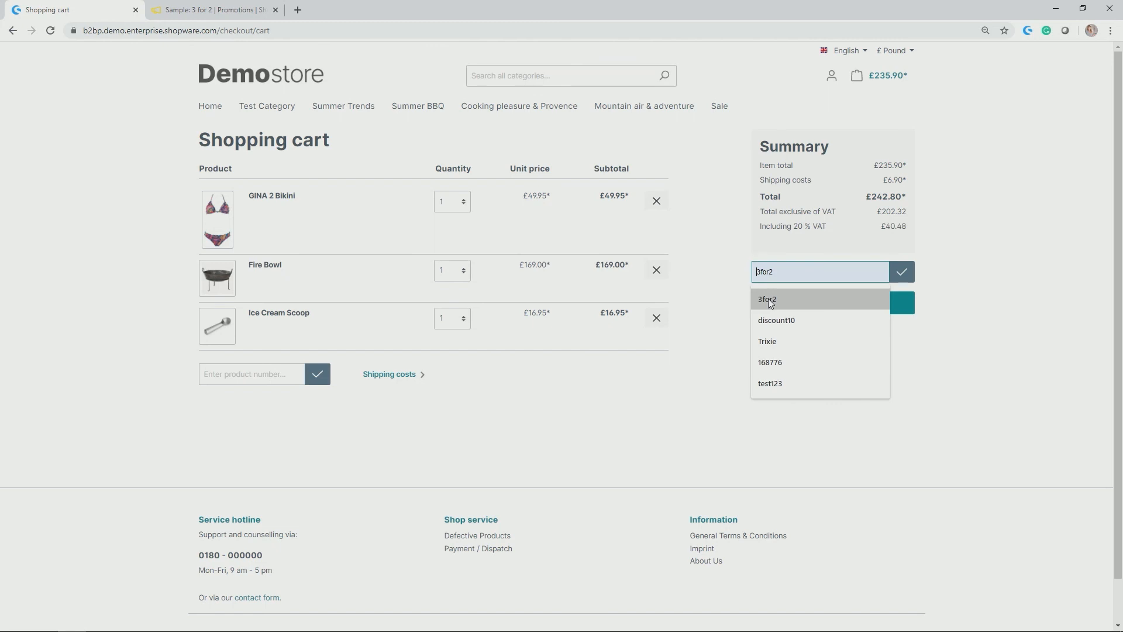
Step: Apply the 3for2 code and check the Sample: 3 for 2 line, £225.85 total
left_click(766, 299)
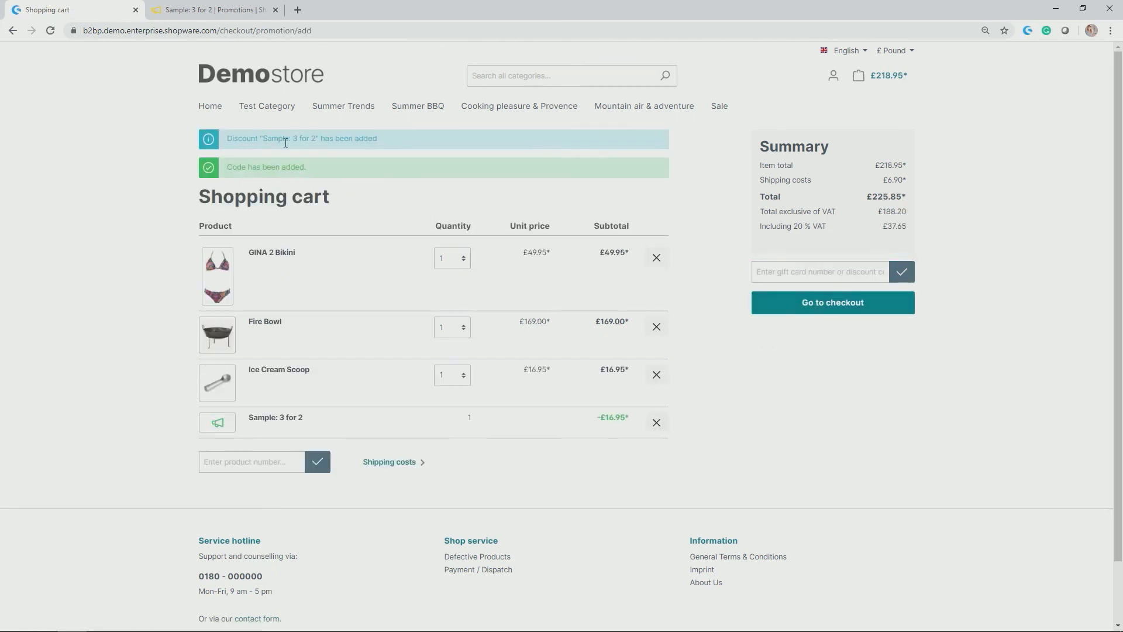
mouse_move(411, 156)
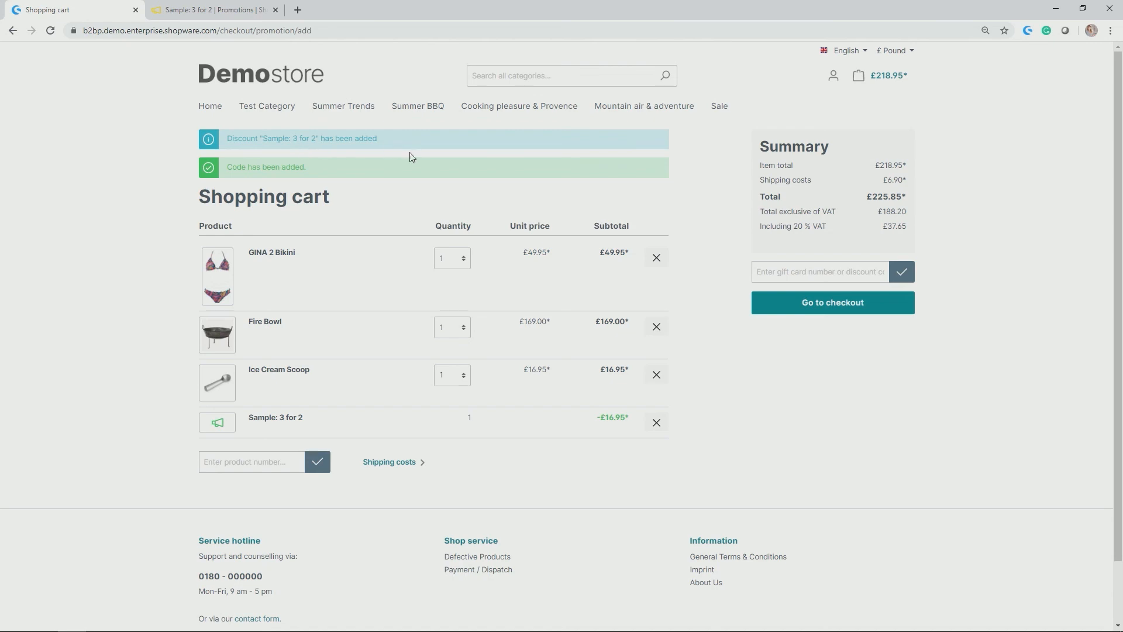
double_click(265, 166)
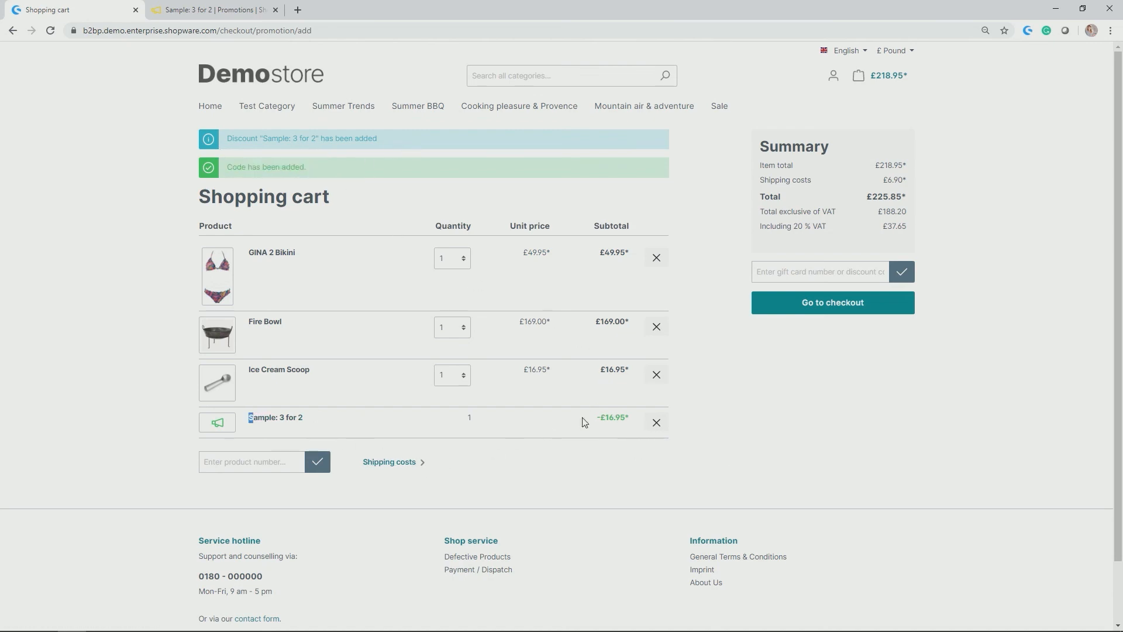
mouse_move(312, 372)
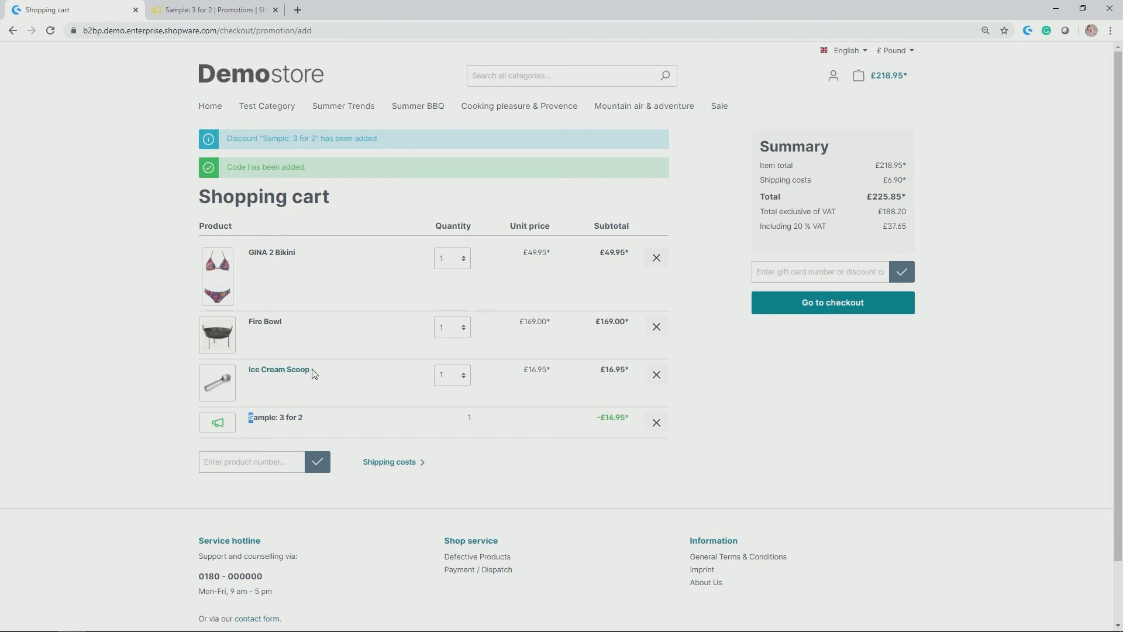
mouse_move(622, 421)
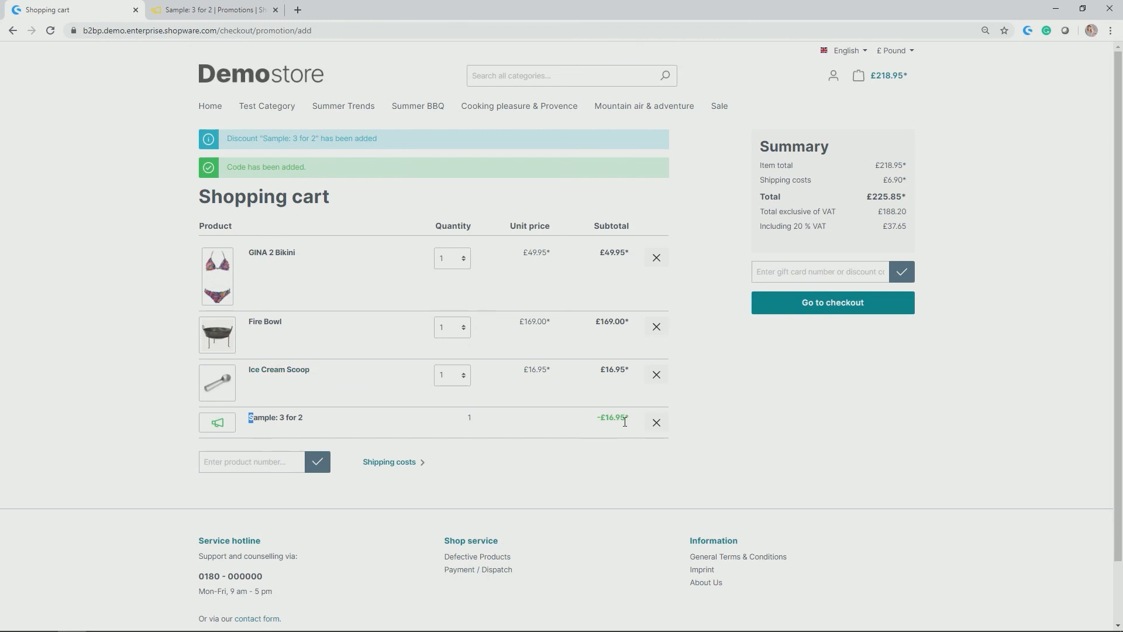
mouse_move(642, 440)
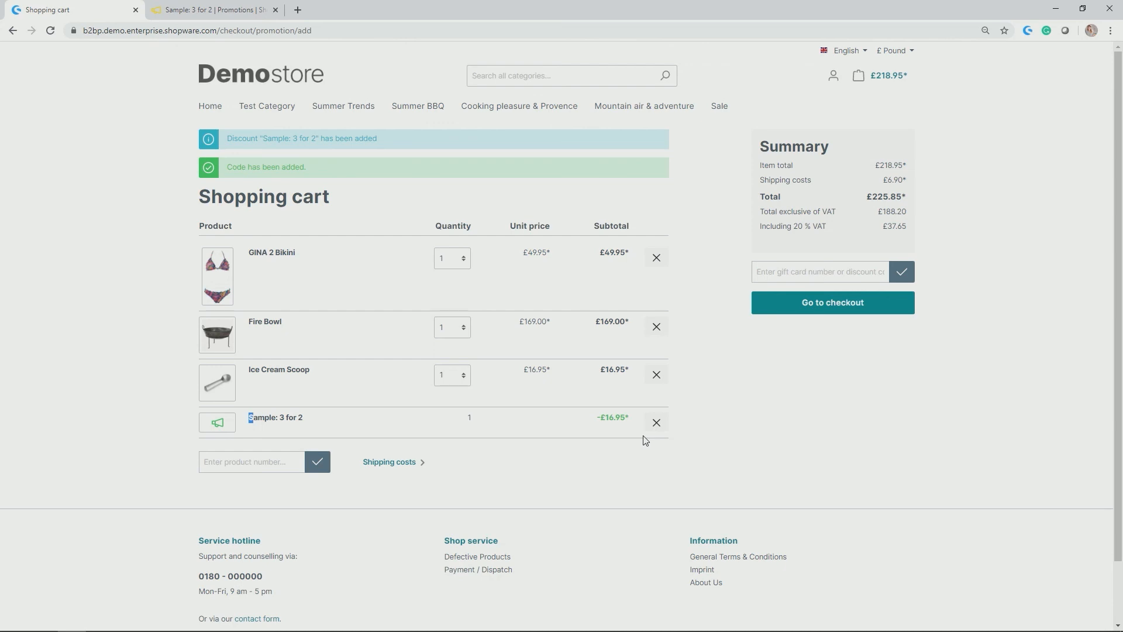
mouse_move(498, 474)
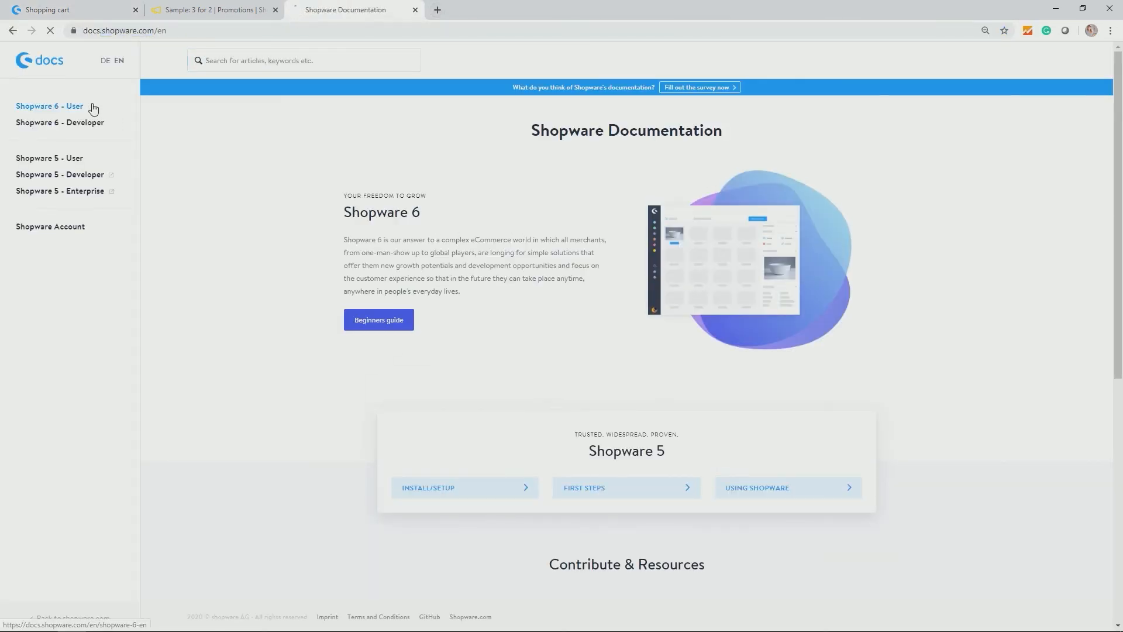
Step: Go through Shopware 6 - User, Configuration and Marketing to the Promotions article
left_click(50, 106)
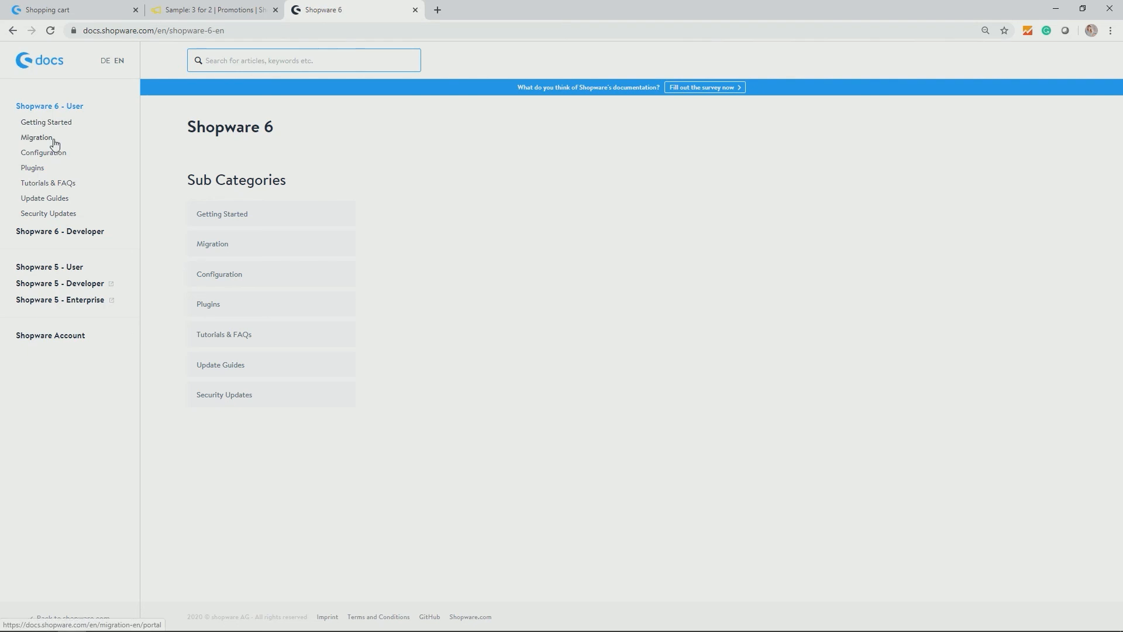
left_click(43, 153)
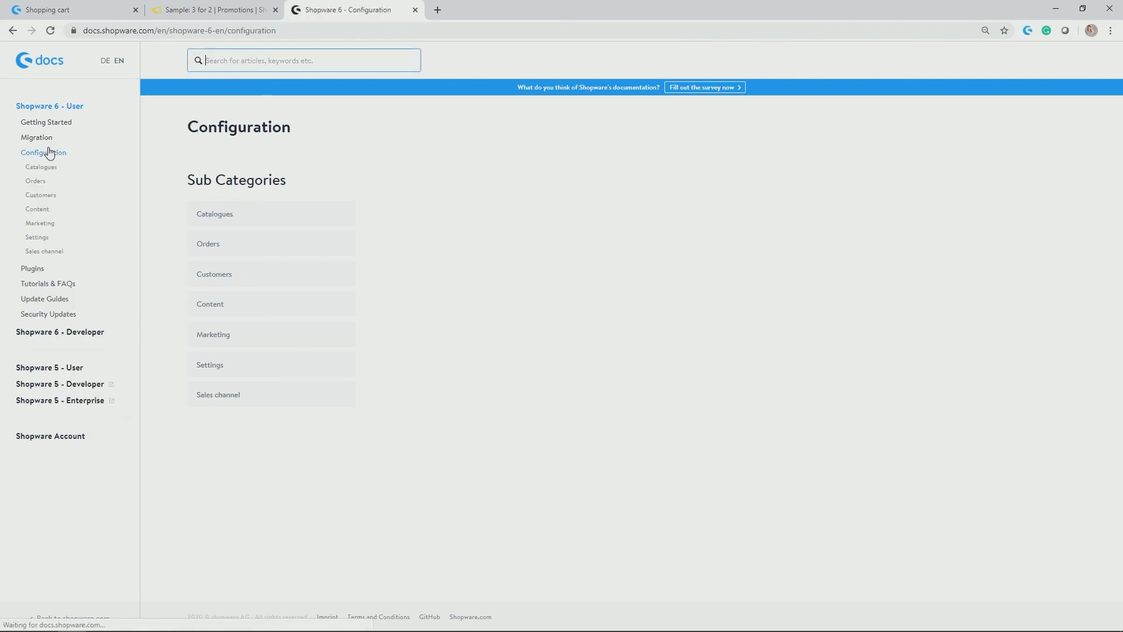
left_click(40, 223)
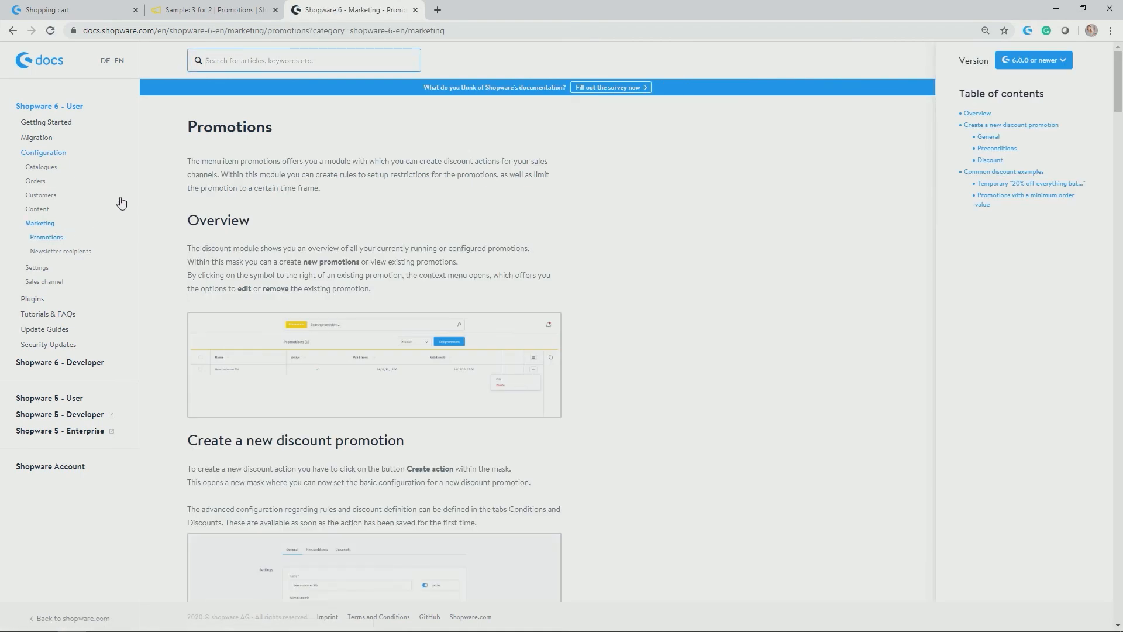
mouse_move(658, 358)
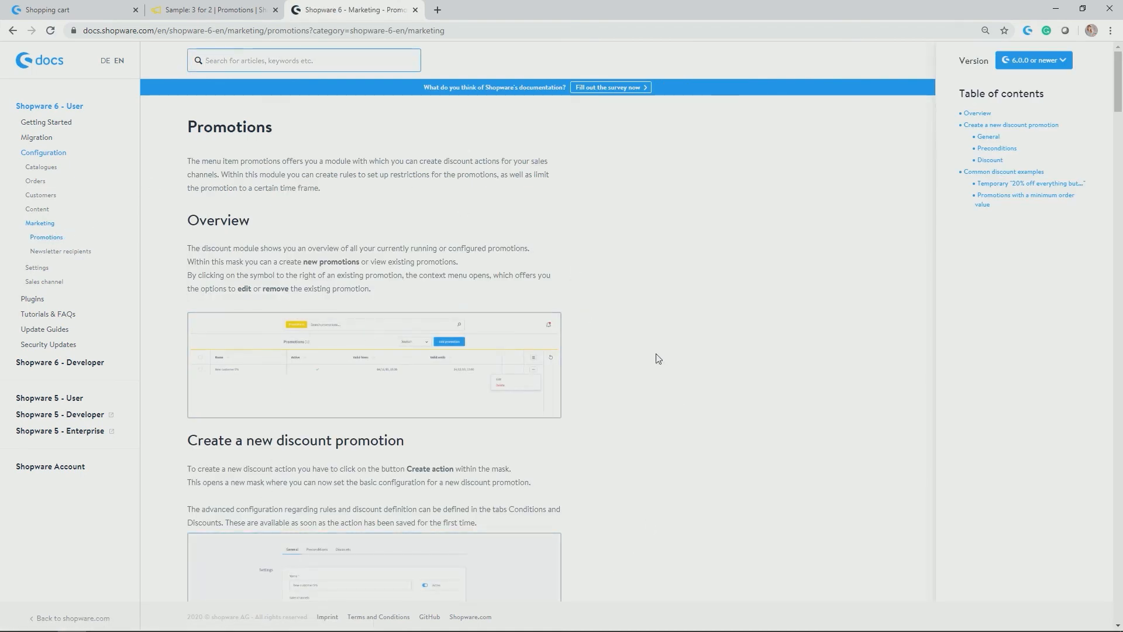